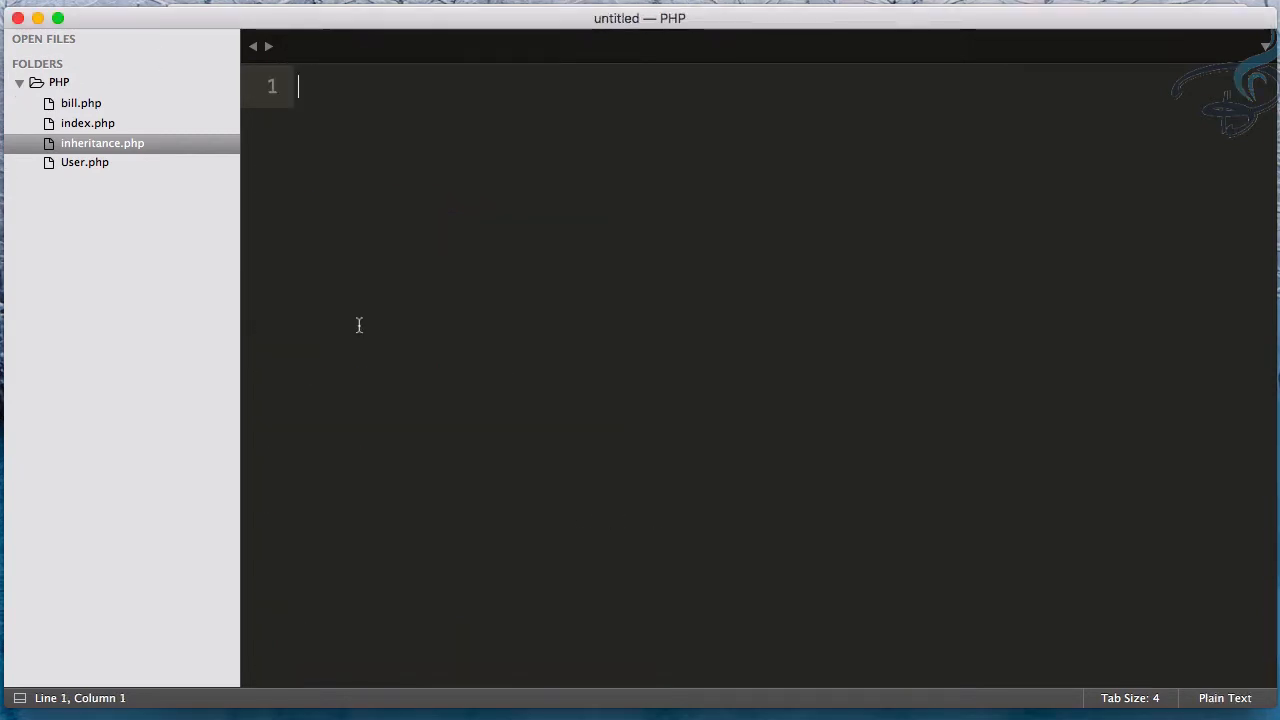
Create a new folder named interface inside the PHP project from the sidebar
right_click(60, 82)
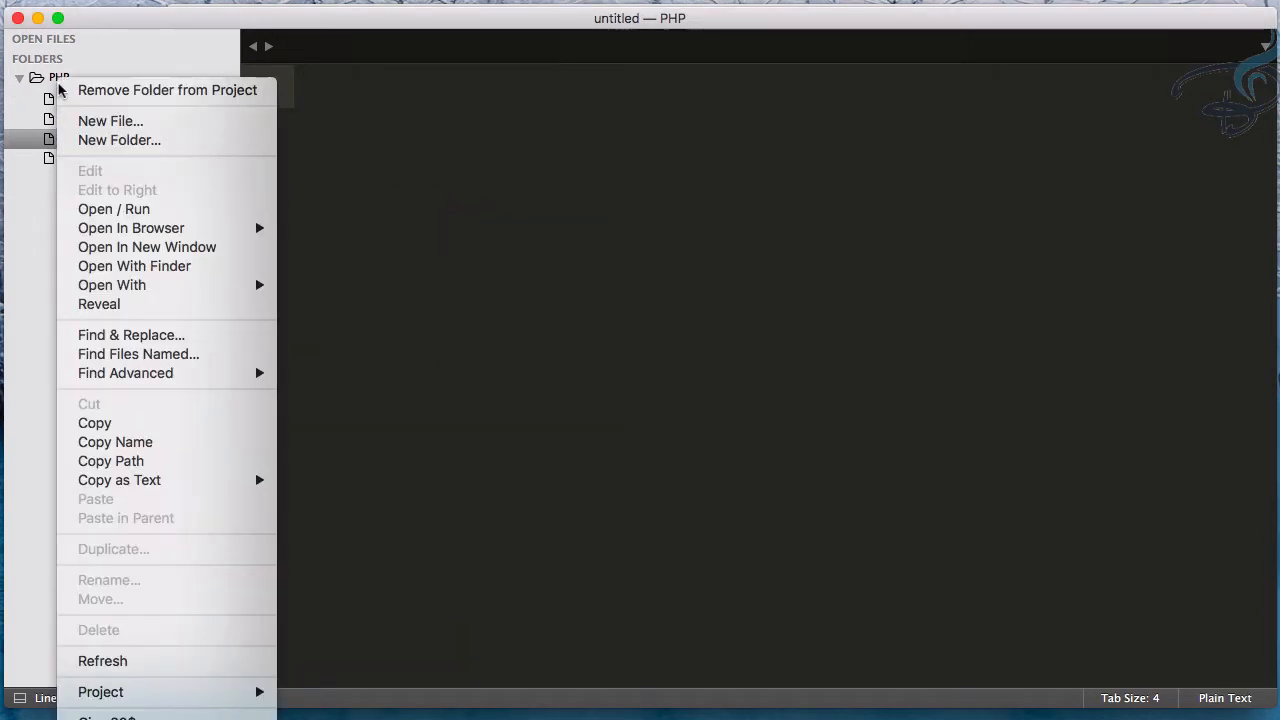
mouse_move(120, 140)
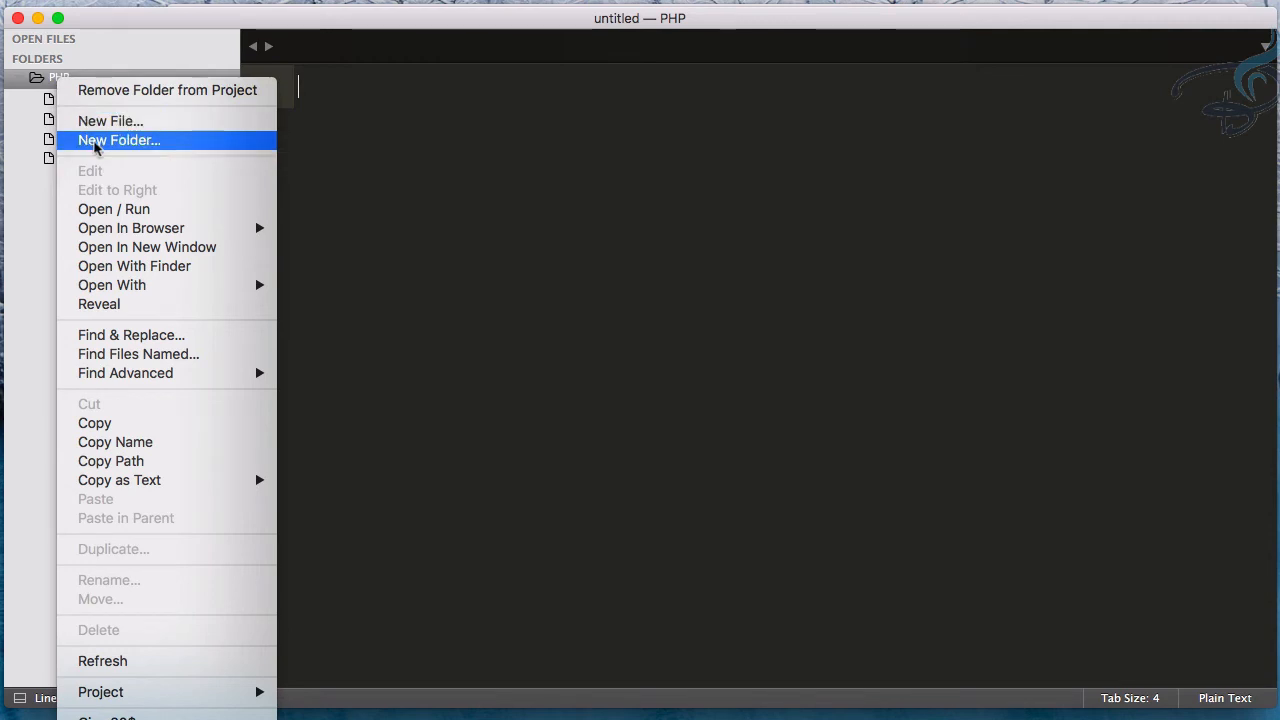
left_click(118, 140)
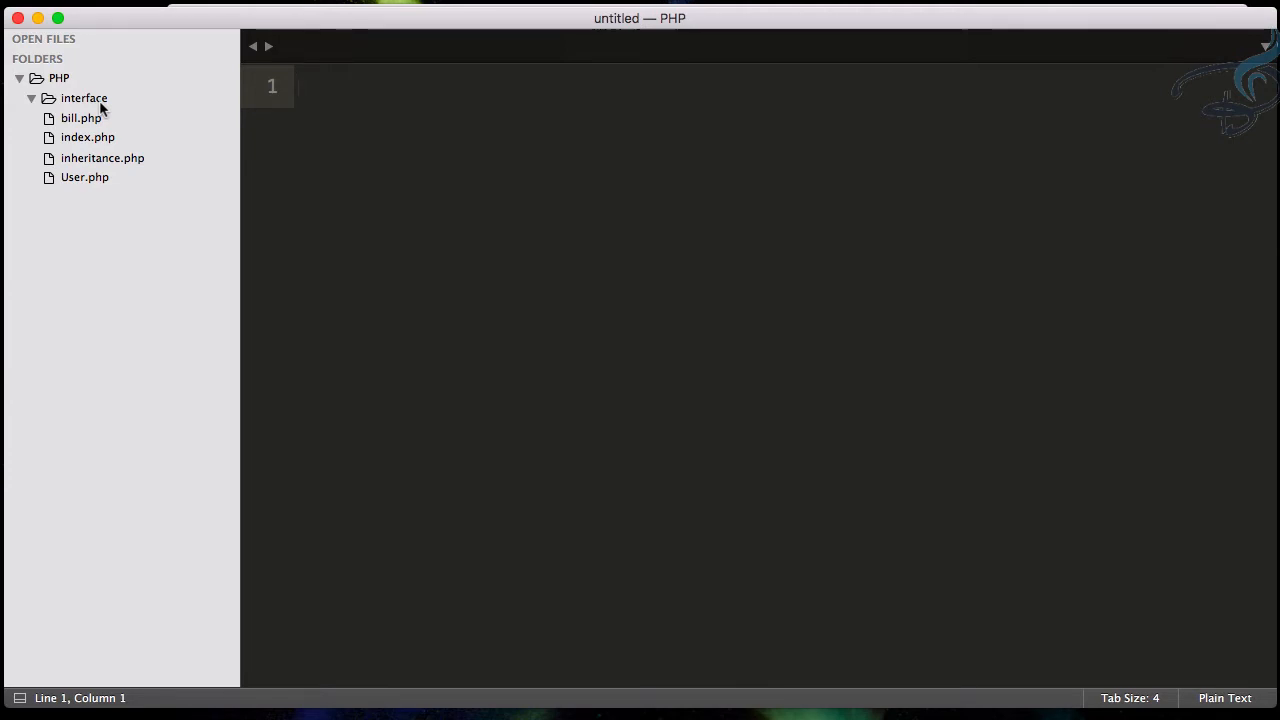
Create shapes.php inside the interface folder and start it with the PHP opening tag
right_click(84, 98)
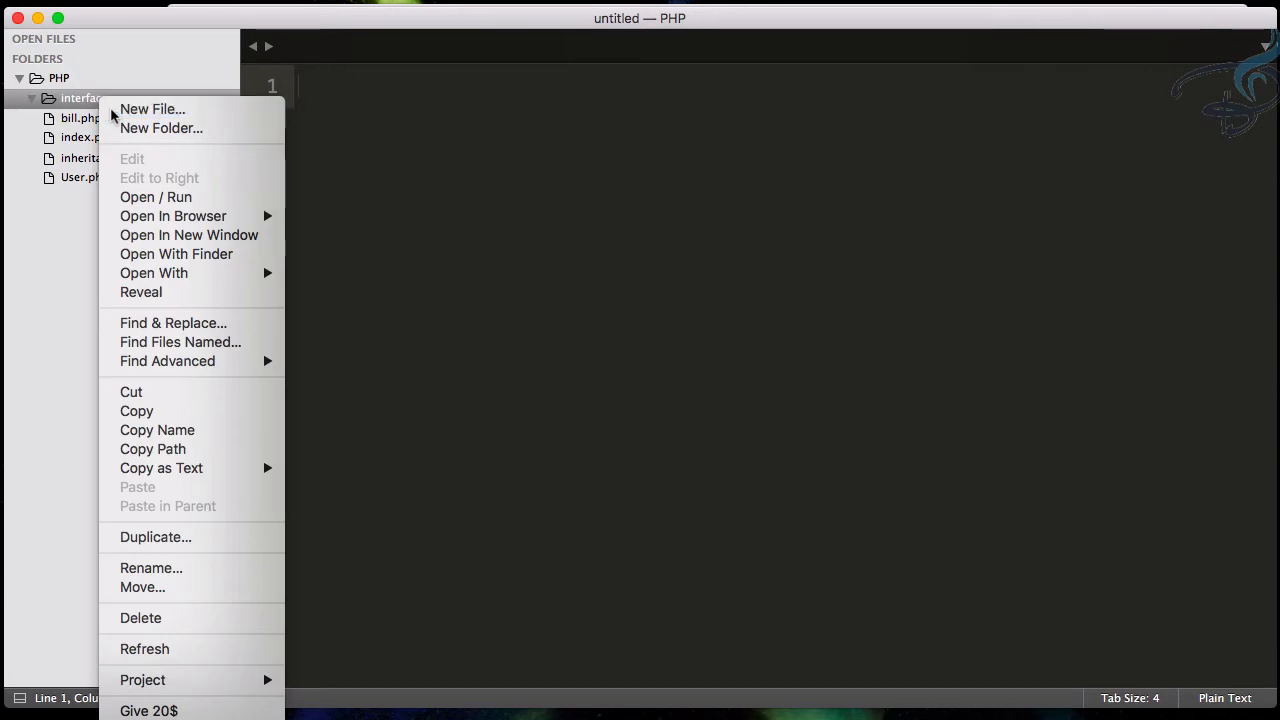
left_click(152, 108)
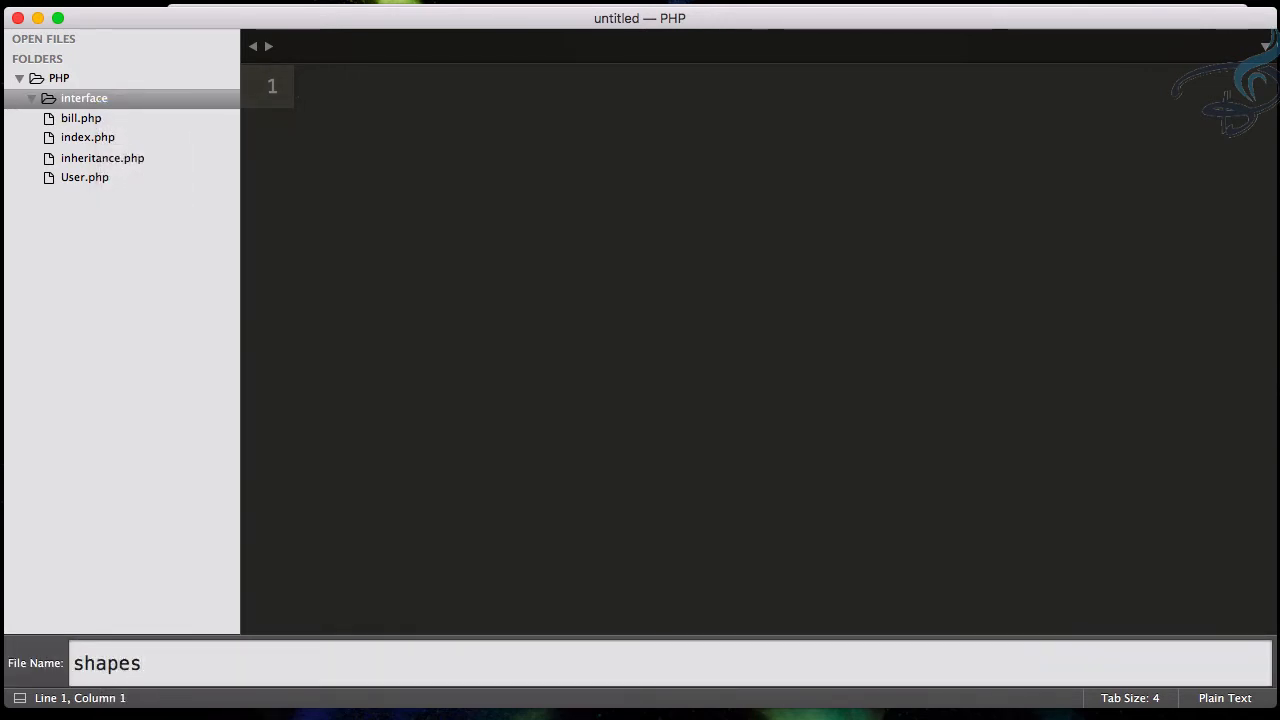
key("Return")
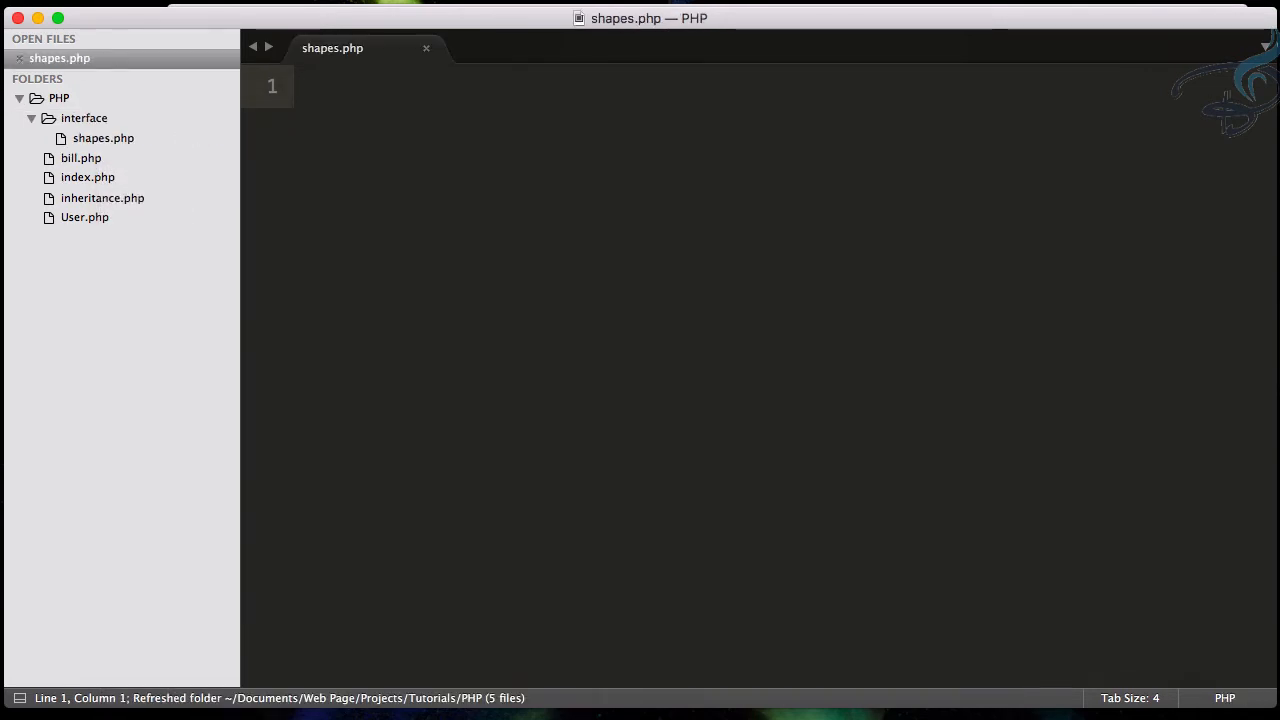
type("<?p")
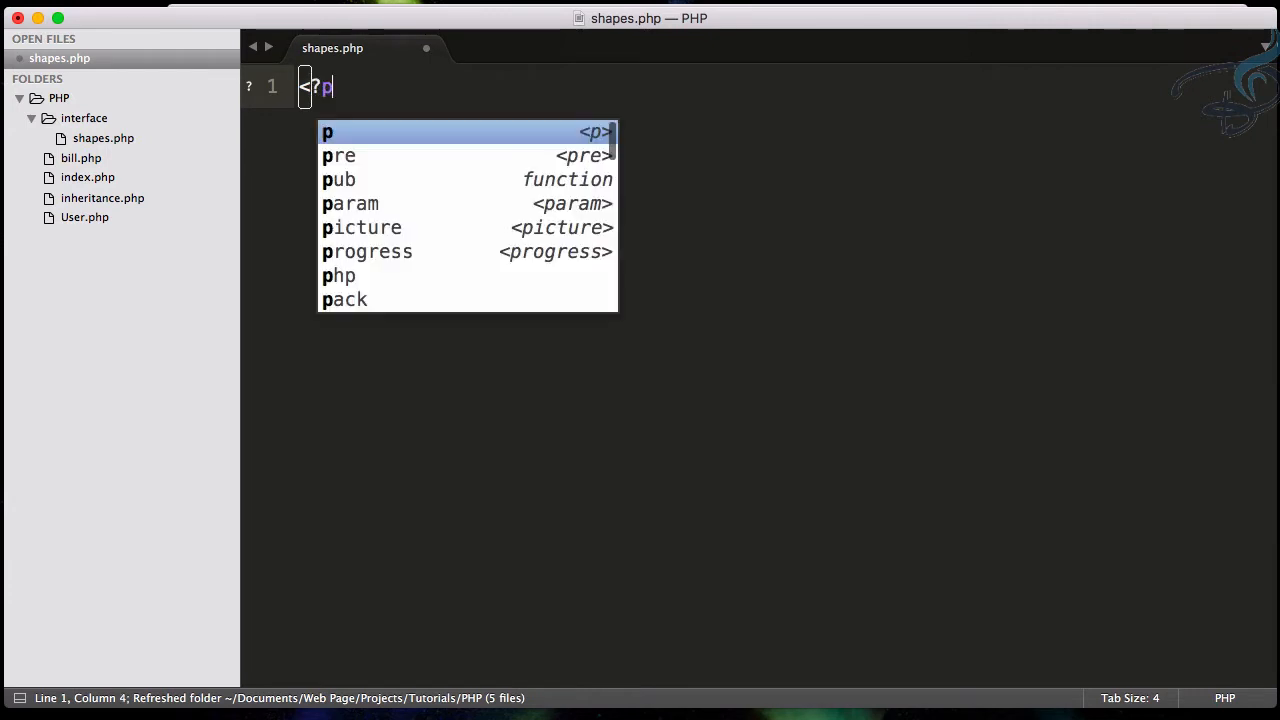
Define a Triangle class whose getArea method echoes 'Triangle Area'
type("class Triang")
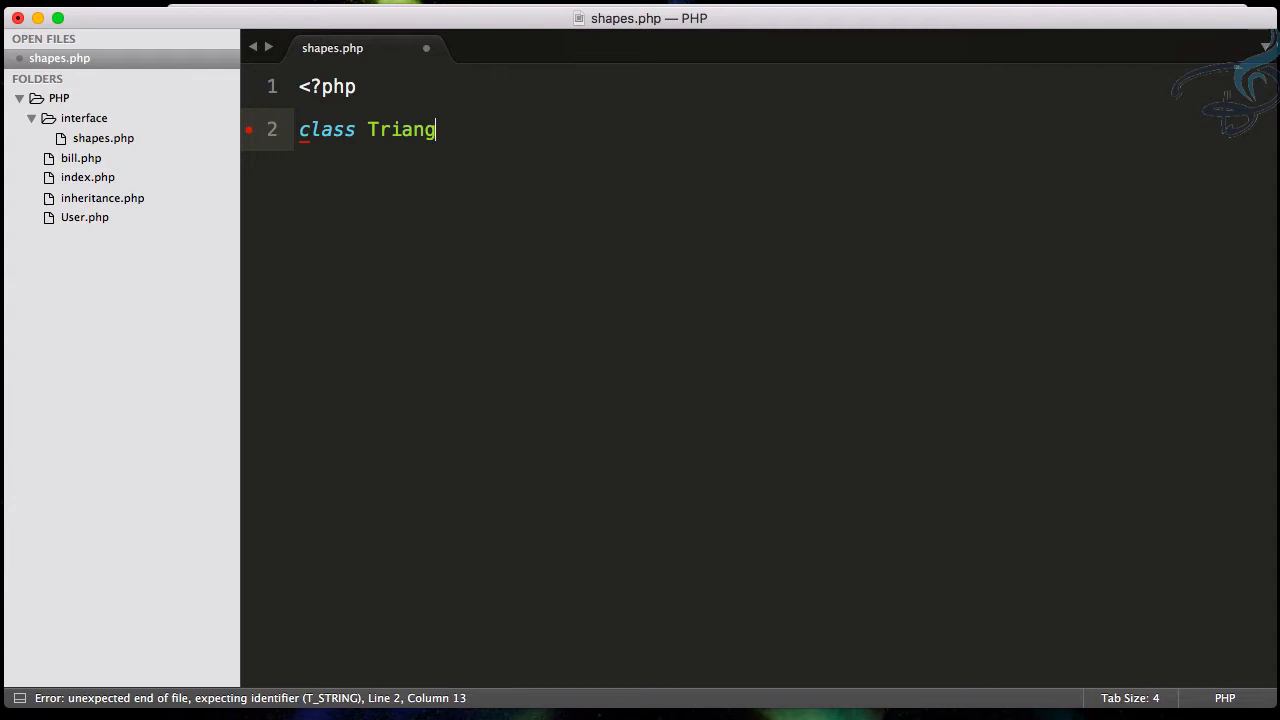
type("le{")
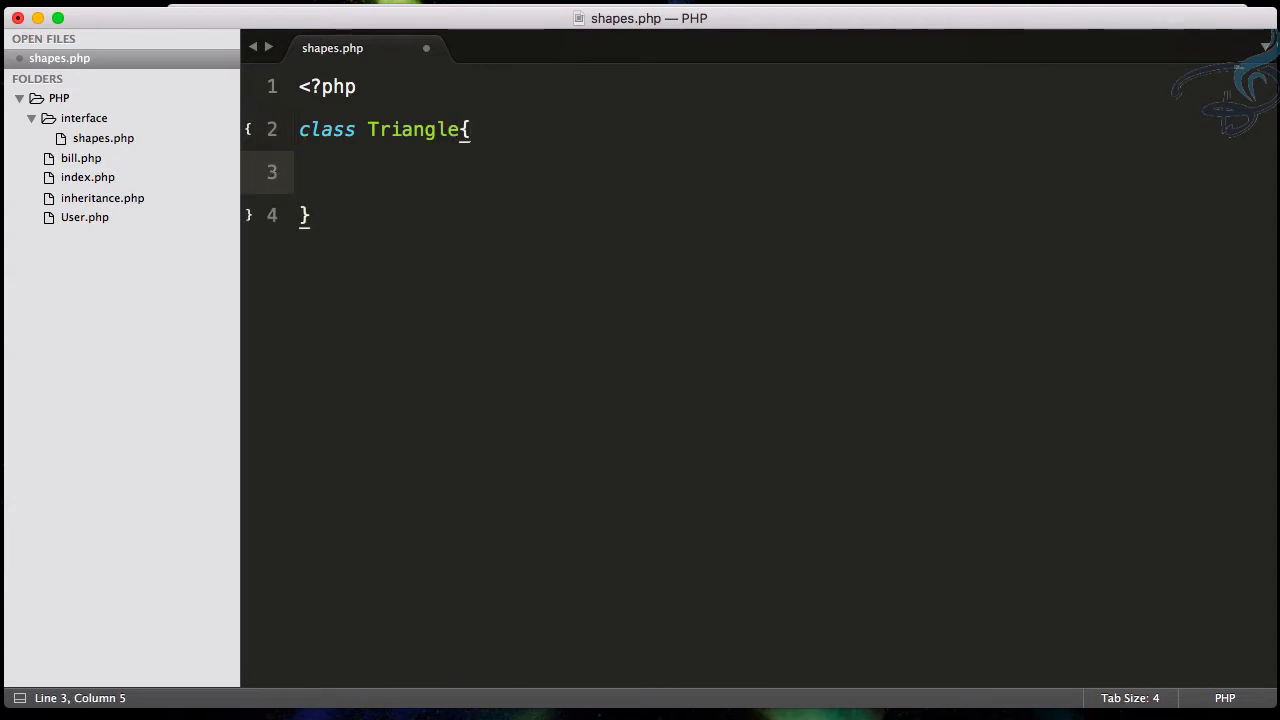
type("public func")
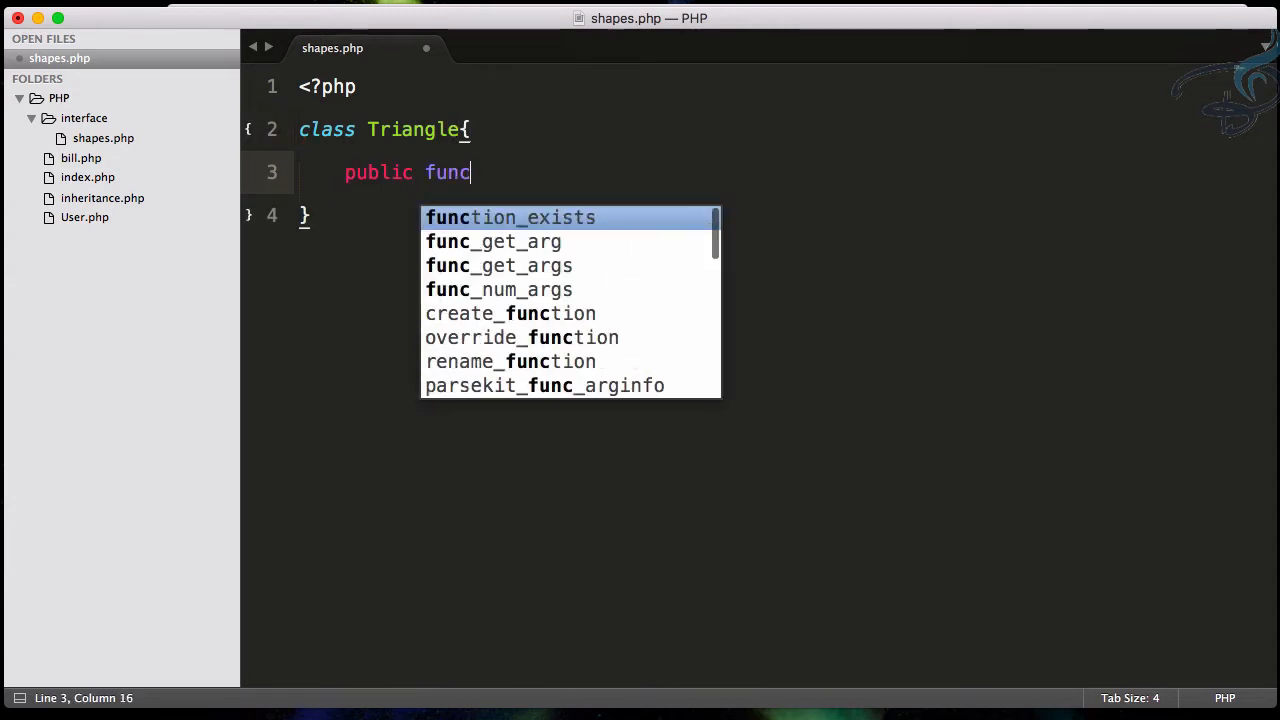
type("tion getR")
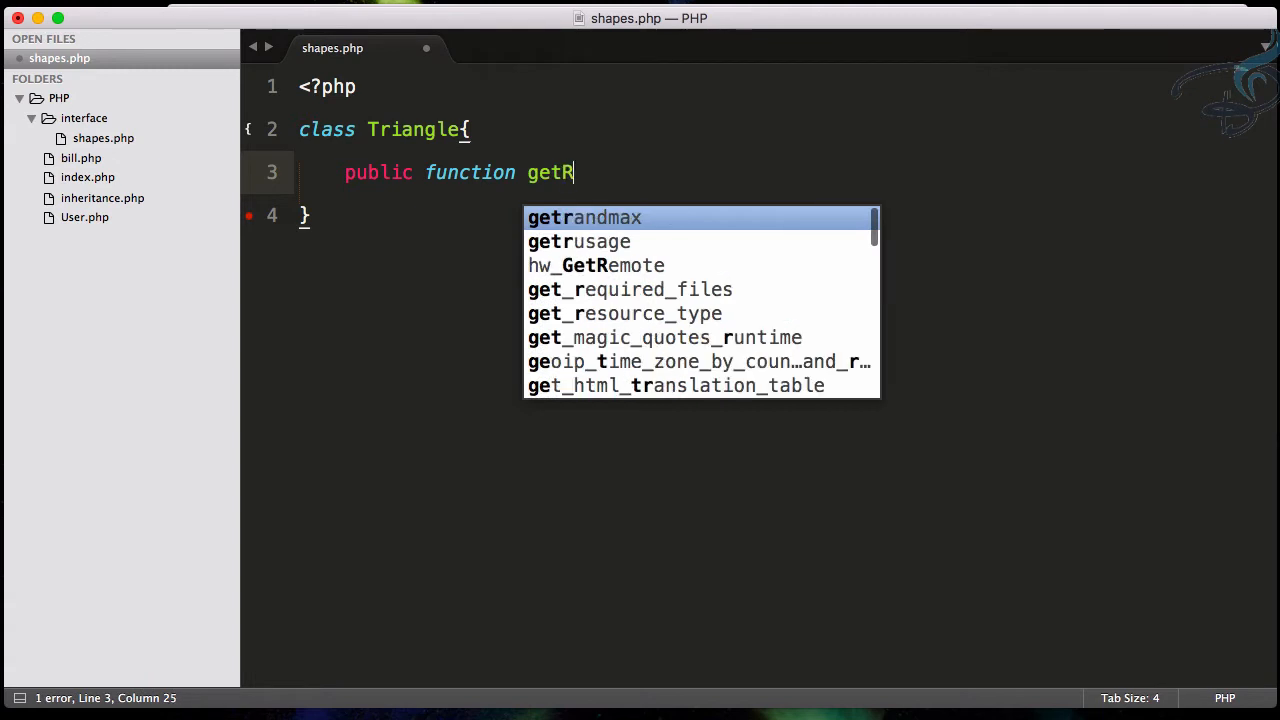
type("Area()")
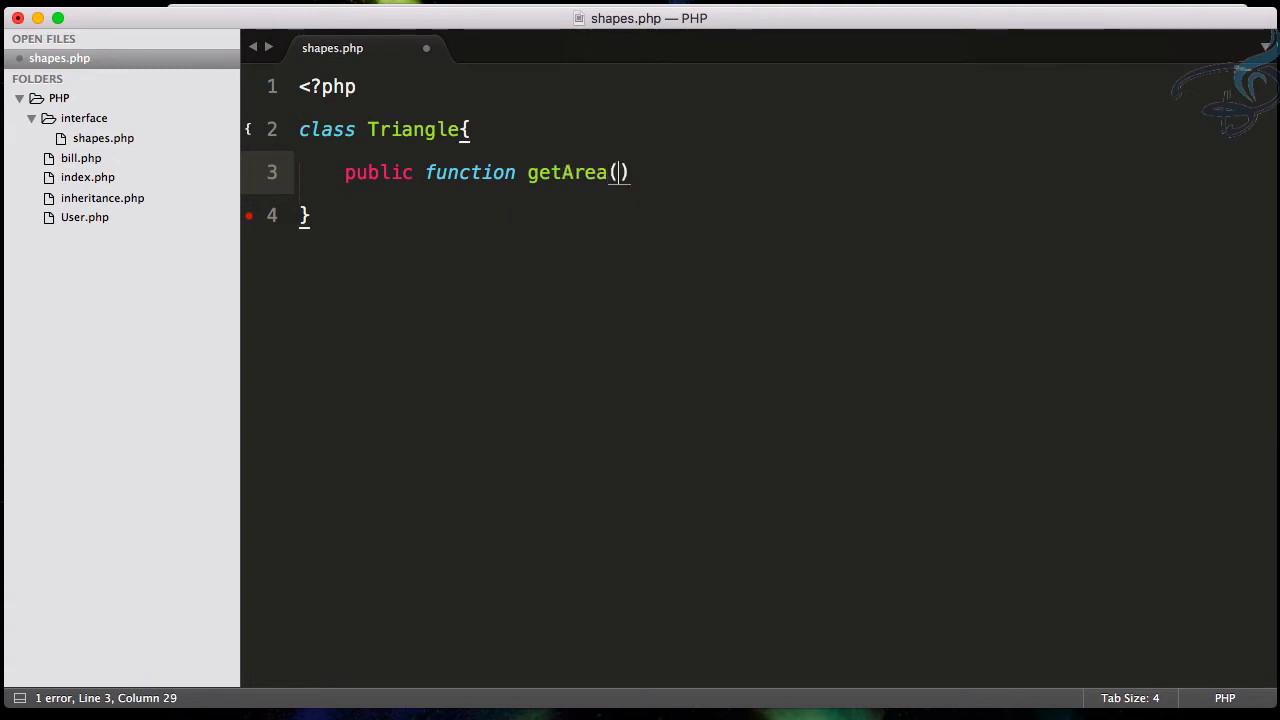
type("{")
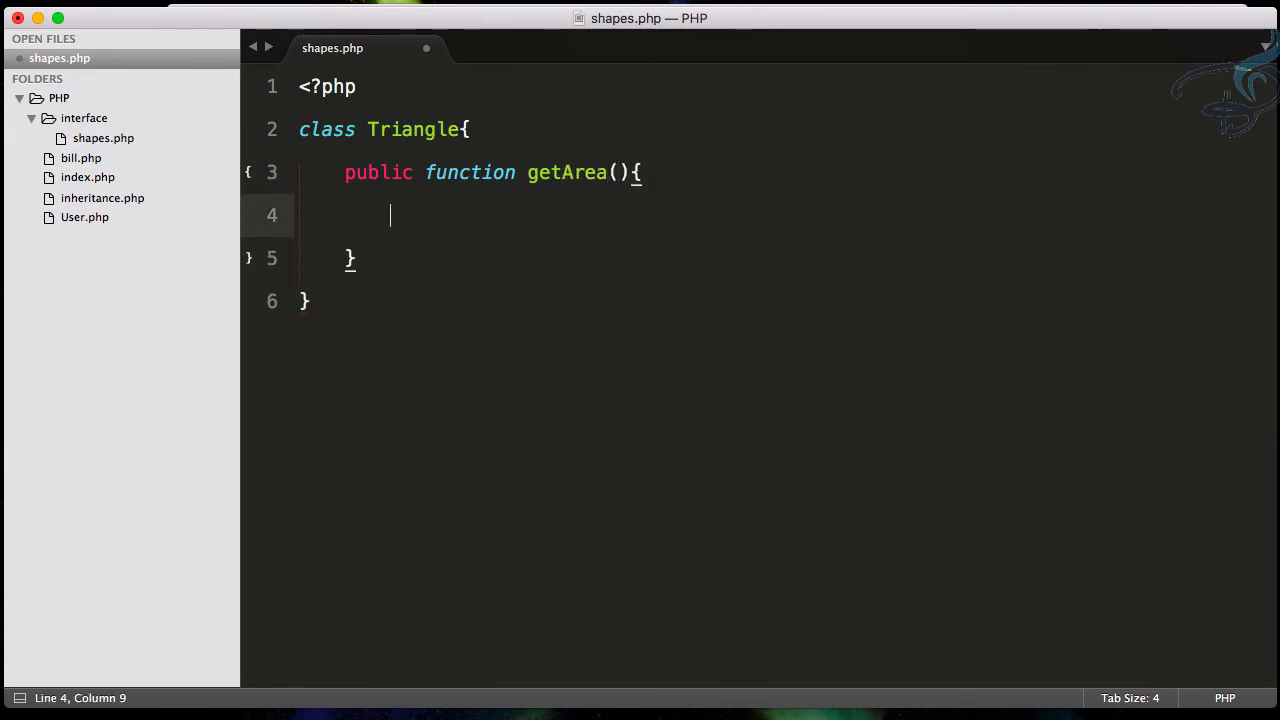
type("echo ''")
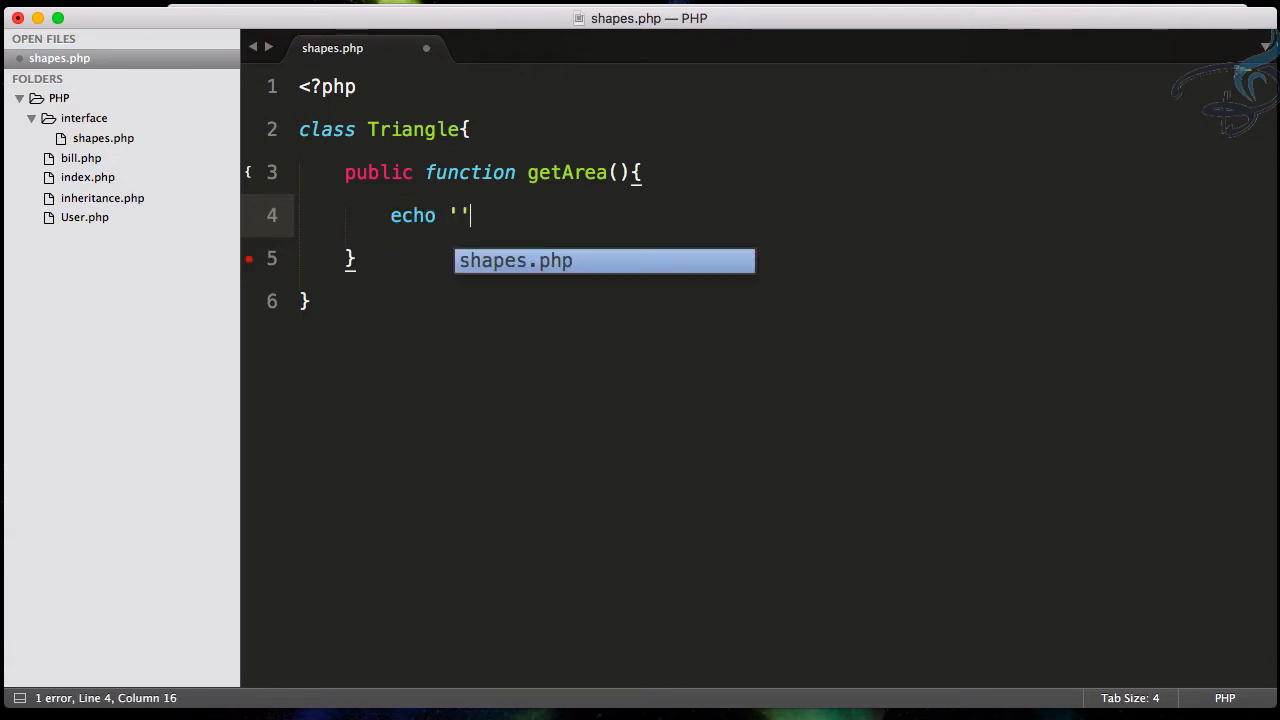
type("Triangle")
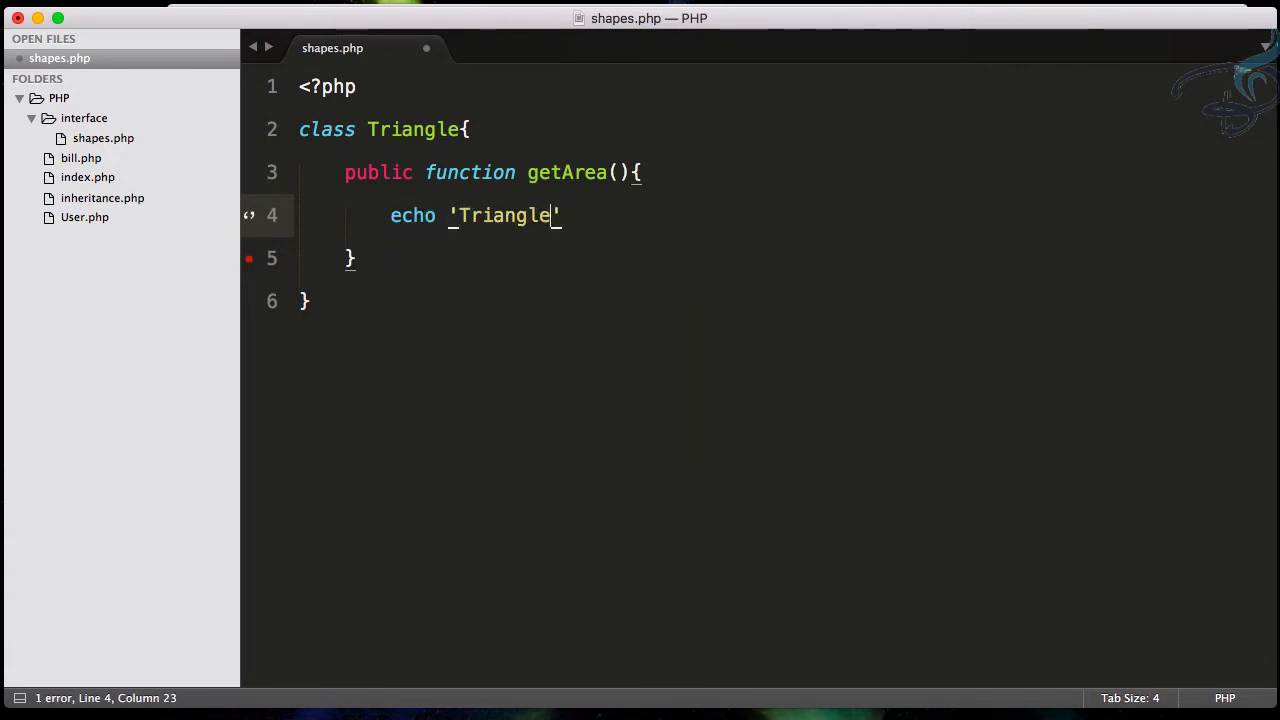
type("Area")
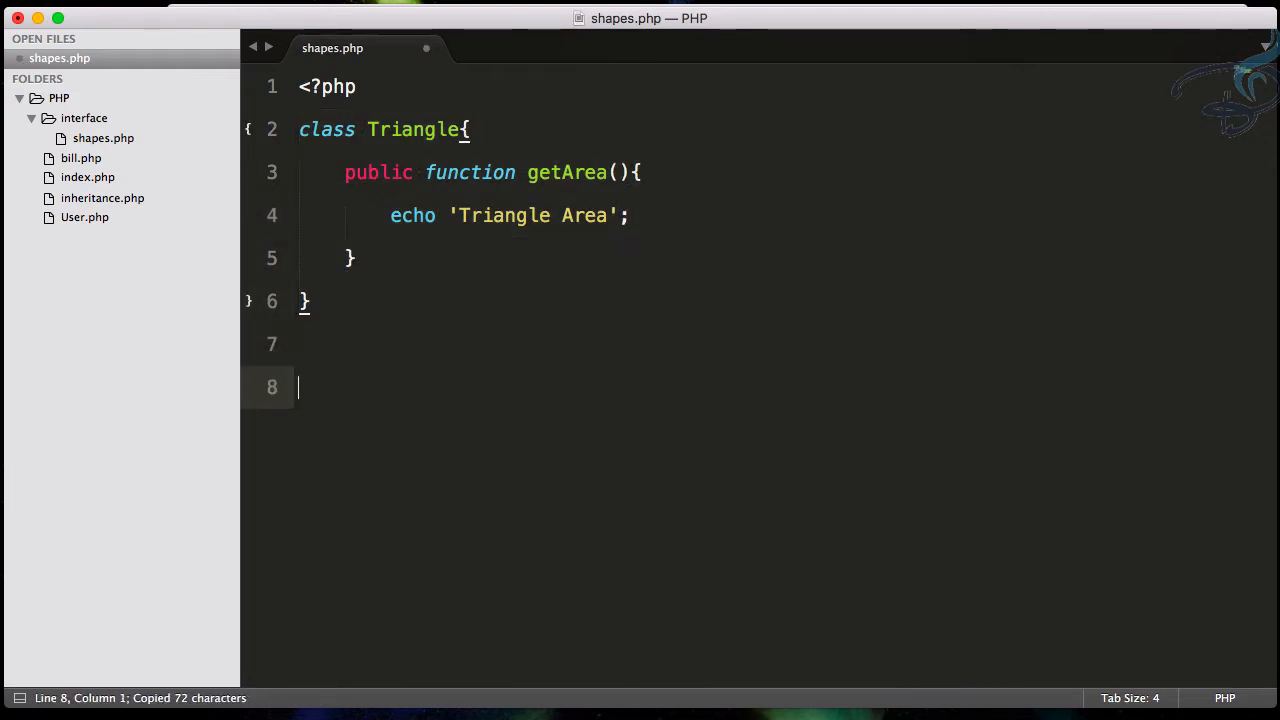
Add a Rectangle class below Triangle echoing 'Rectangle Area'
type("class R{")
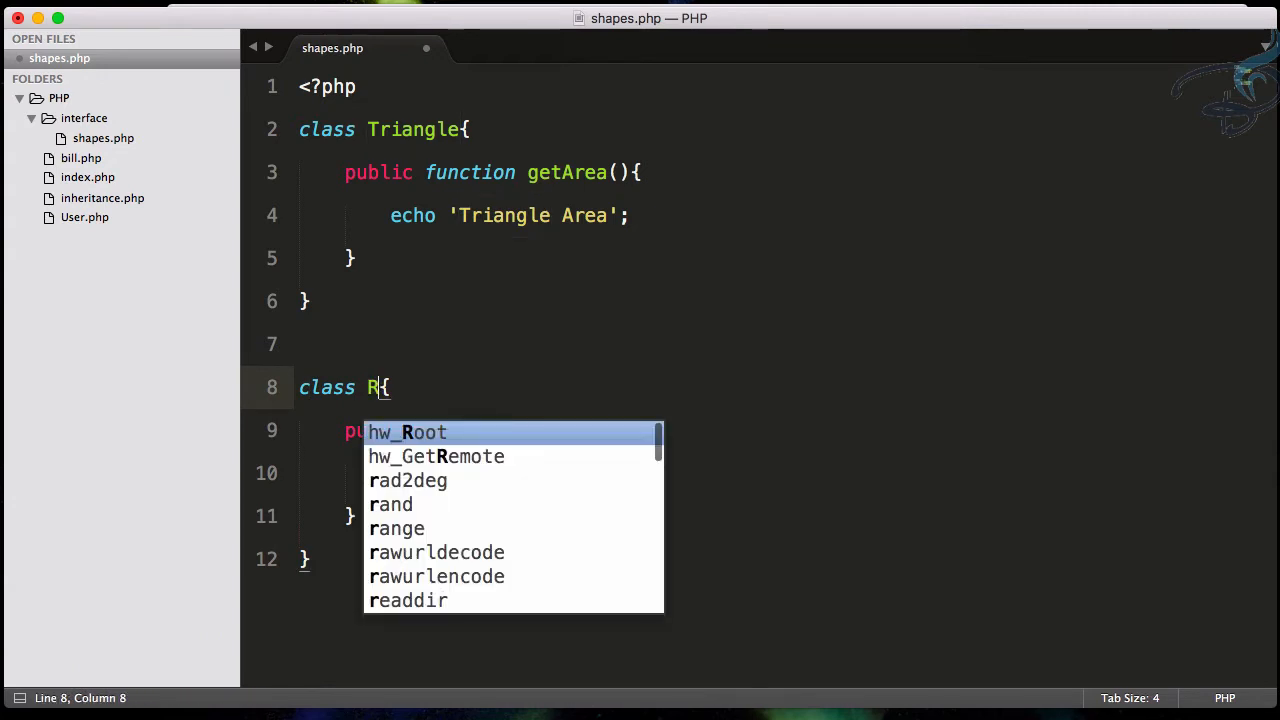
type("ectangle")
left_click(470, 474)
type("R")
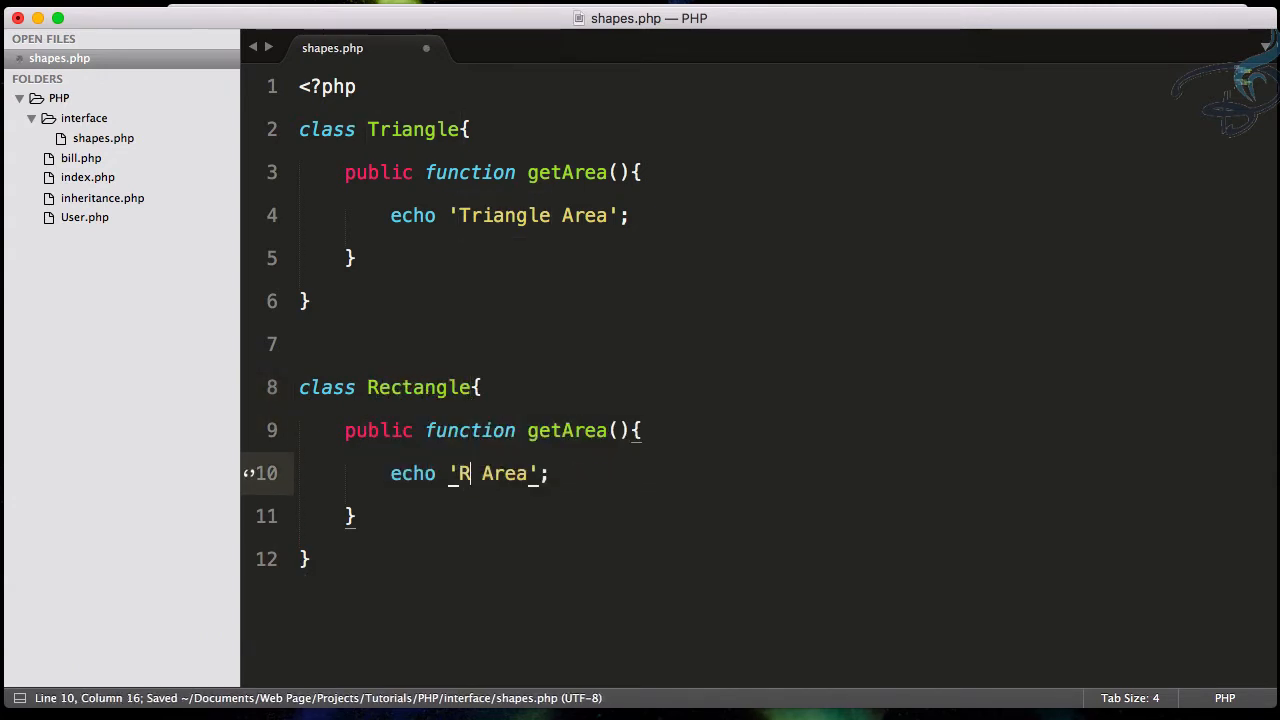
type("ectangle")
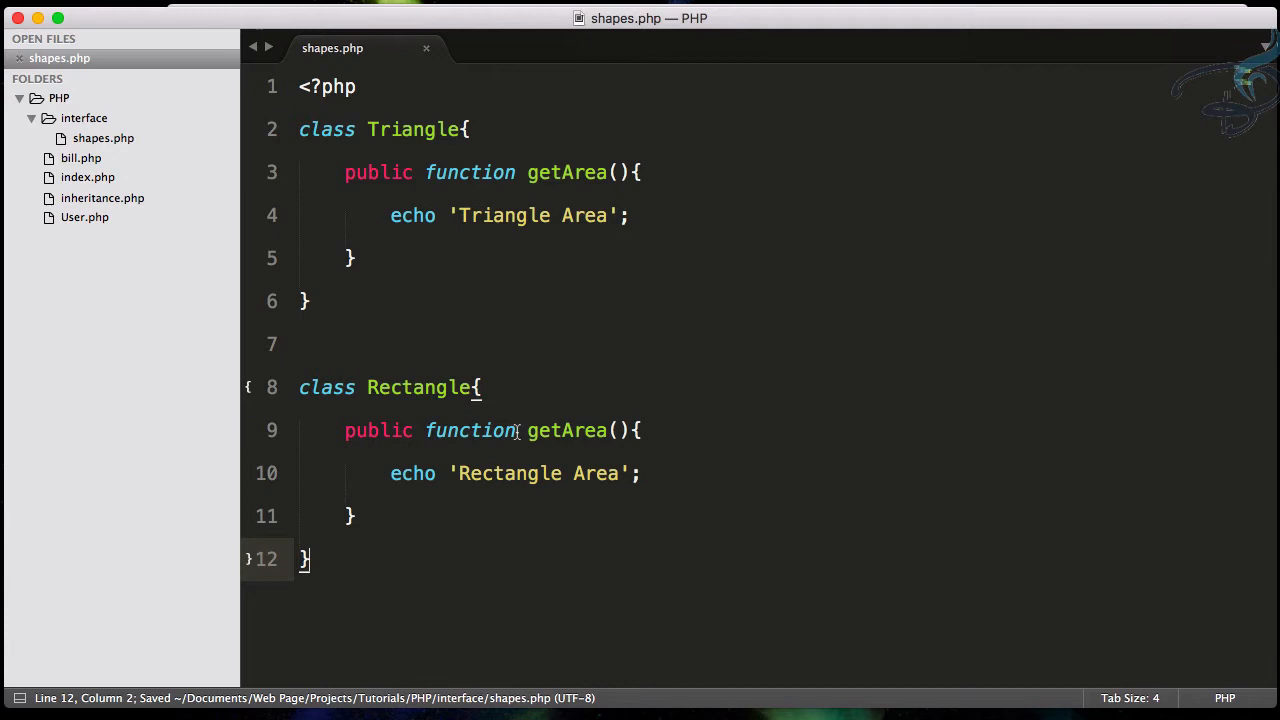
Rename Rectangle's method to calculateArea, save, and leave blank lines after the class
left_click(550, 430)
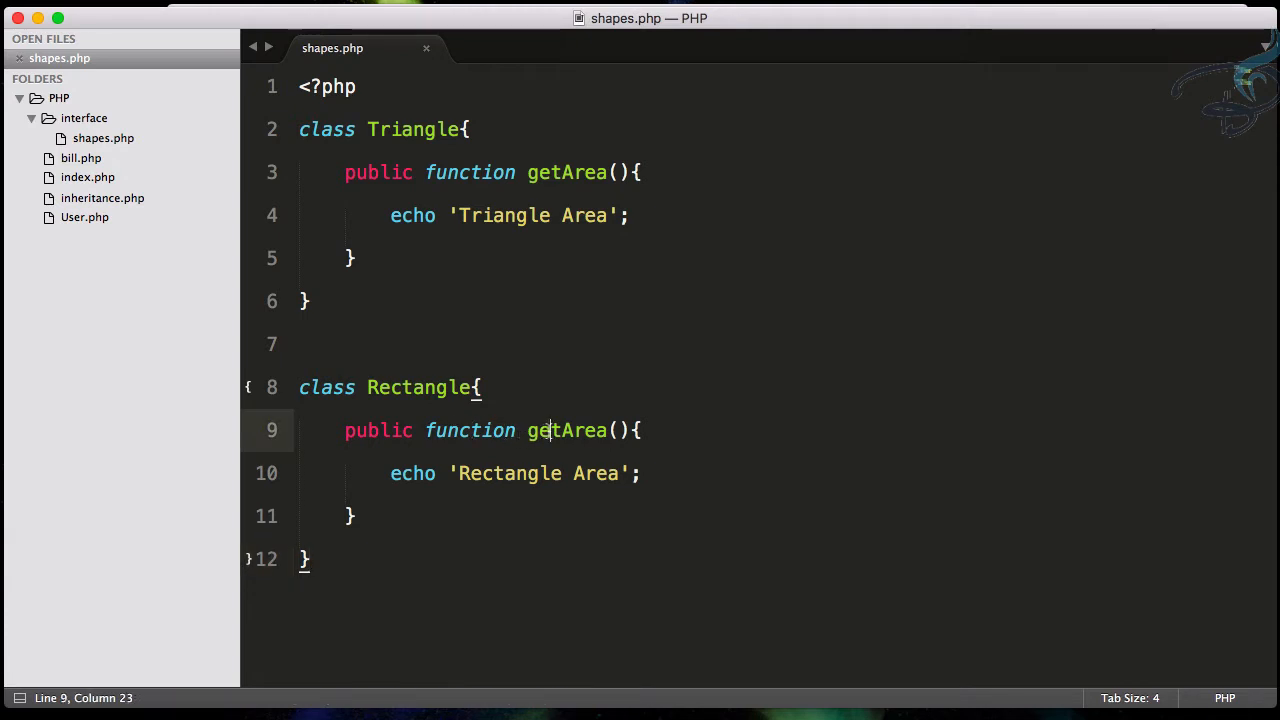
double_click(566, 430)
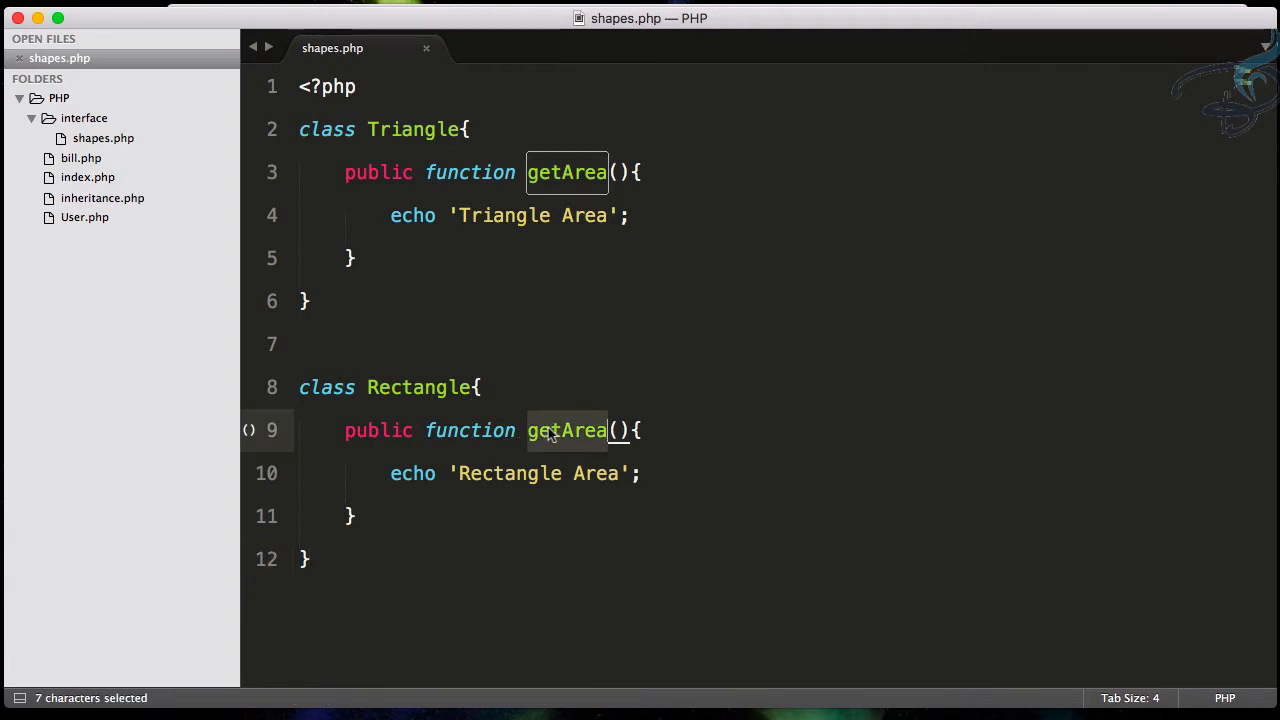
type("calculat")
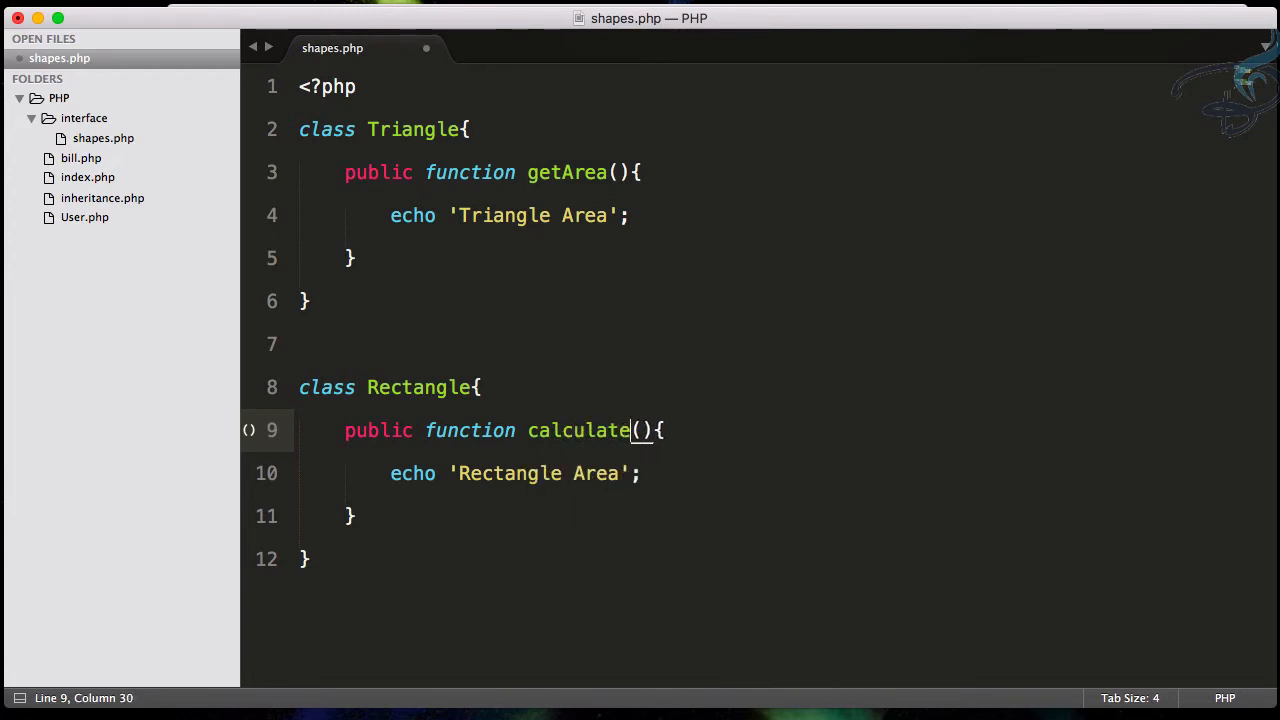
type("Area")
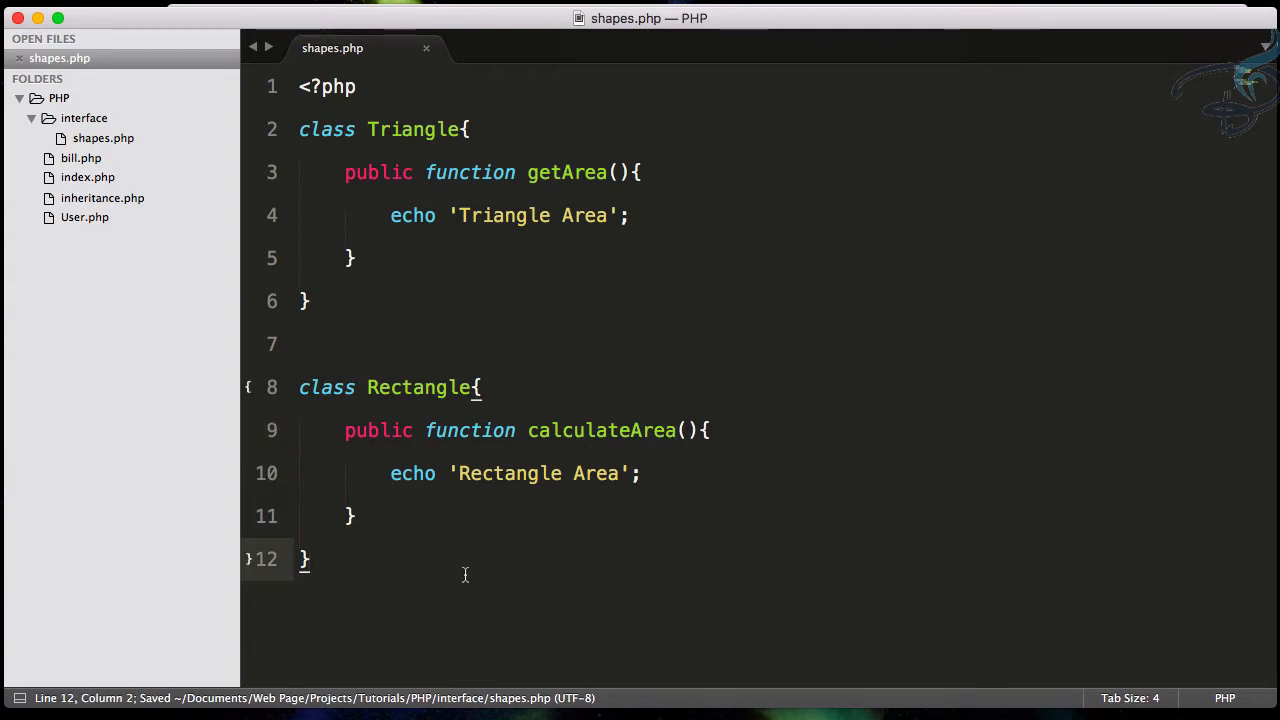
key("enter")
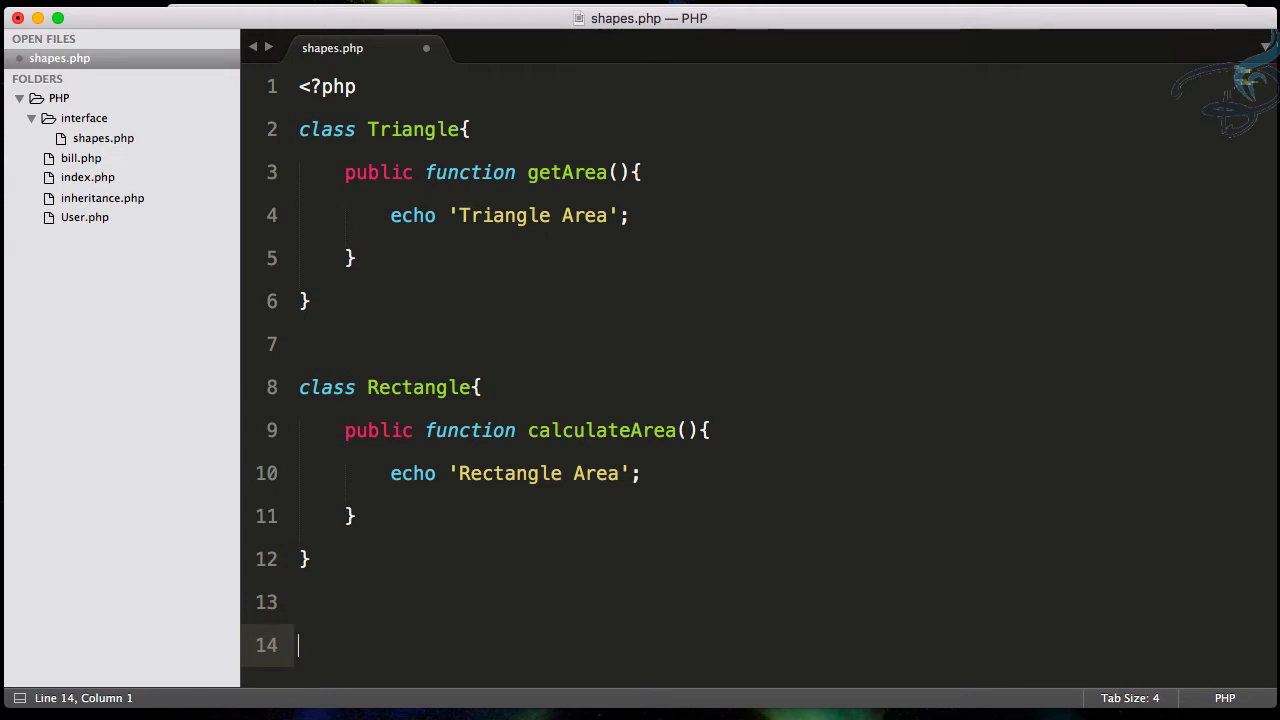
Add $tri = new Triangle; and echo $tri->area(); below the classes and save
type("$")
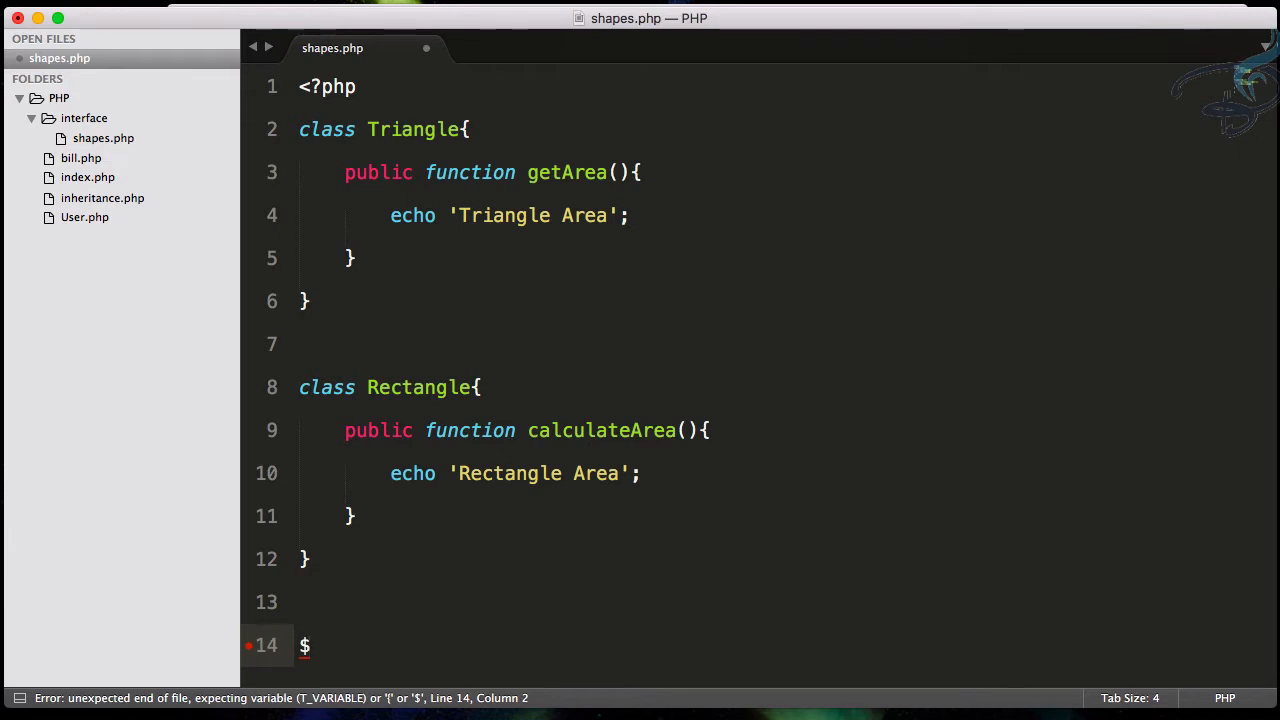
type("tri")
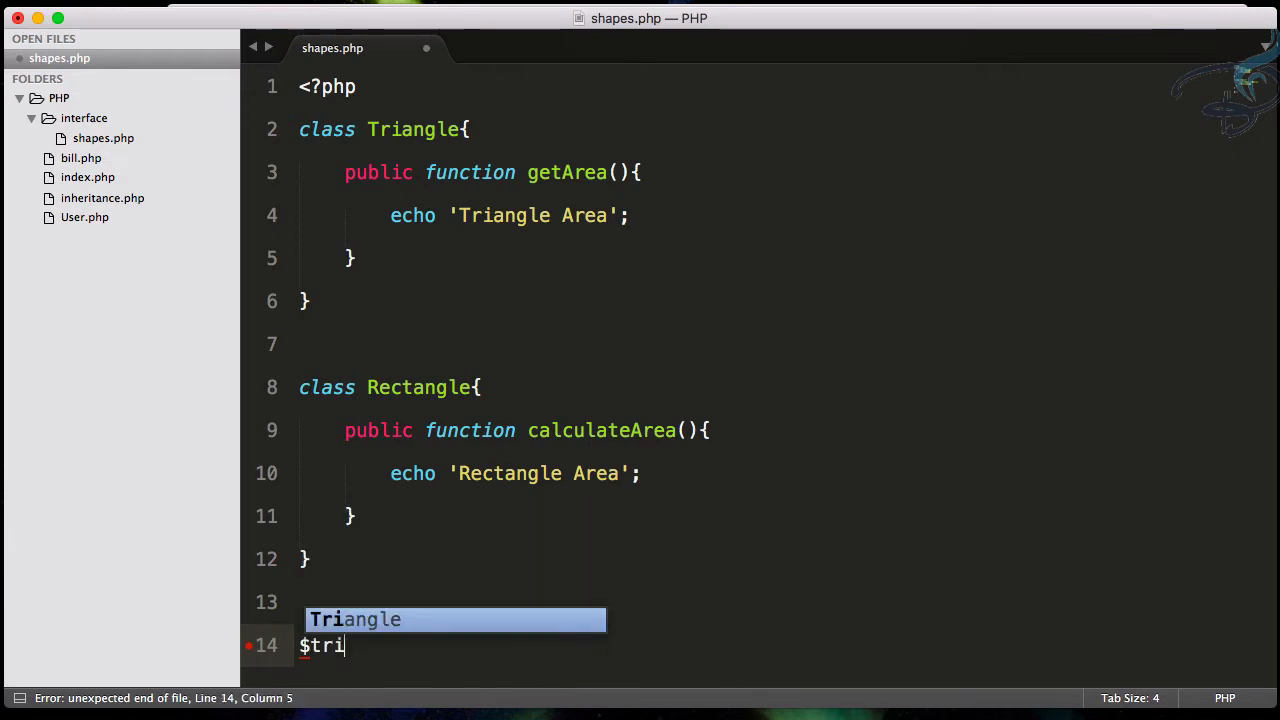
type("= new")
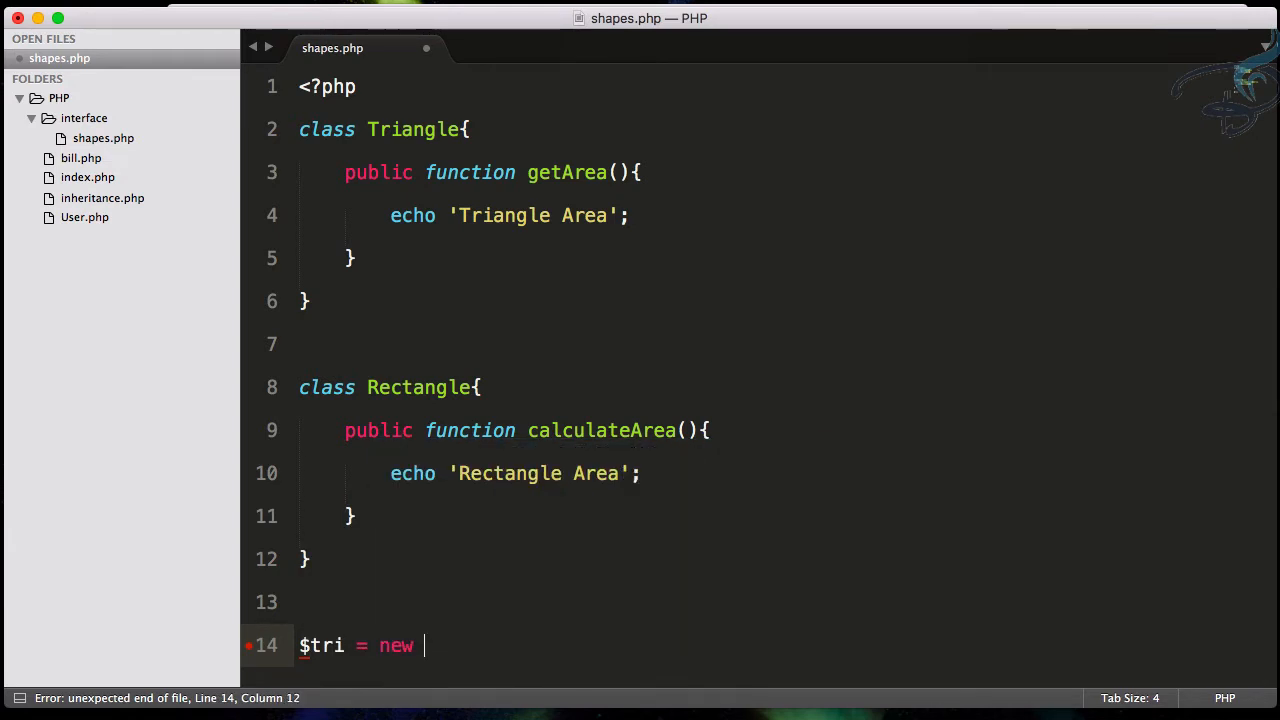
type("Tric")
type("$tr")
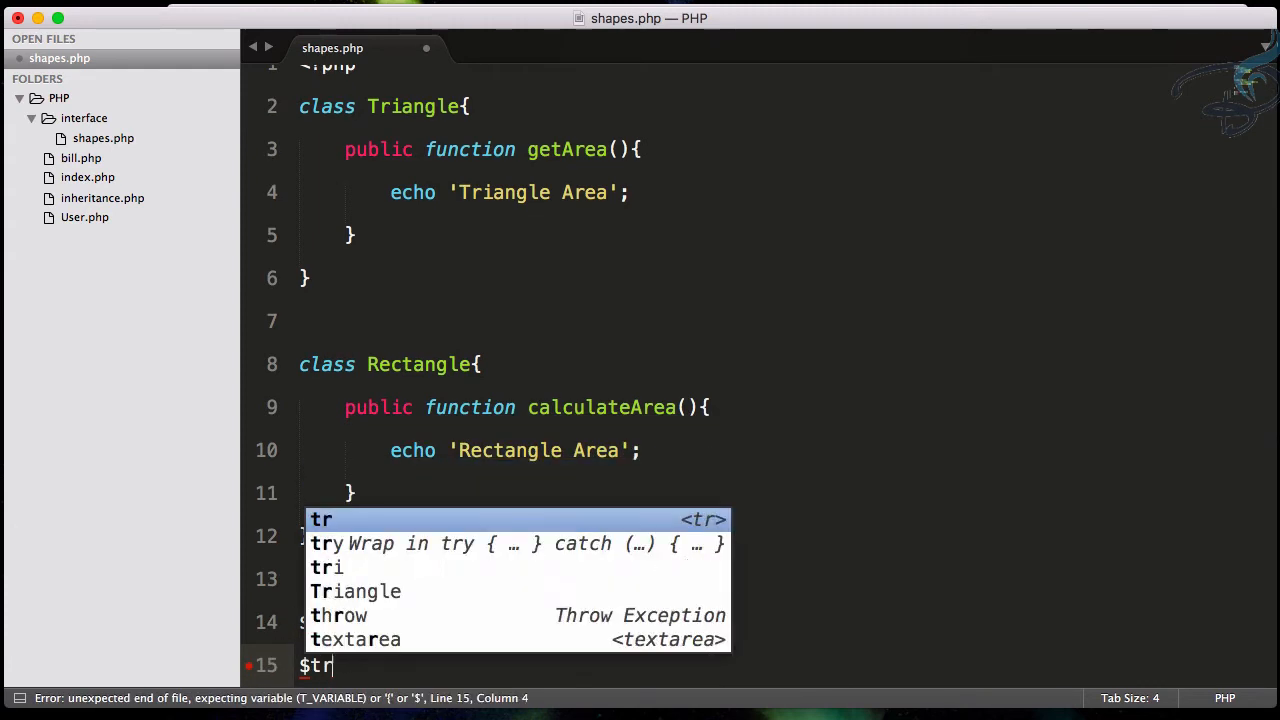
type("i->area();")
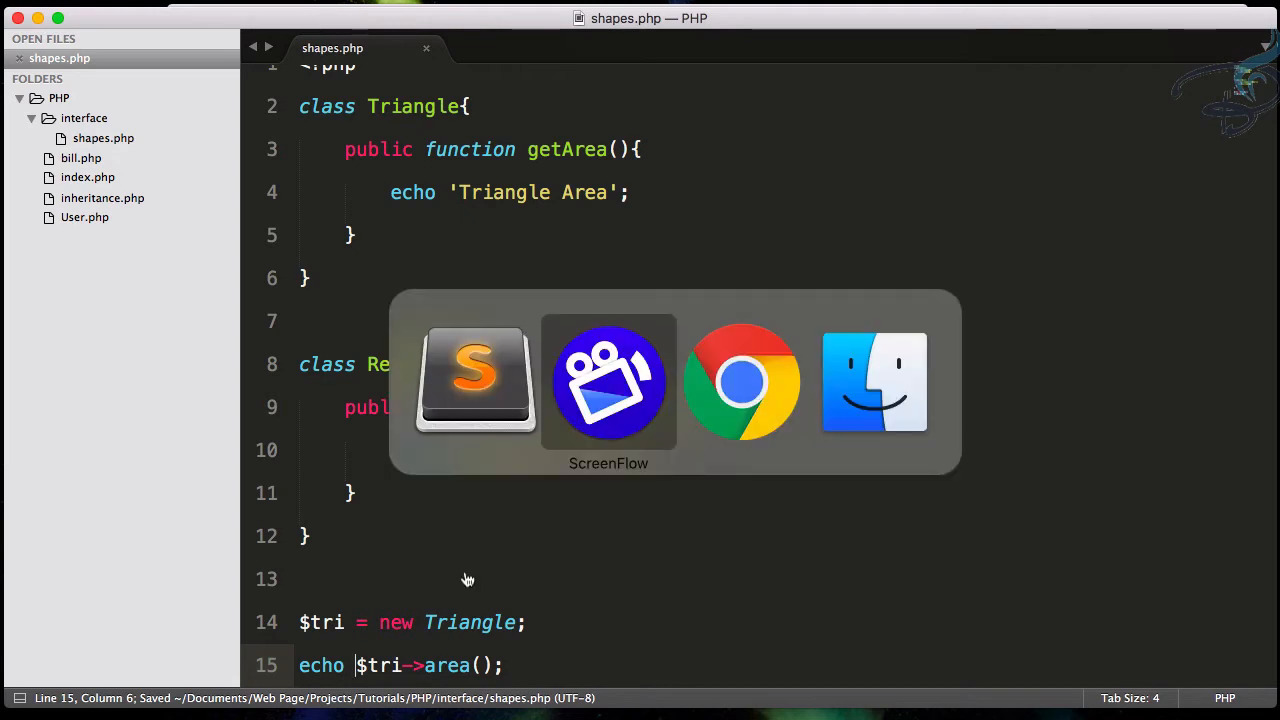
Load php.dev/interface/shapes.php in Chrome, which fails on undefined Triangle::area()
left_click(742, 382)
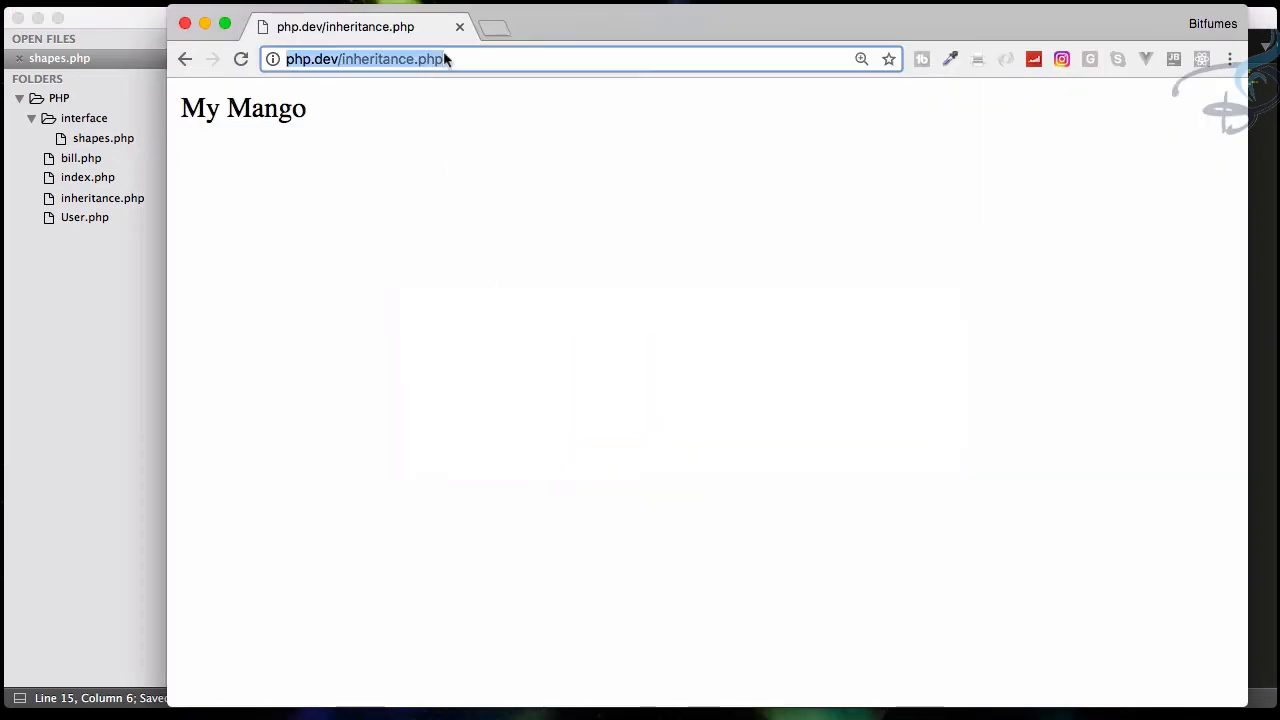
type("php.dev/interface")
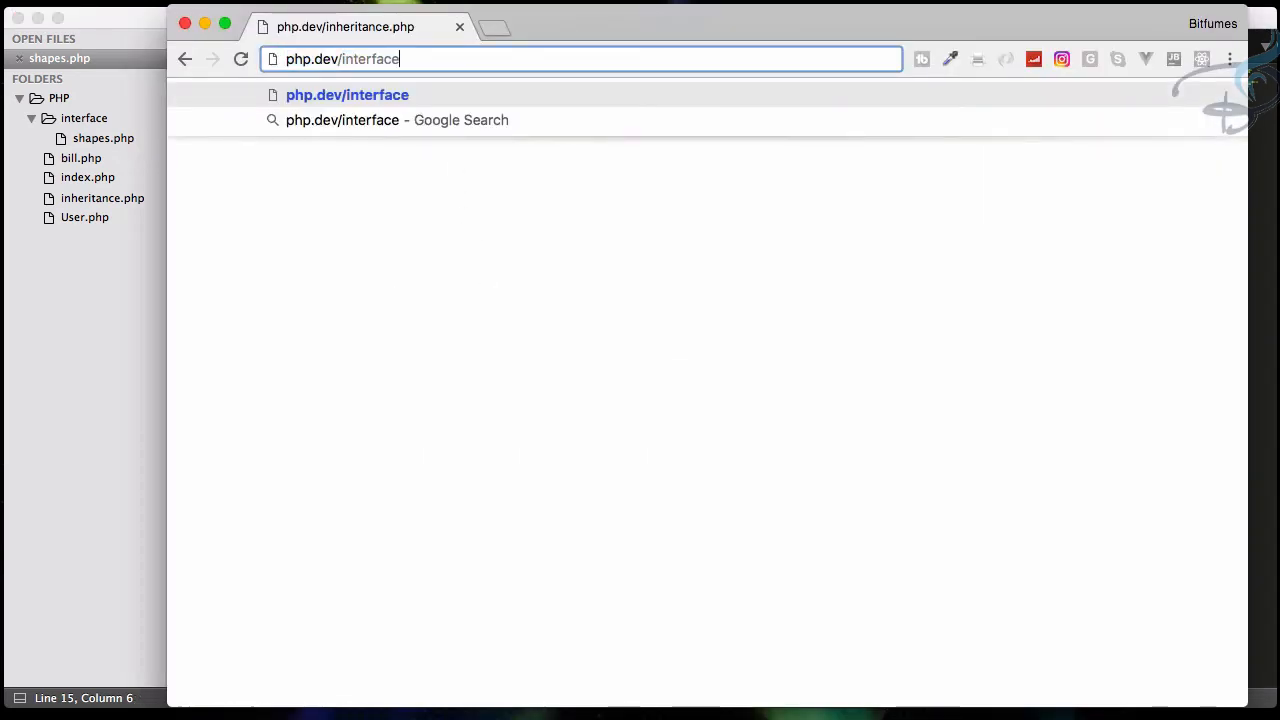
type("/shapes.php")
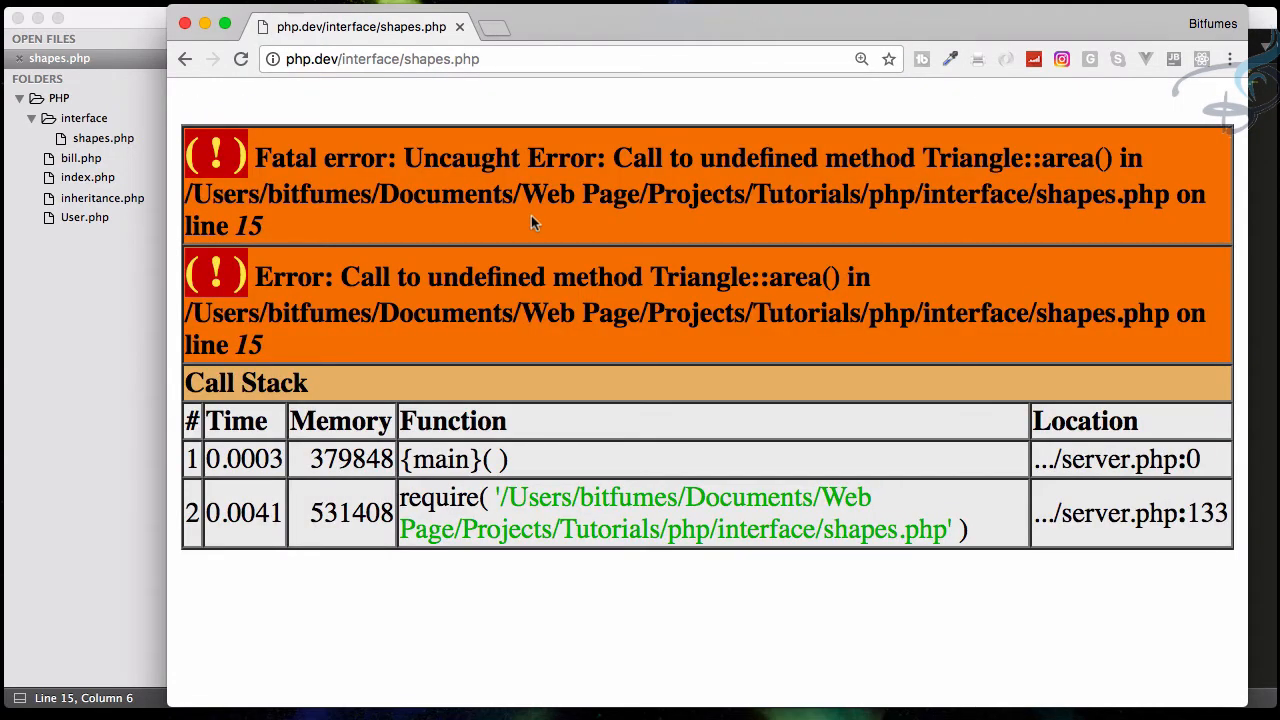
mouse_move(1044, 190)
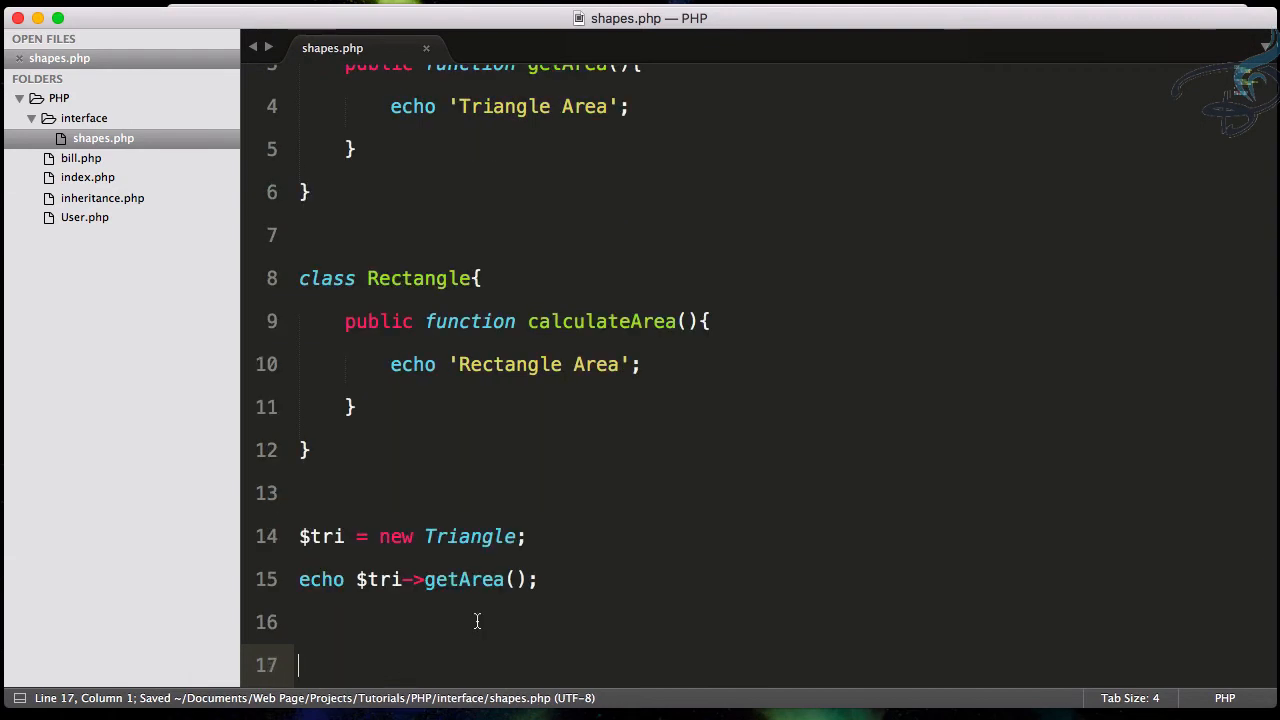
Duplicate the Triangle test lines for a Rectangle getArea test, then remove all test code
left_click_drag(300, 536, 536, 580)
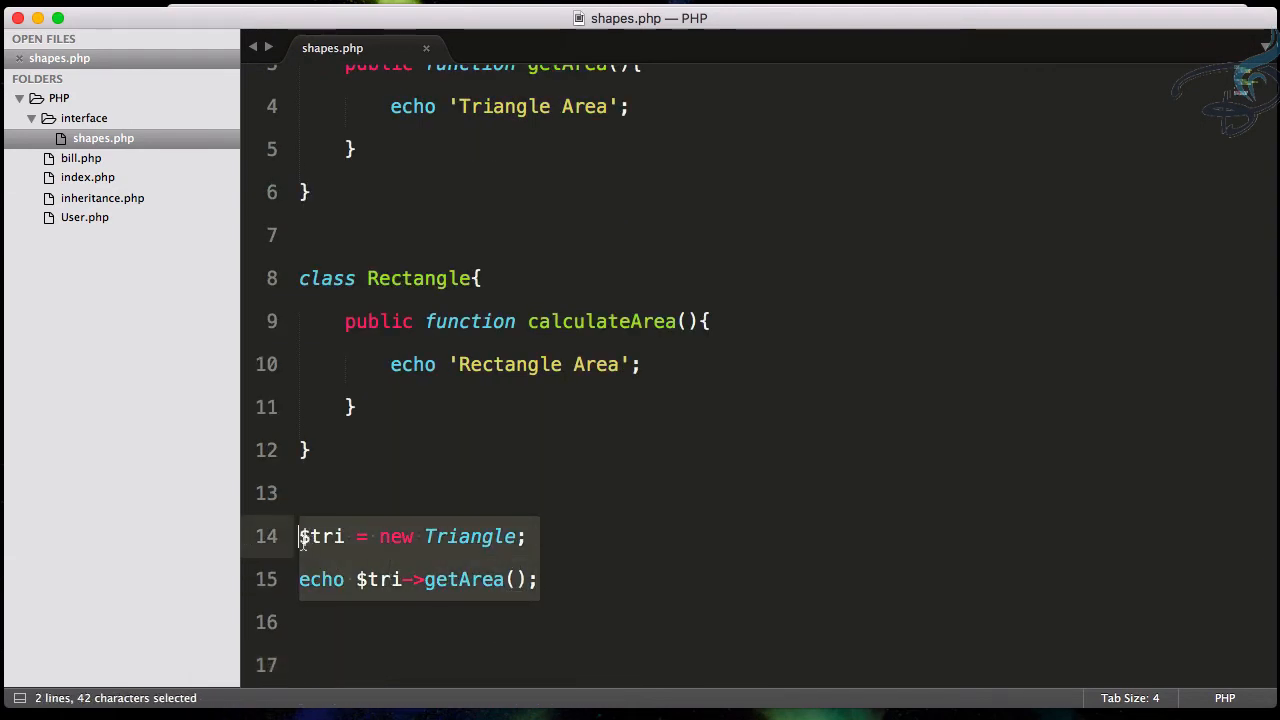
key("cmd+v")
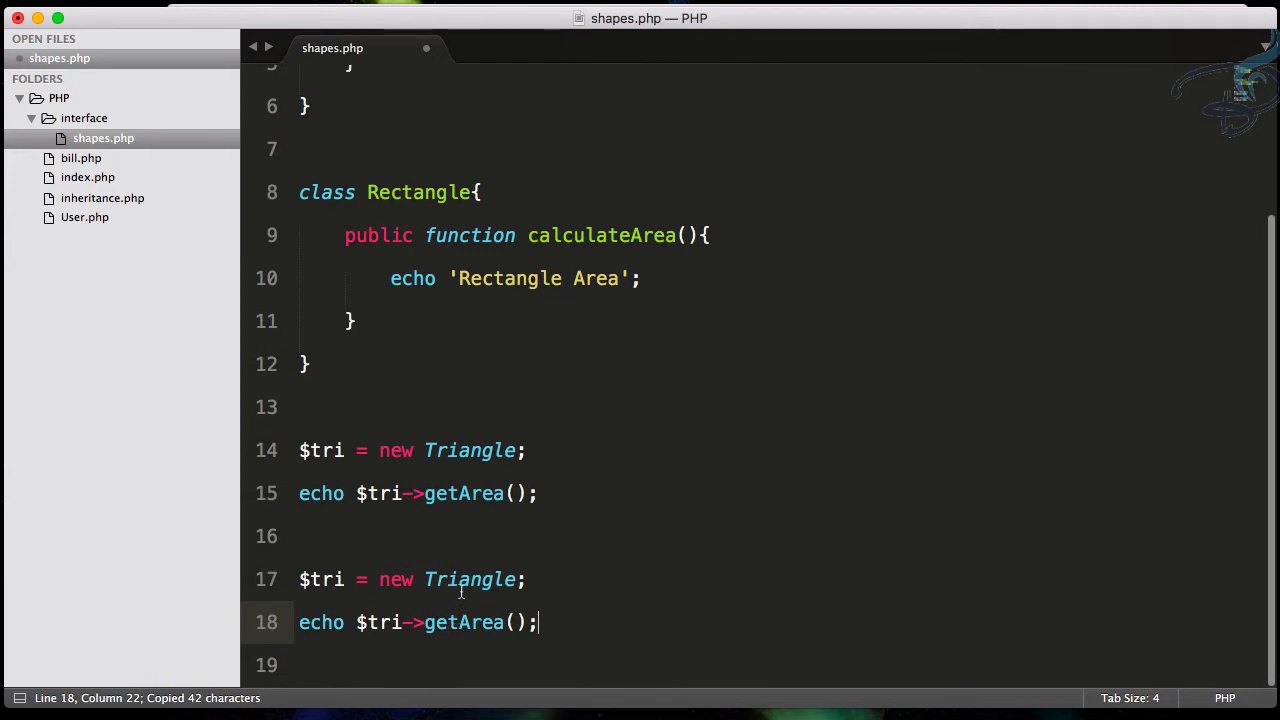
type("Rect")
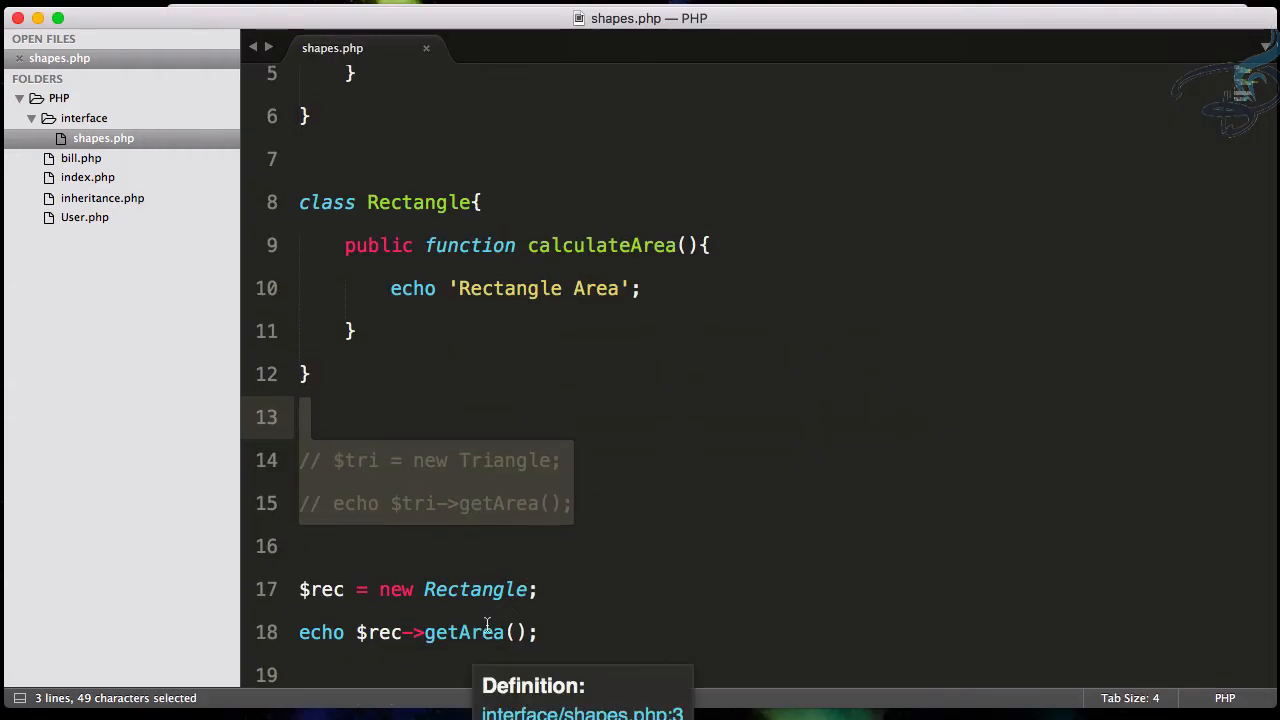
left_click(592, 632)
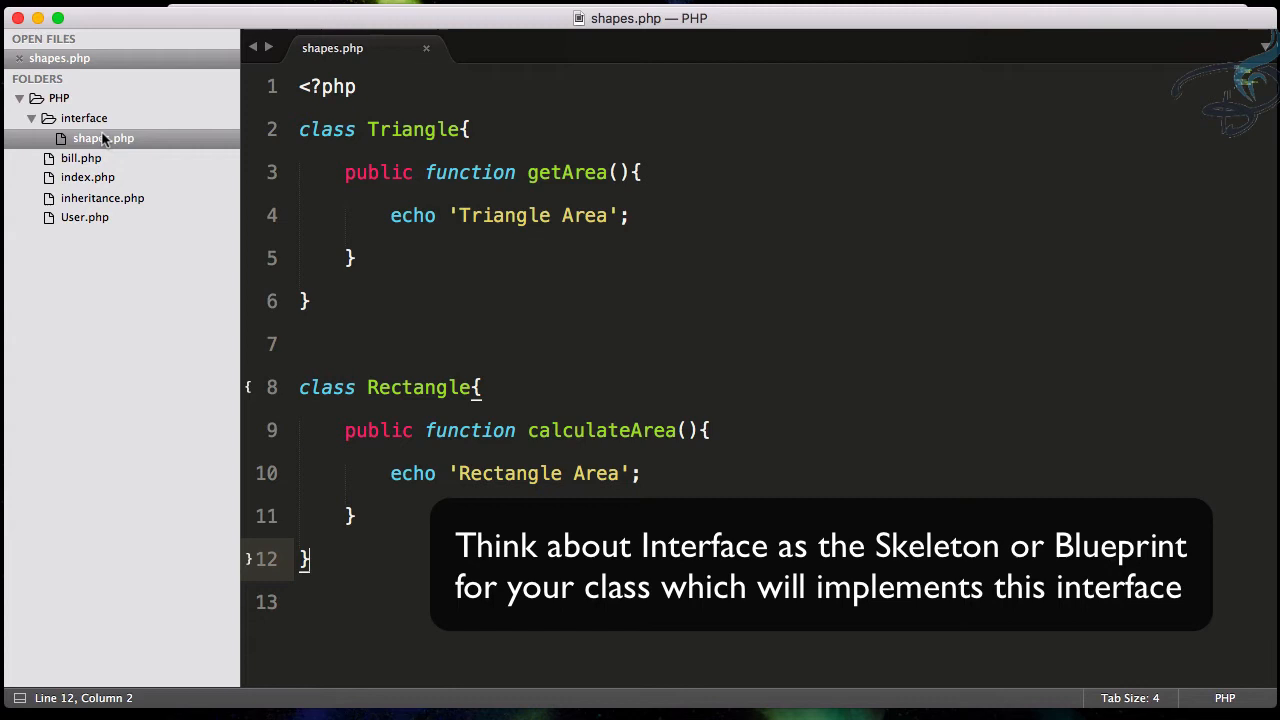
Create a new file shapeInterface.php in the interface folder
right_click(84, 118)
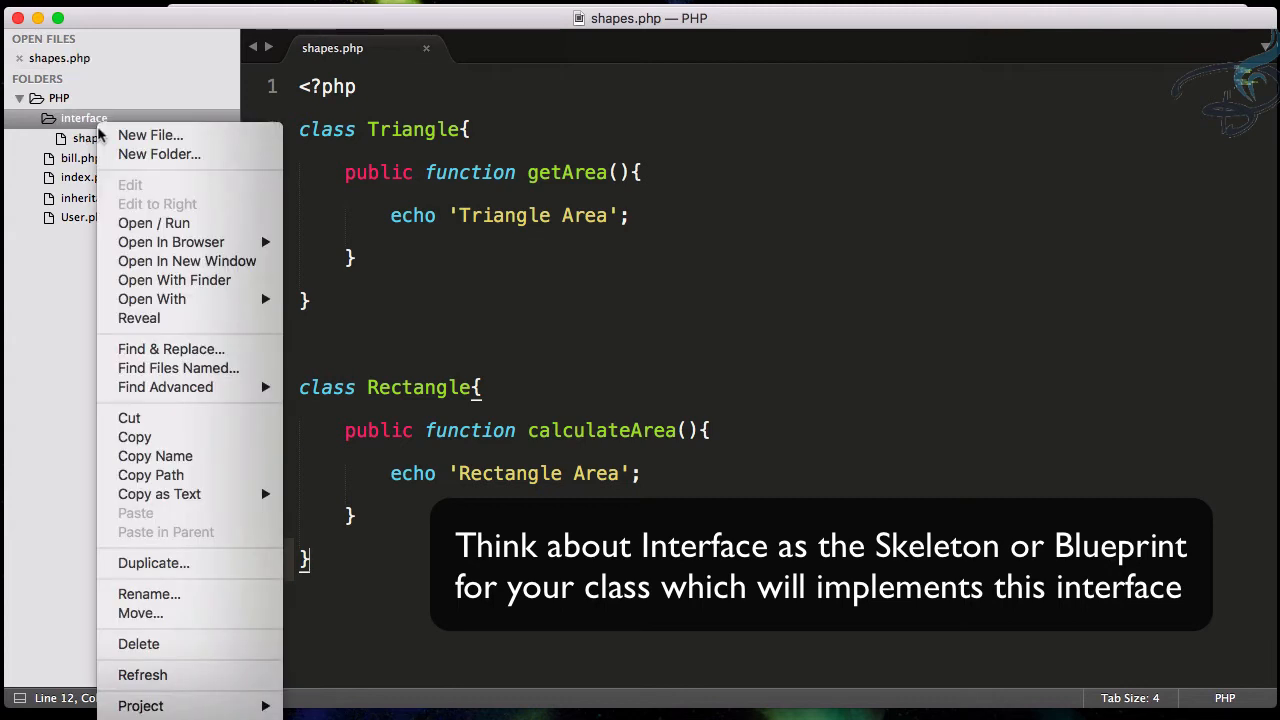
left_click(150, 136)
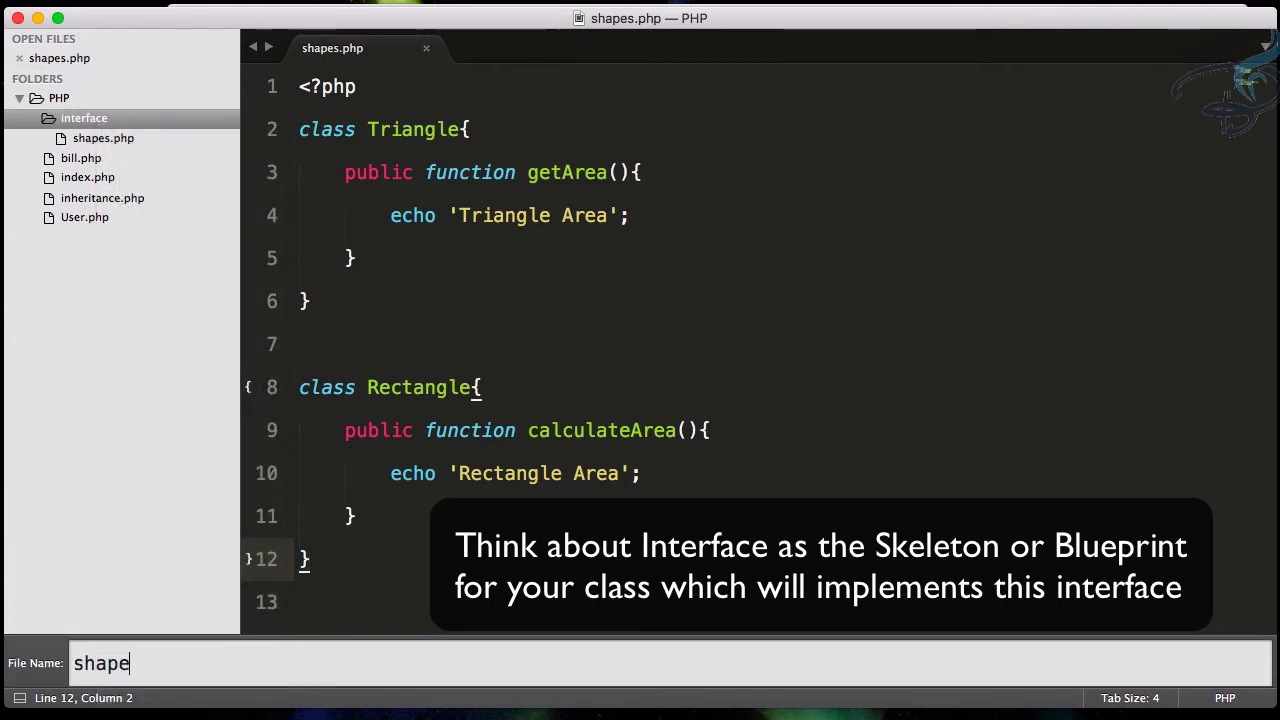
type("Interfac")
type("<")
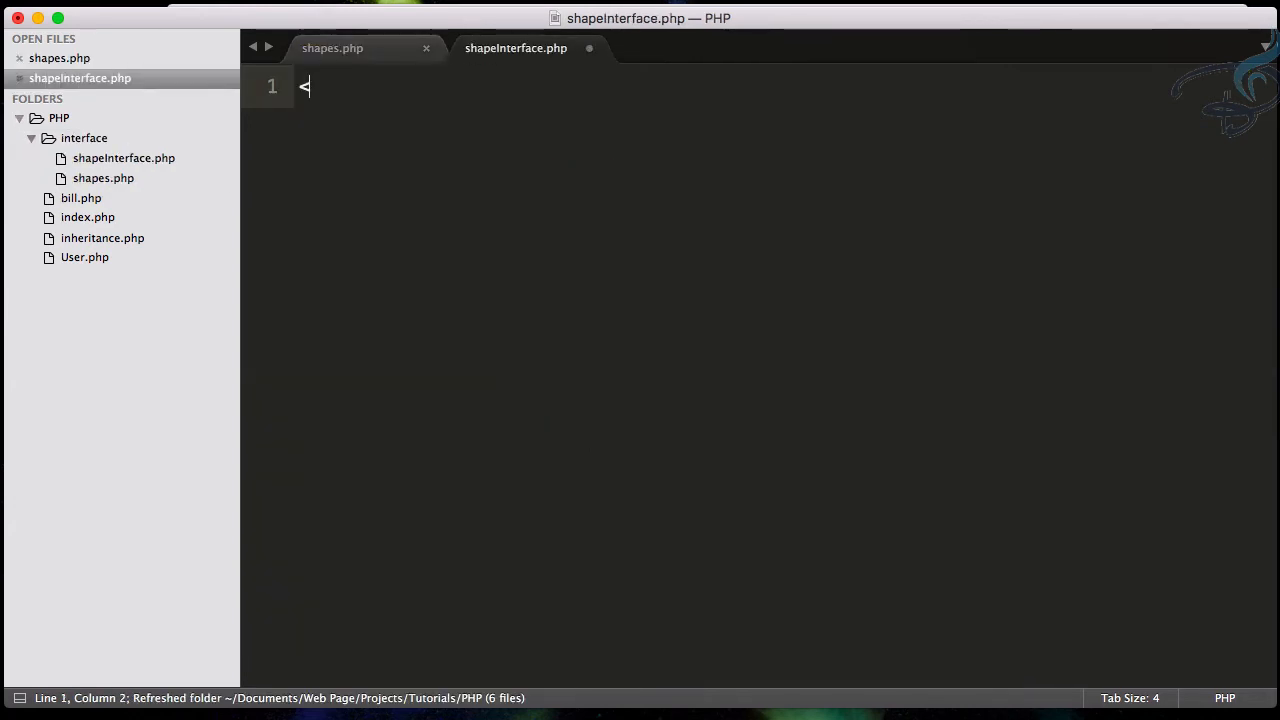
Start shapeInterface.php with the PHP tag and declare interface shapeInterface
type("?php")
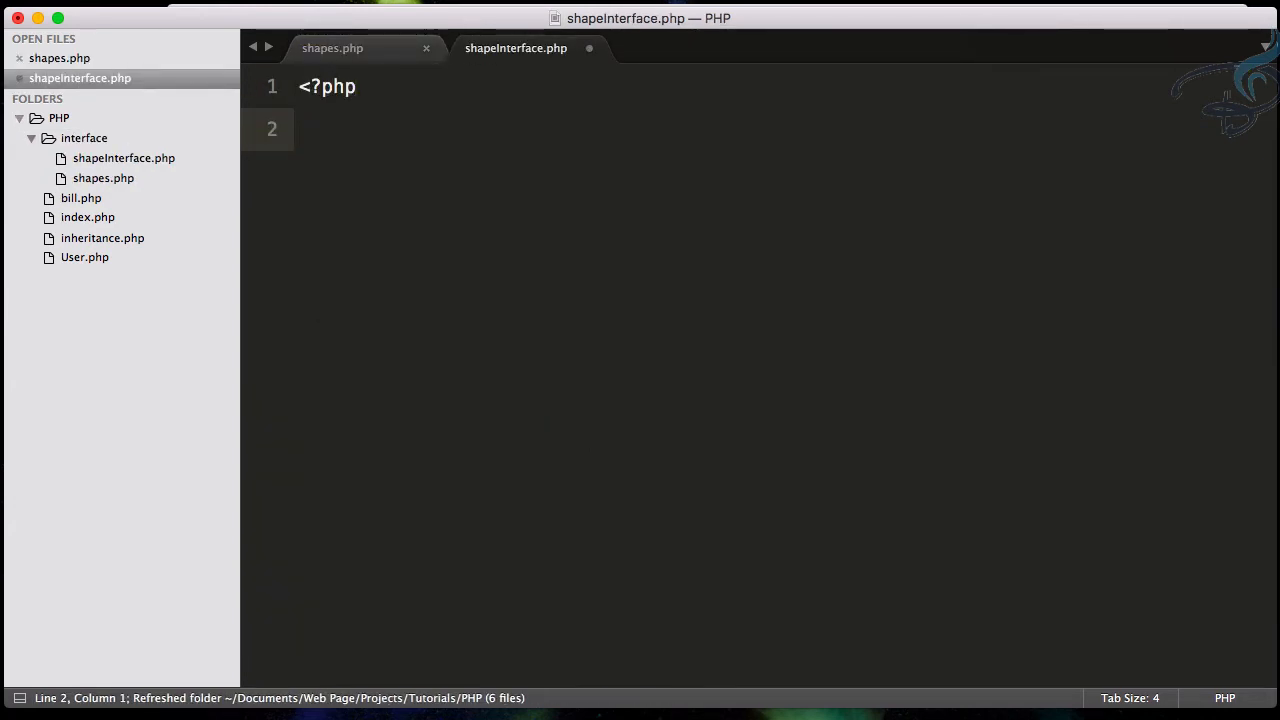
left_click(124, 158)
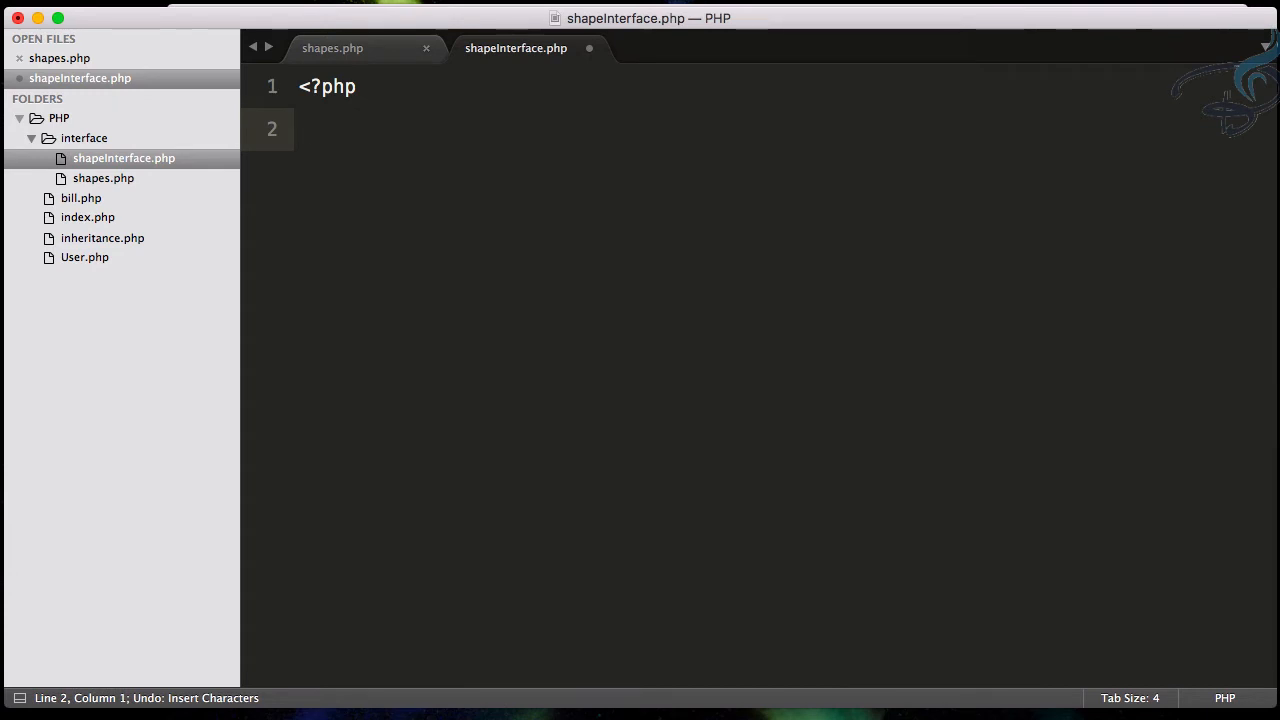
type("class")
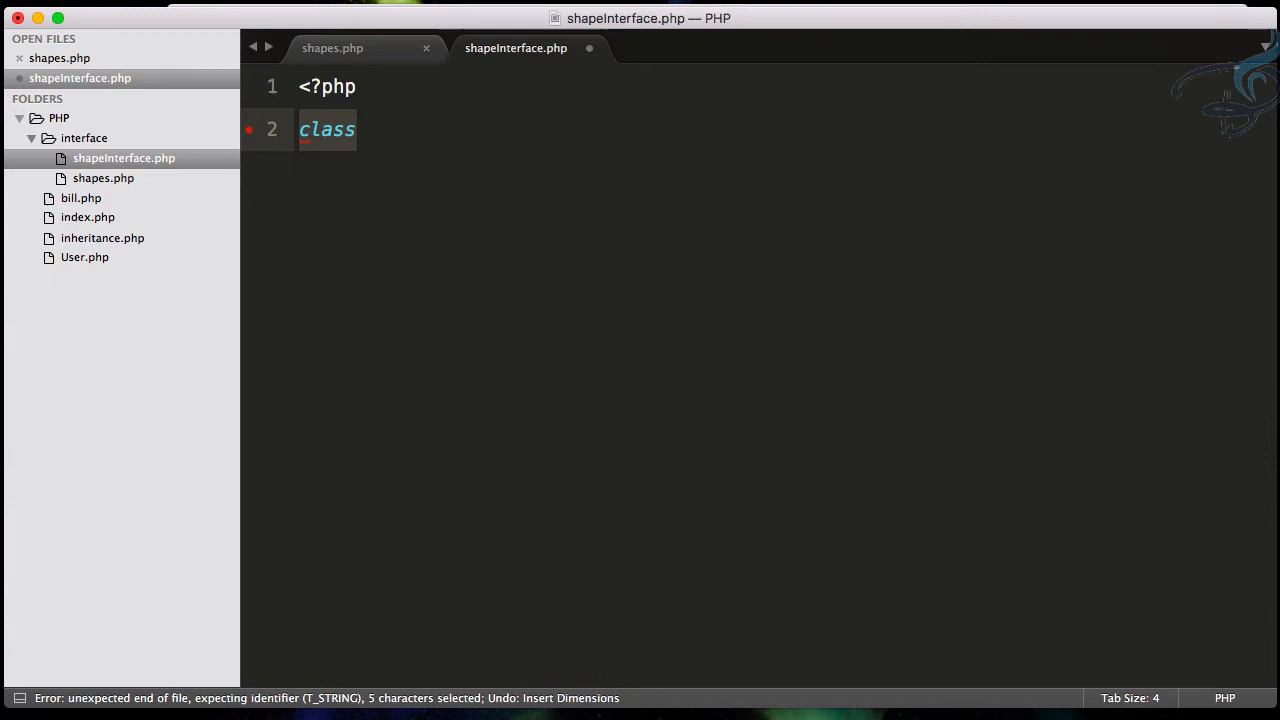
type("interface")
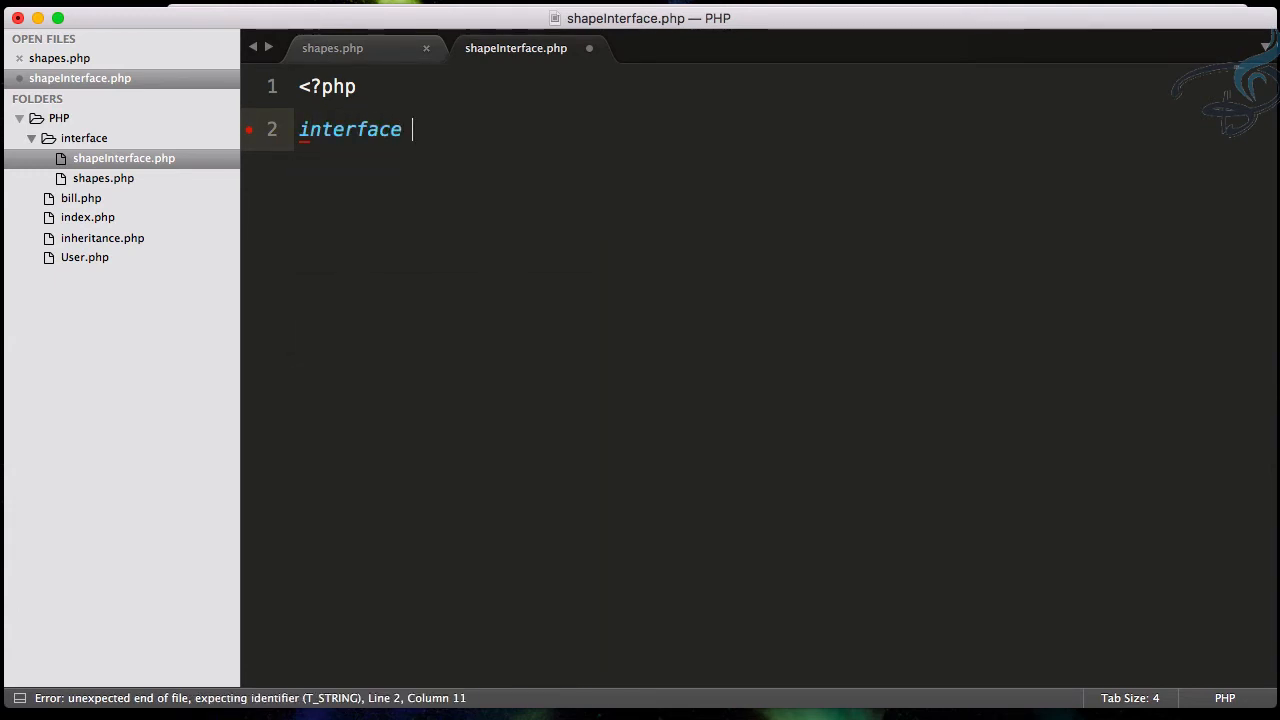
type("shapeInterface{")
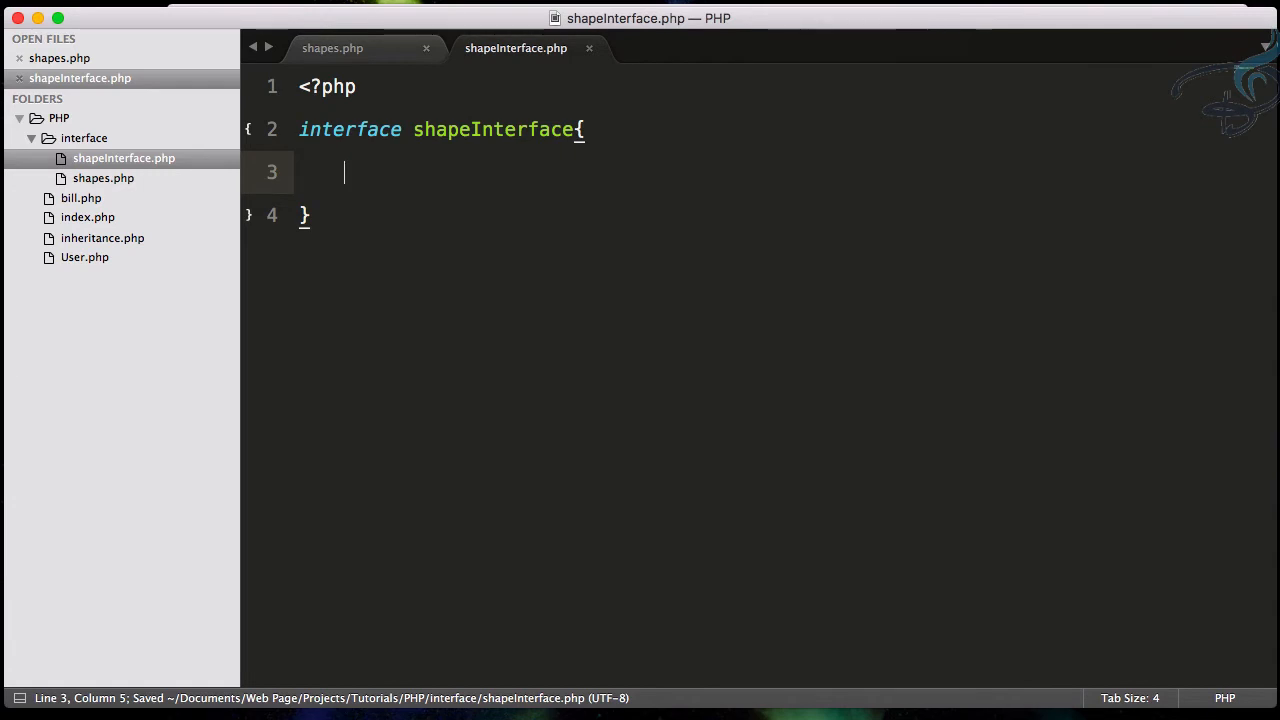
Give shapeInterface a public getArea(); method signature and save
type("public function")
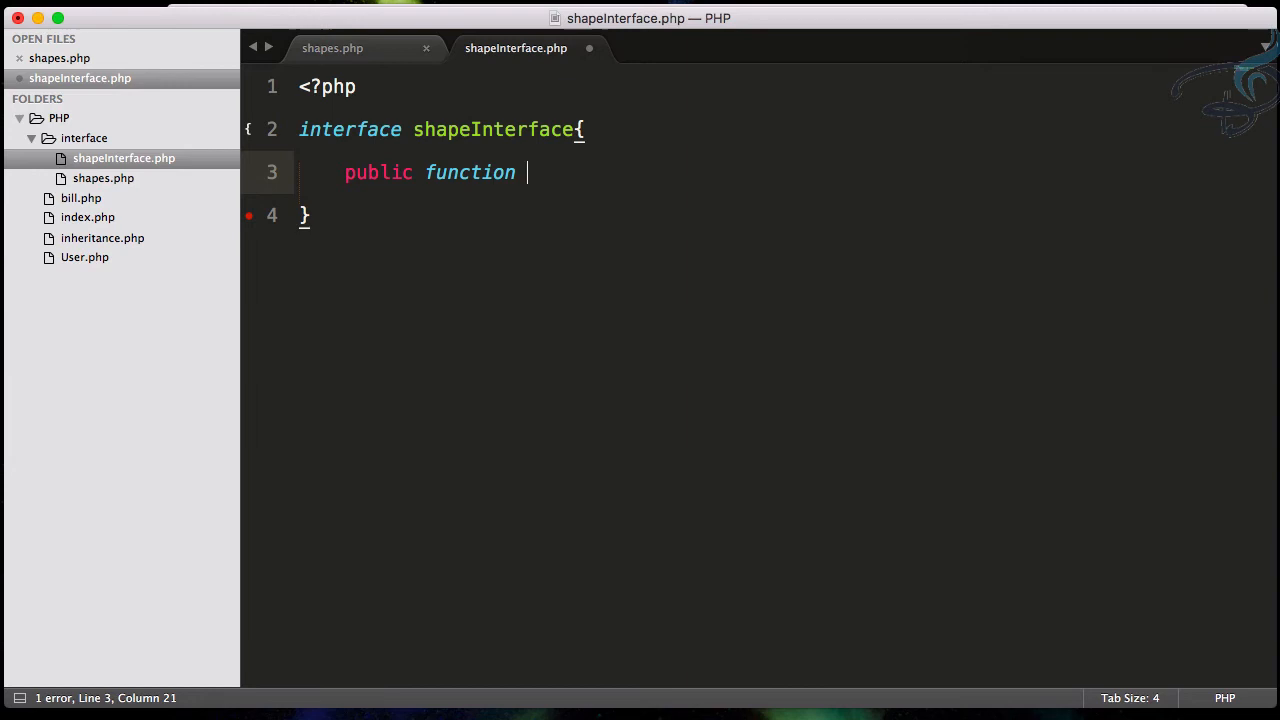
type("getAr")
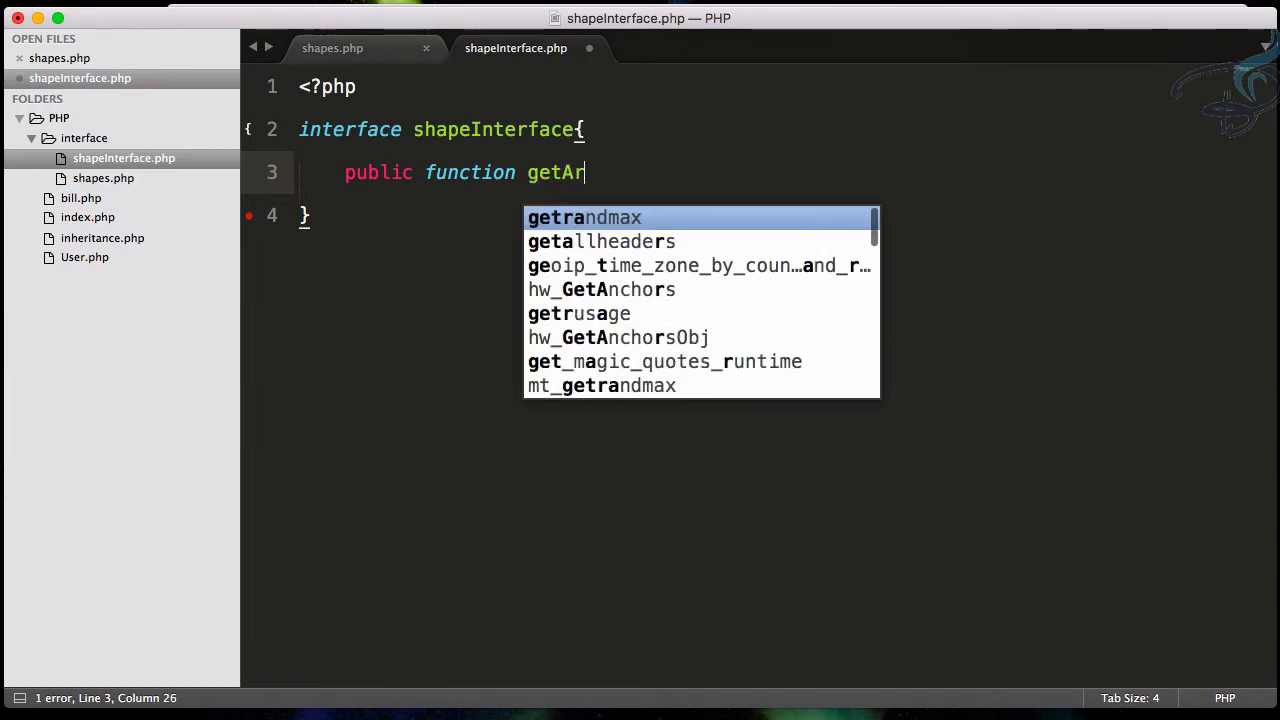
type("ea()")
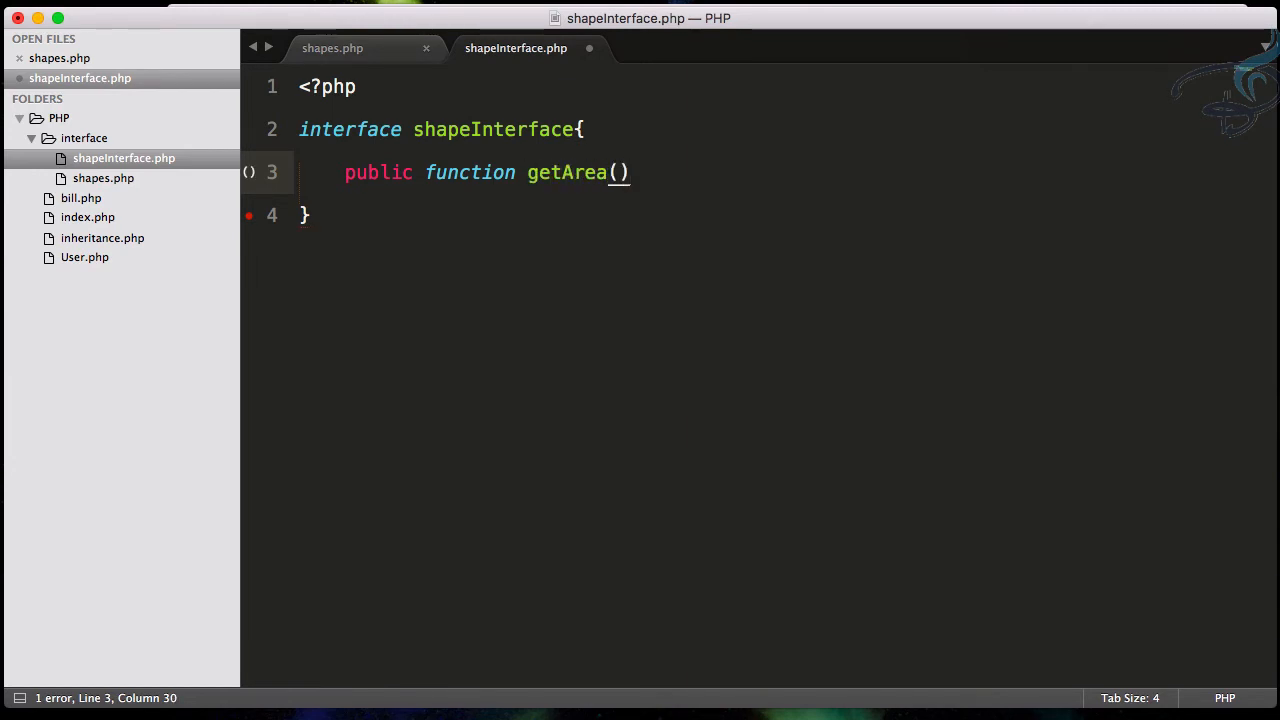
type(";")
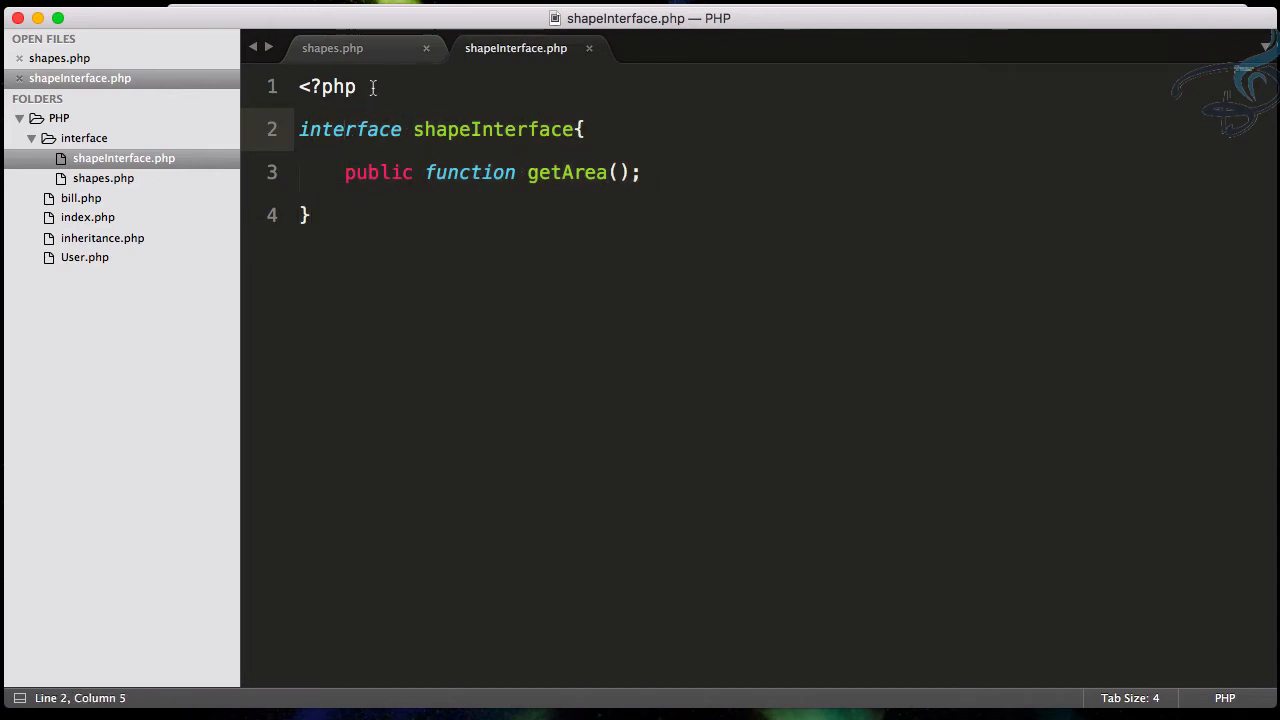
Make Triangle implement shapeInterface and open a blank line below <?php in shapes.php
left_click(332, 48)
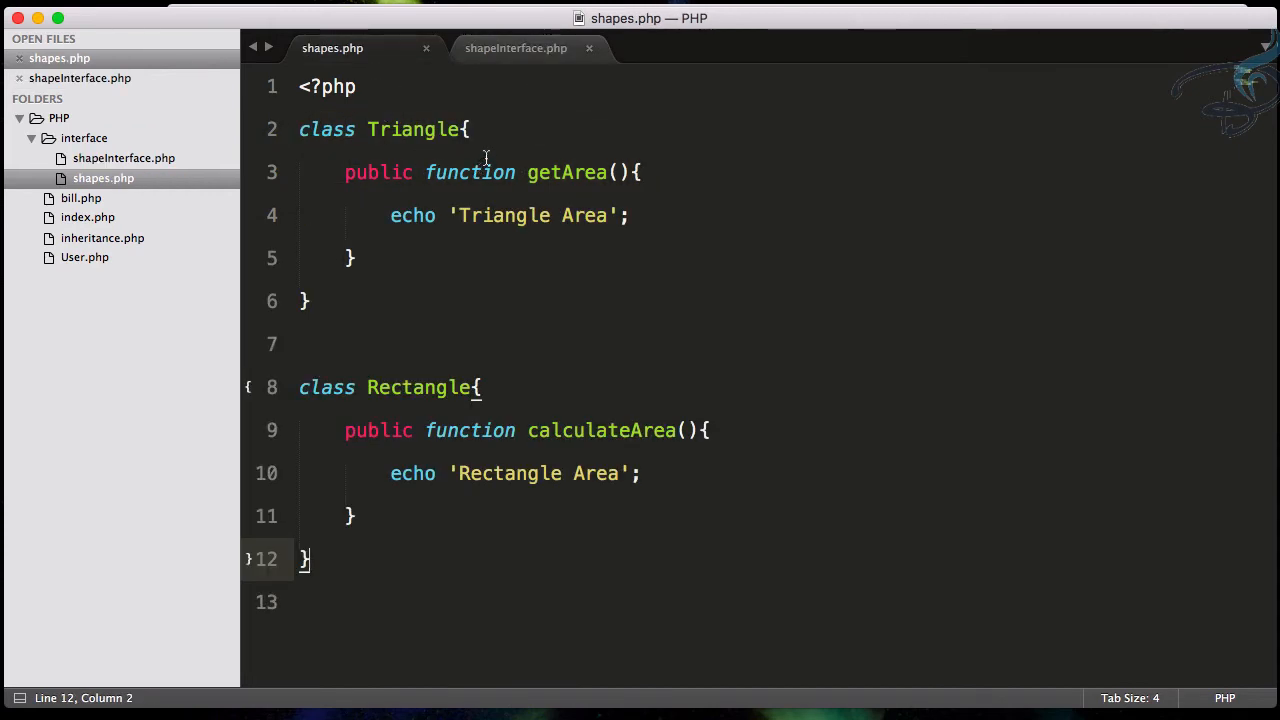
mouse_move(504, 60)
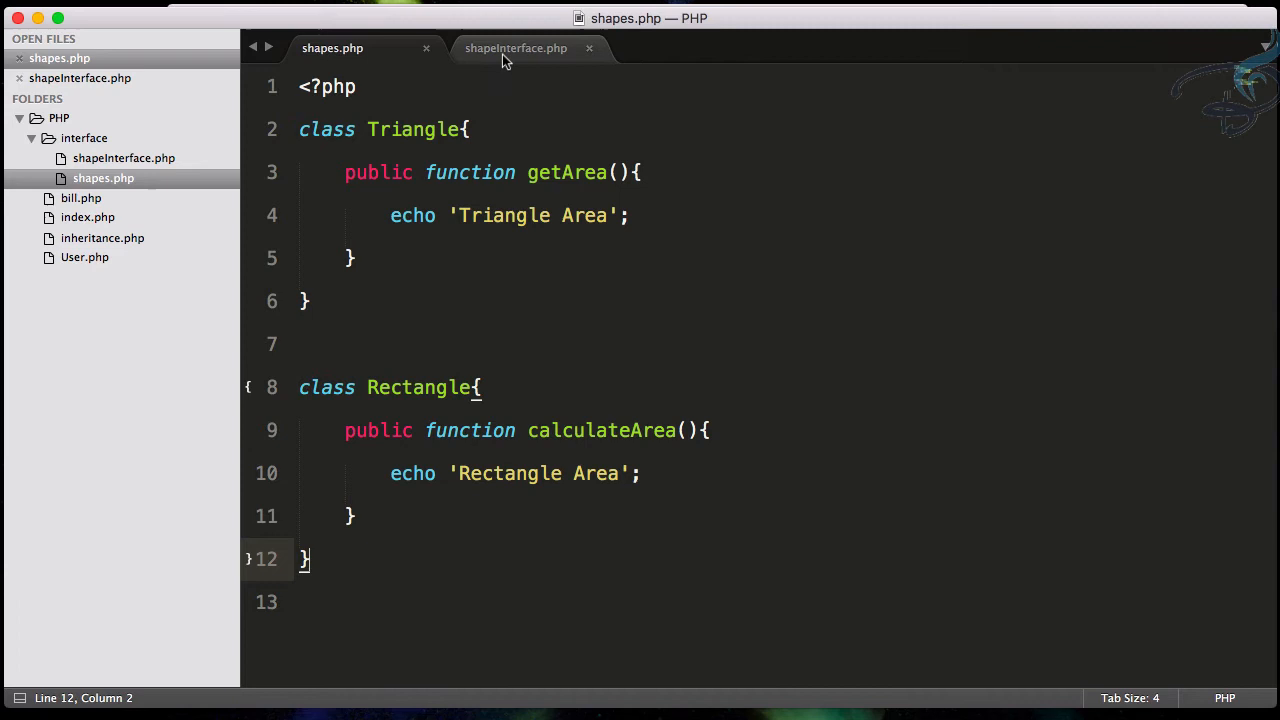
left_click(516, 48)
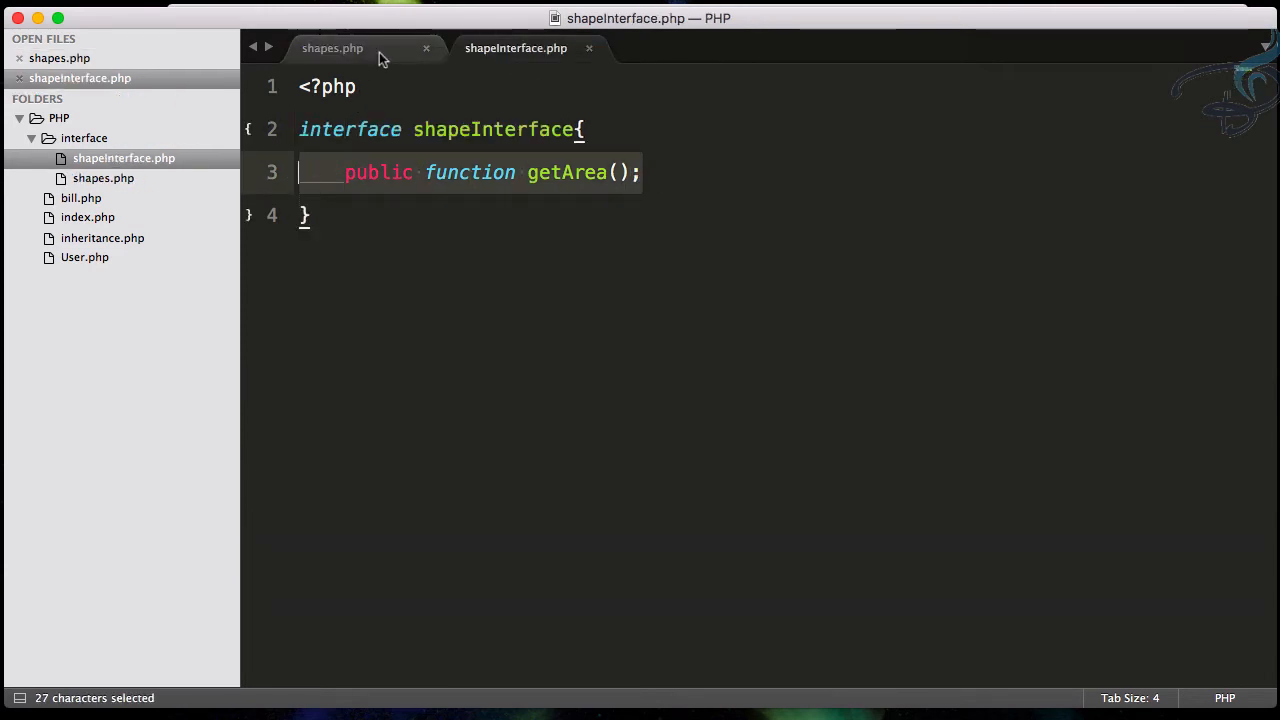
left_click(332, 48)
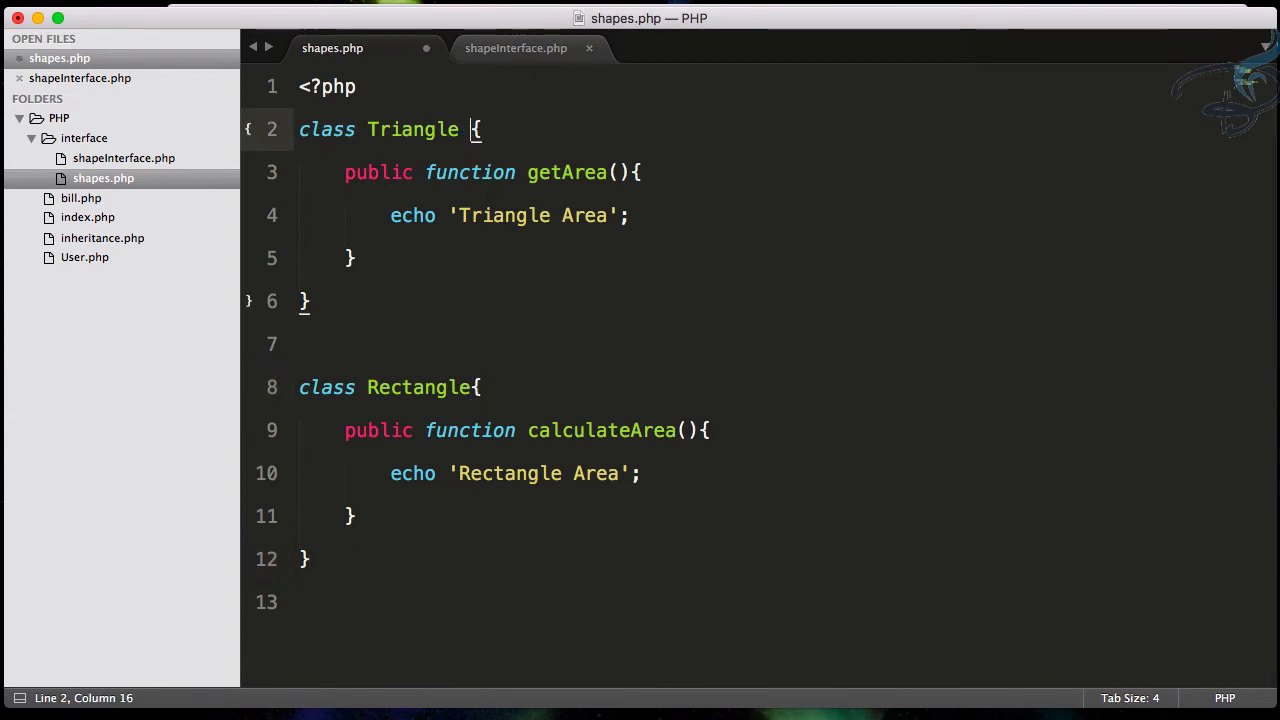
type("implements shapeInterfac")
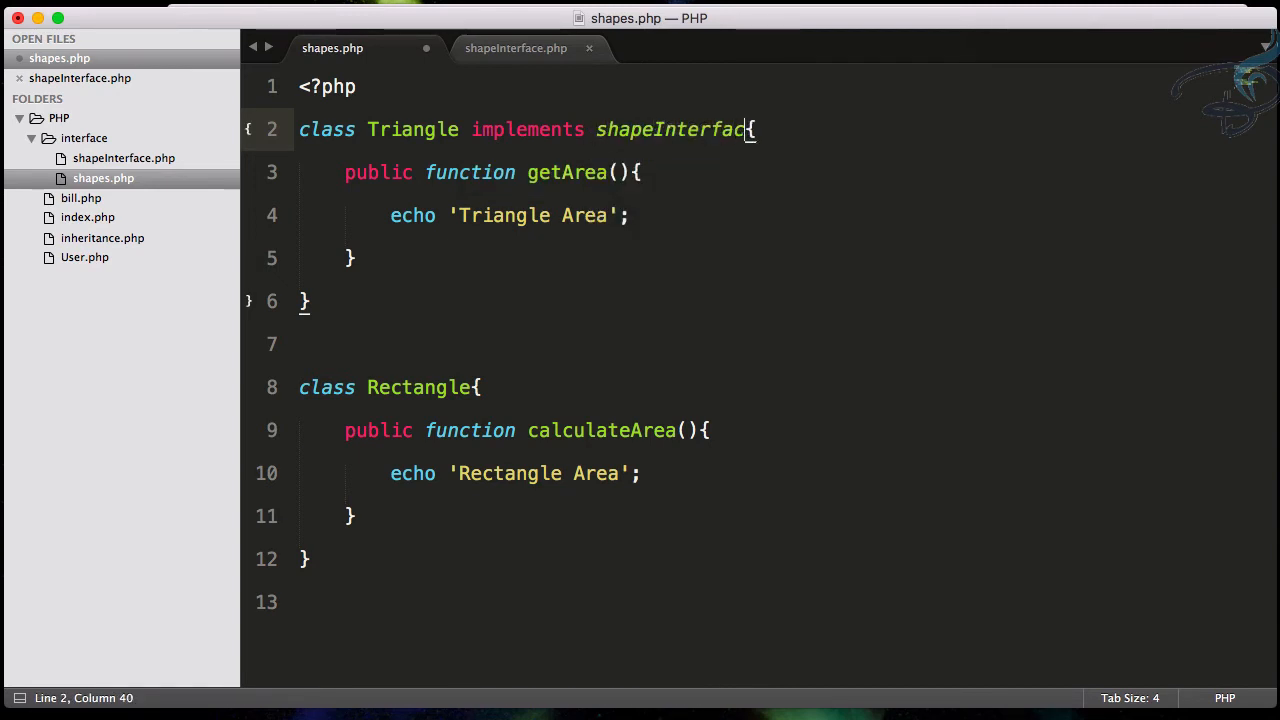
left_click(356, 88)
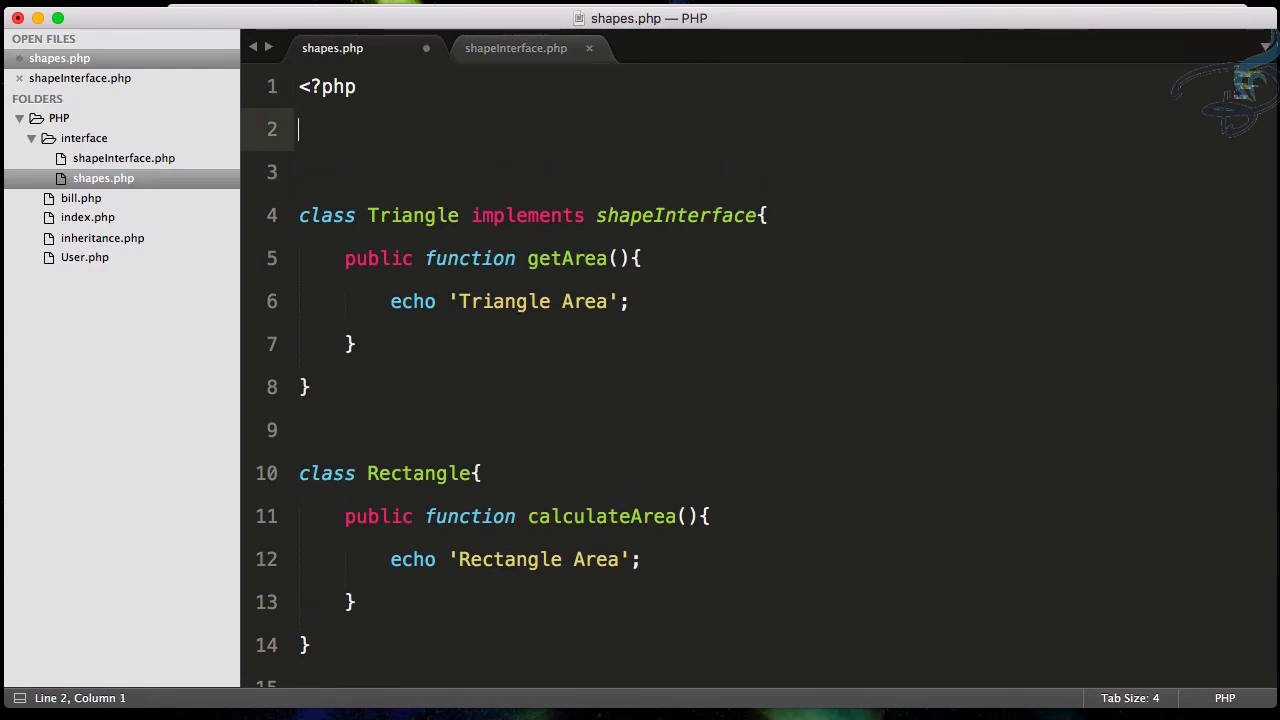
Include "shapeInterface.php" on line 2, then comment out the Triangle test lines keeping an active copy
type("include \"sh")
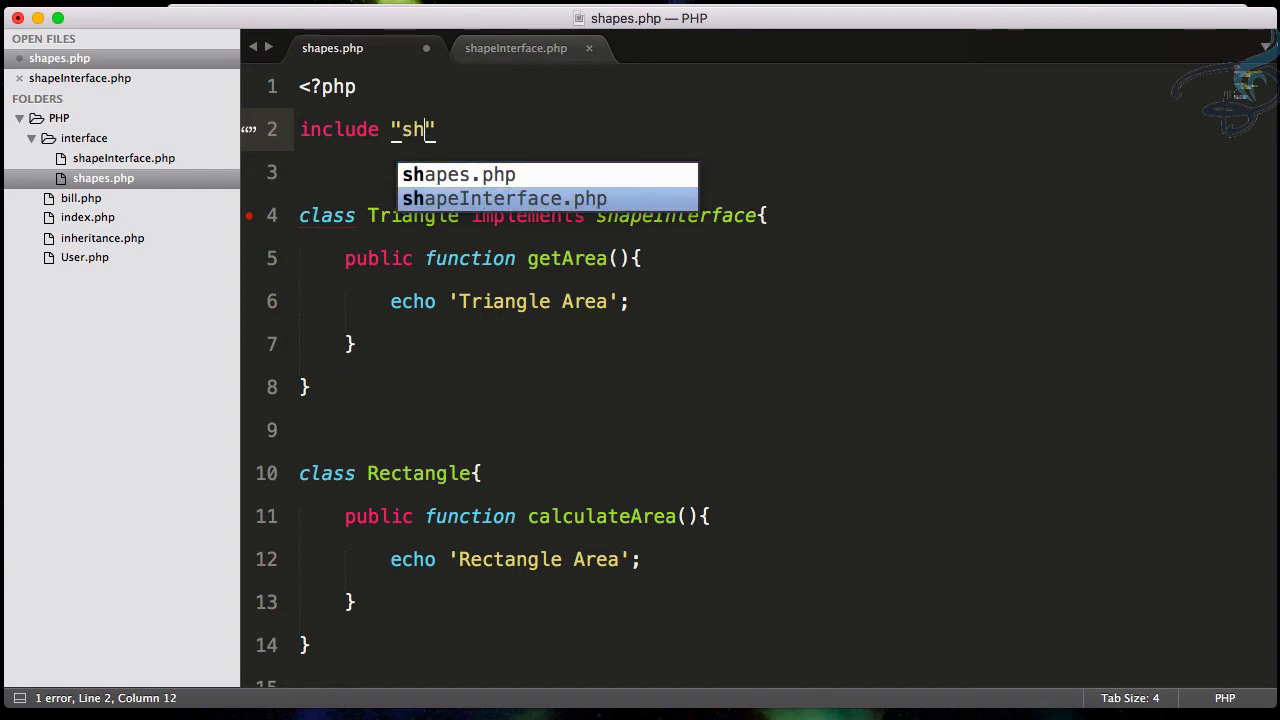
left_click(504, 198)
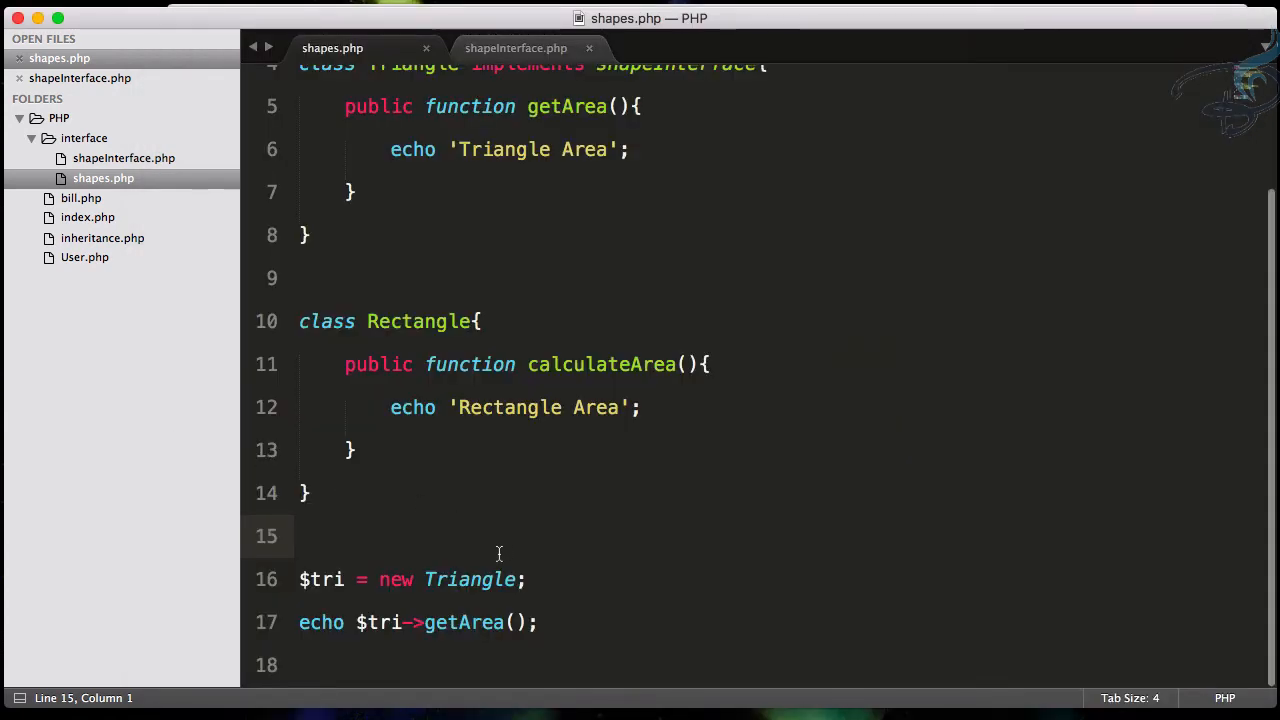
left_click(308, 492)
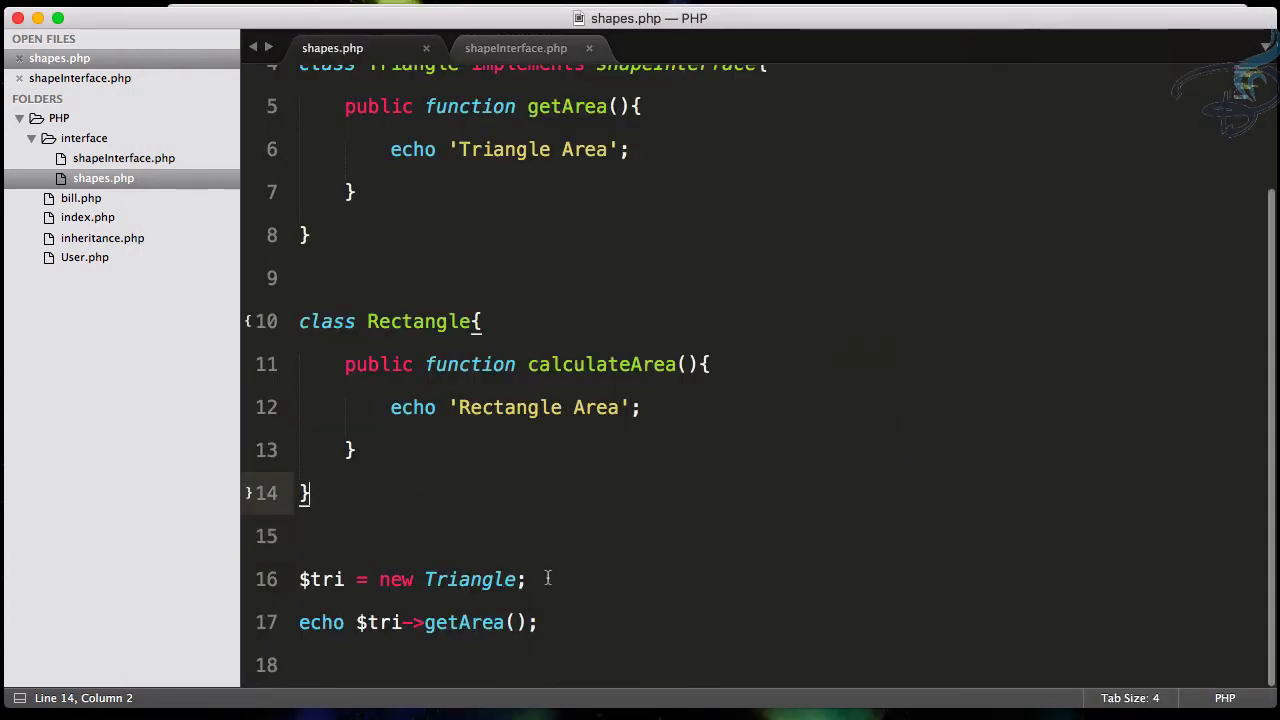
left_click_drag(300, 580, 536, 622)
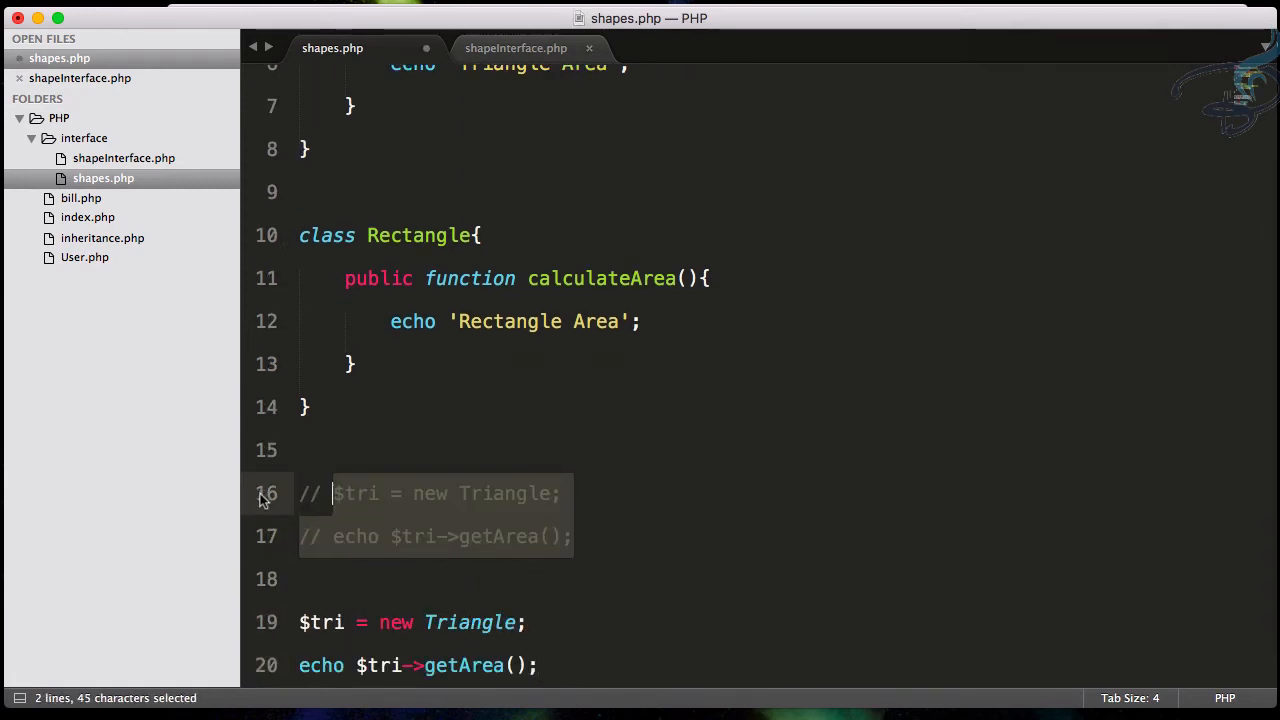
Change the test lines to create a Rectangle stored as $rec and call getArea() on it
type("Rect")
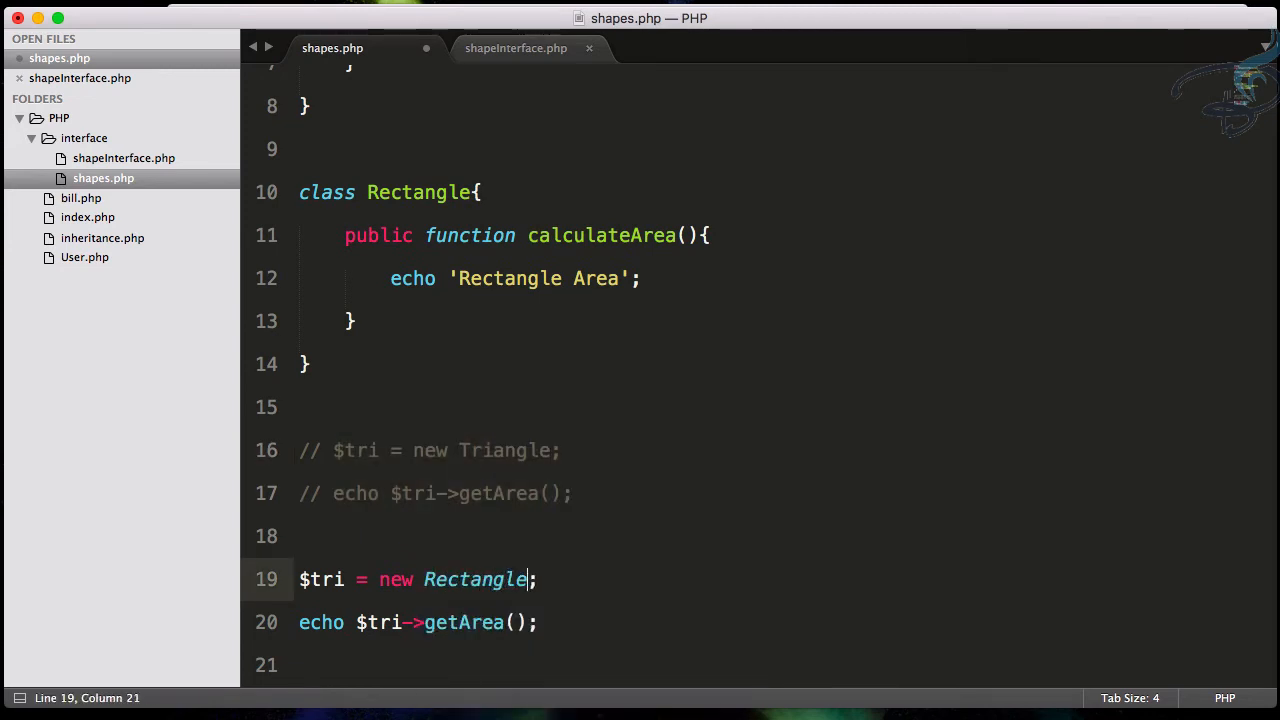
left_click(336, 580)
type("ec")
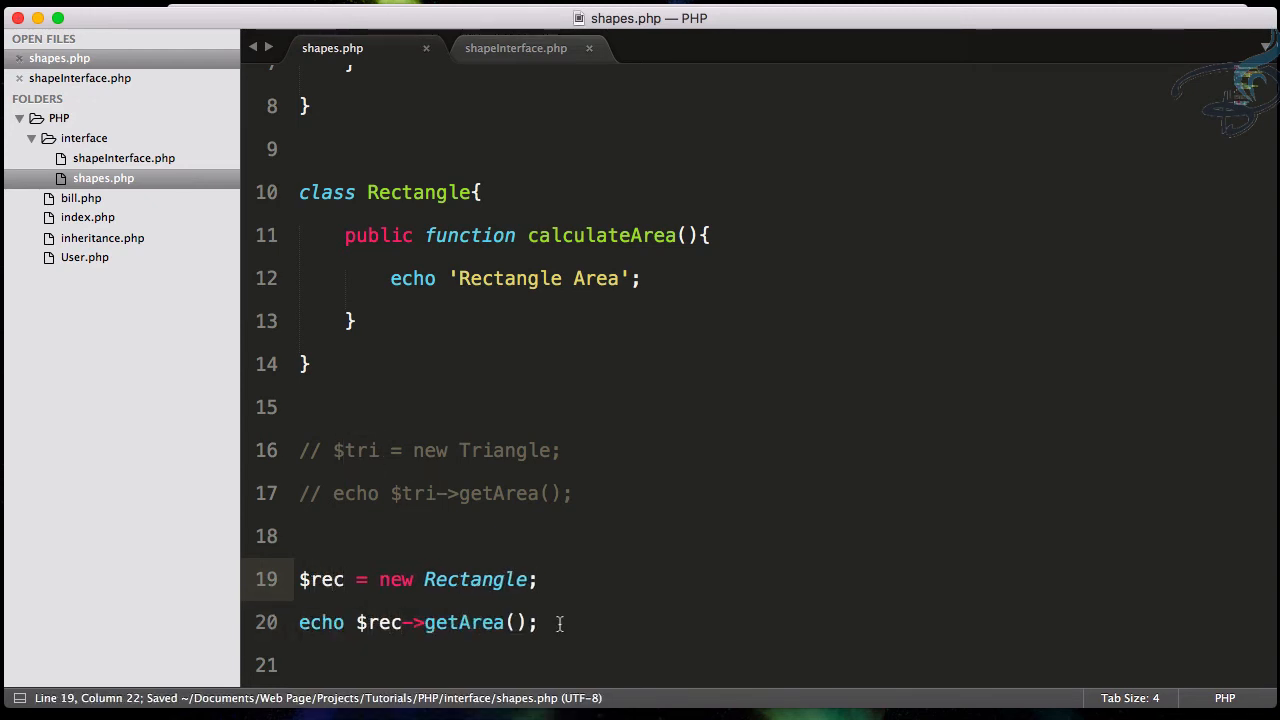
Add 'implements shapeInterface' after the Rectangle class name
left_click(476, 192)
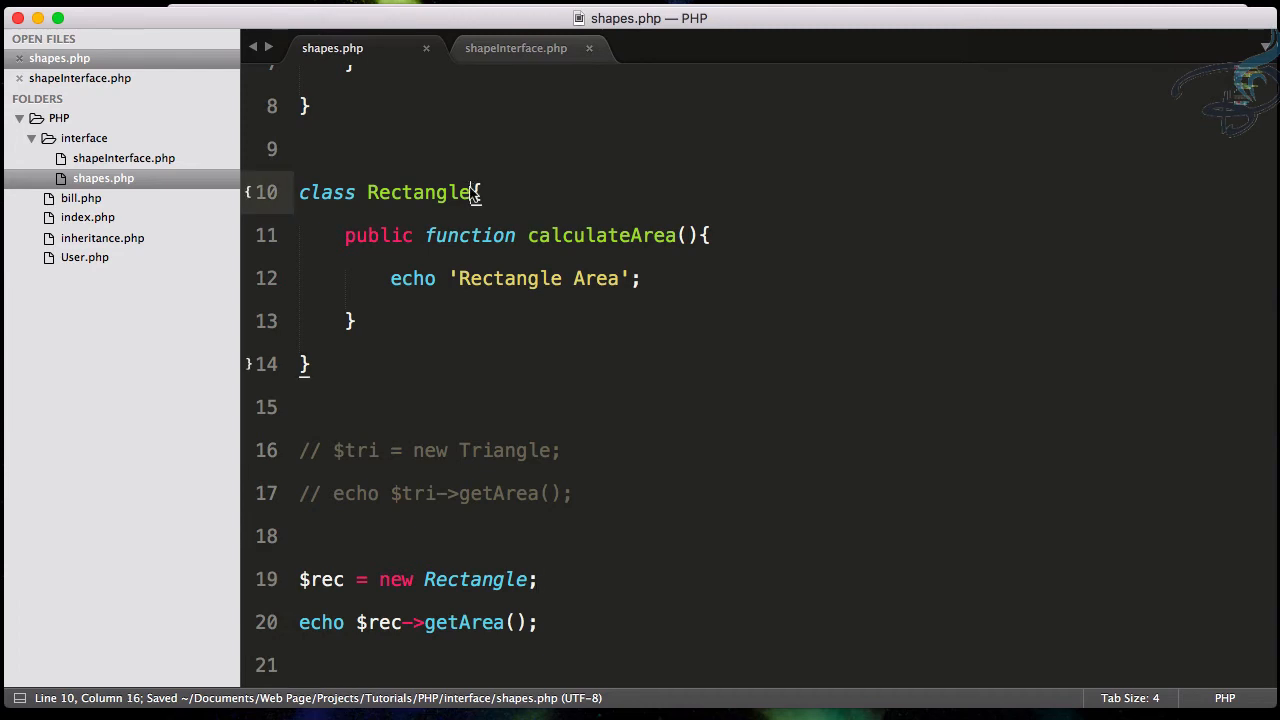
type("implement")
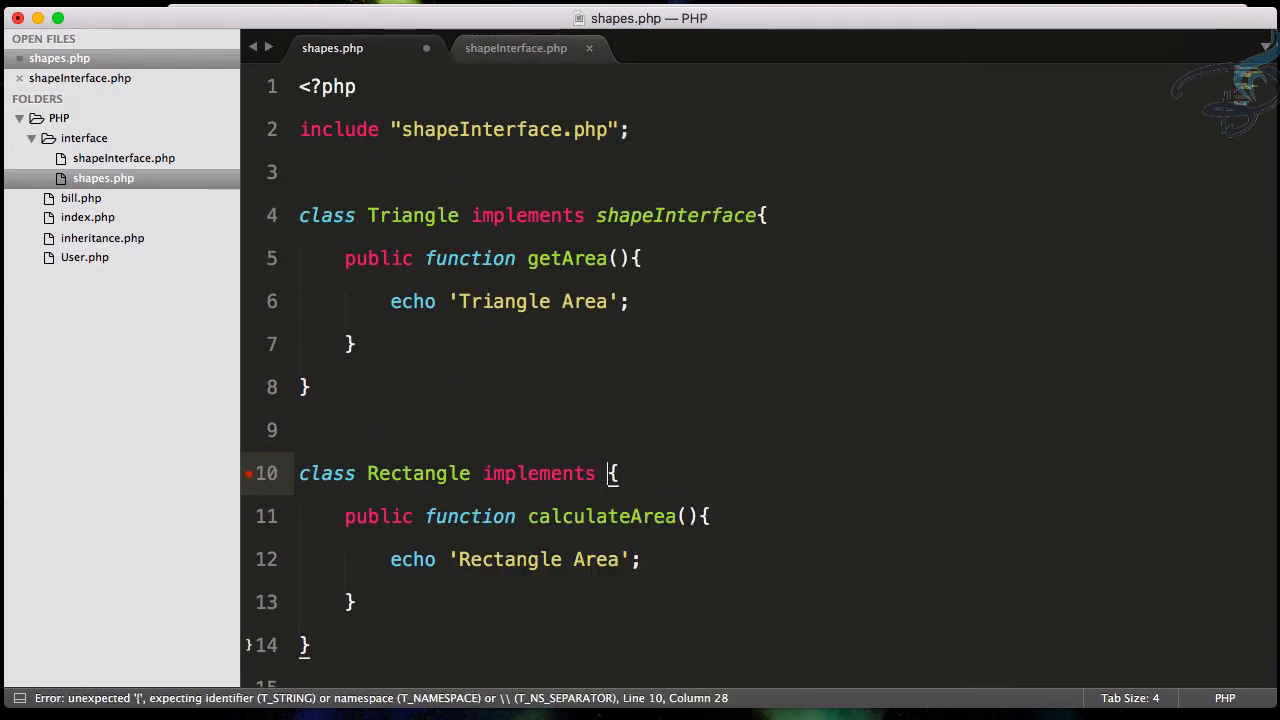
type("shapeInterface")
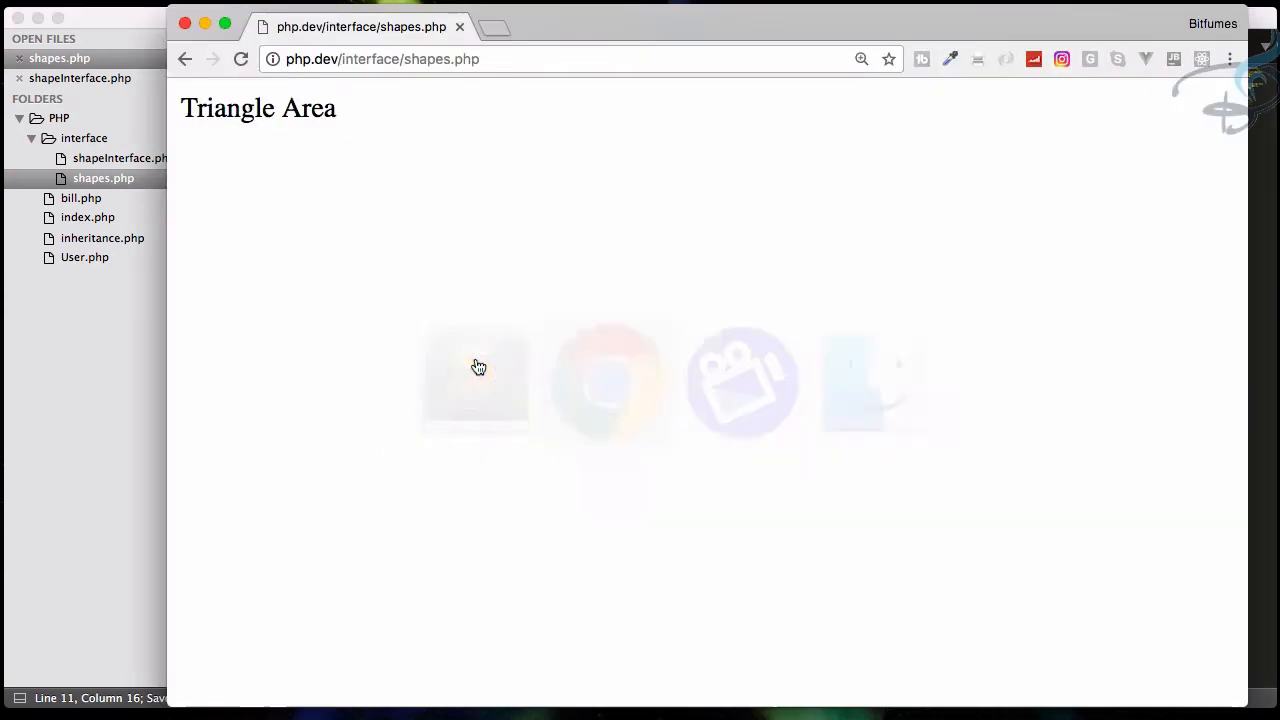
Reload shapes.php in Chrome to reveal the fatal error that Rectangle lacks getArea
left_click(240, 60)
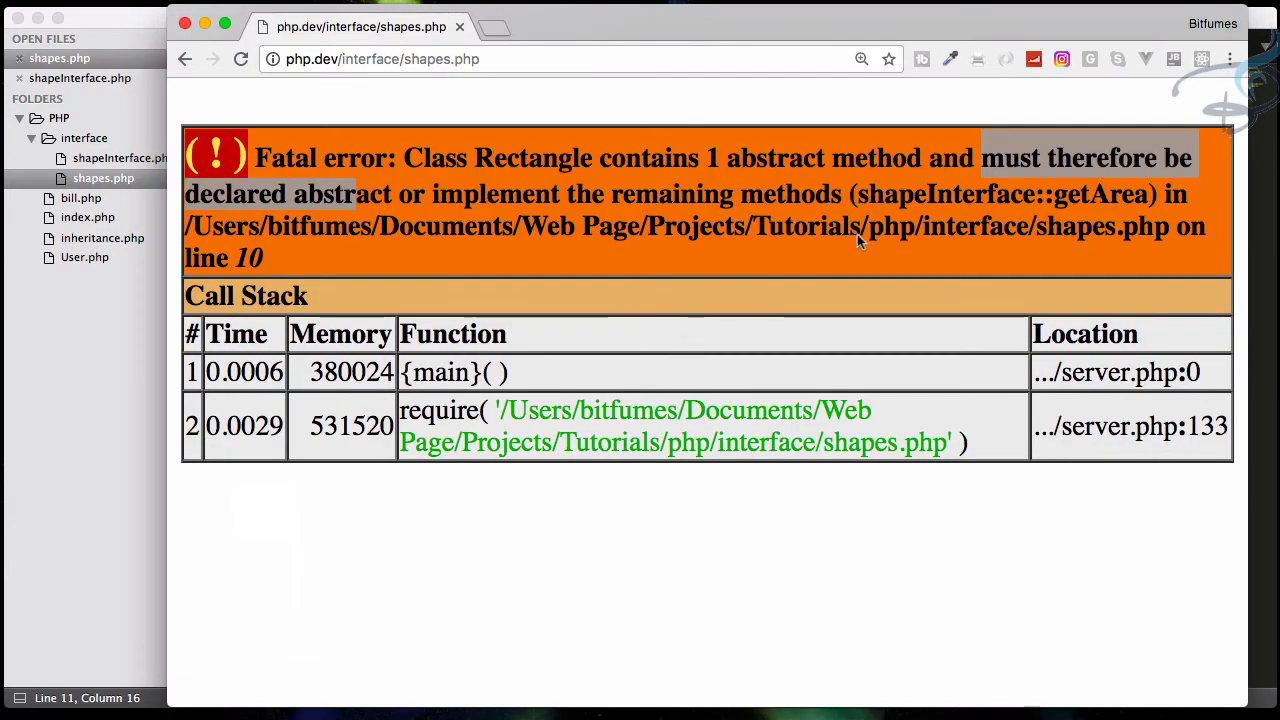
mouse_move(1144, 184)
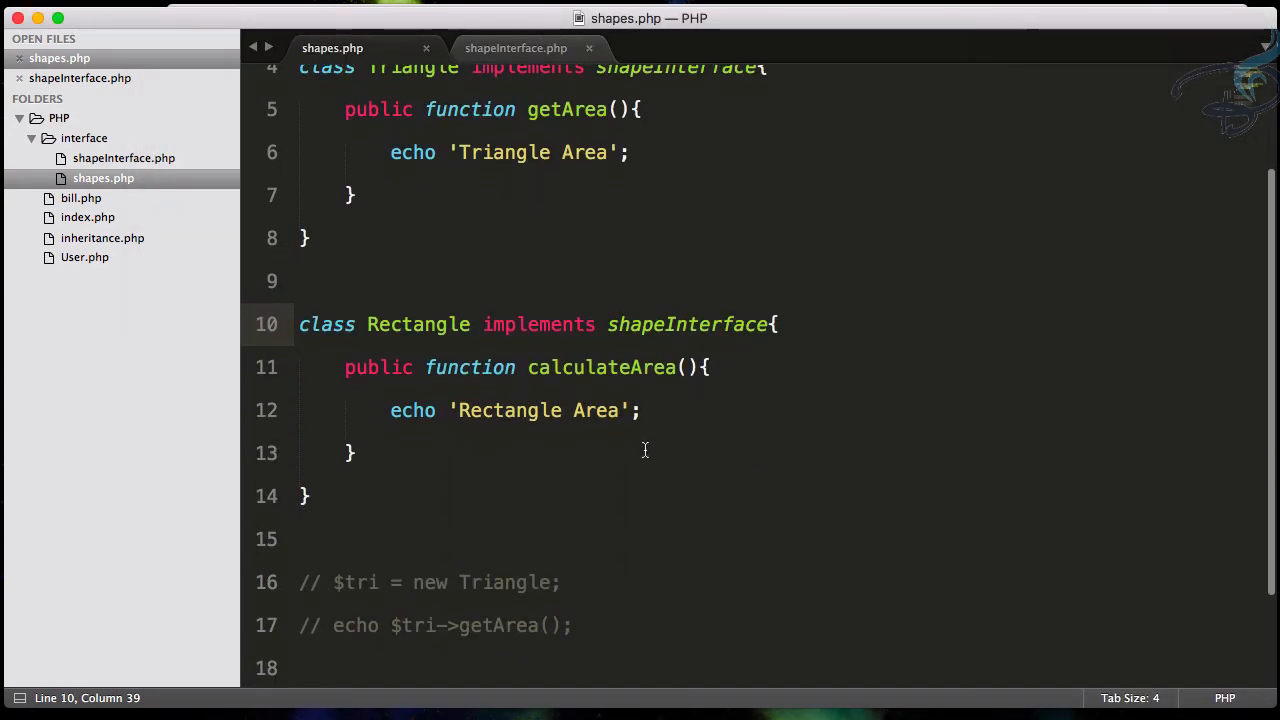
Rename Rectangle's calculateArea method to getArea and save shapes.php
left_click(564, 368)
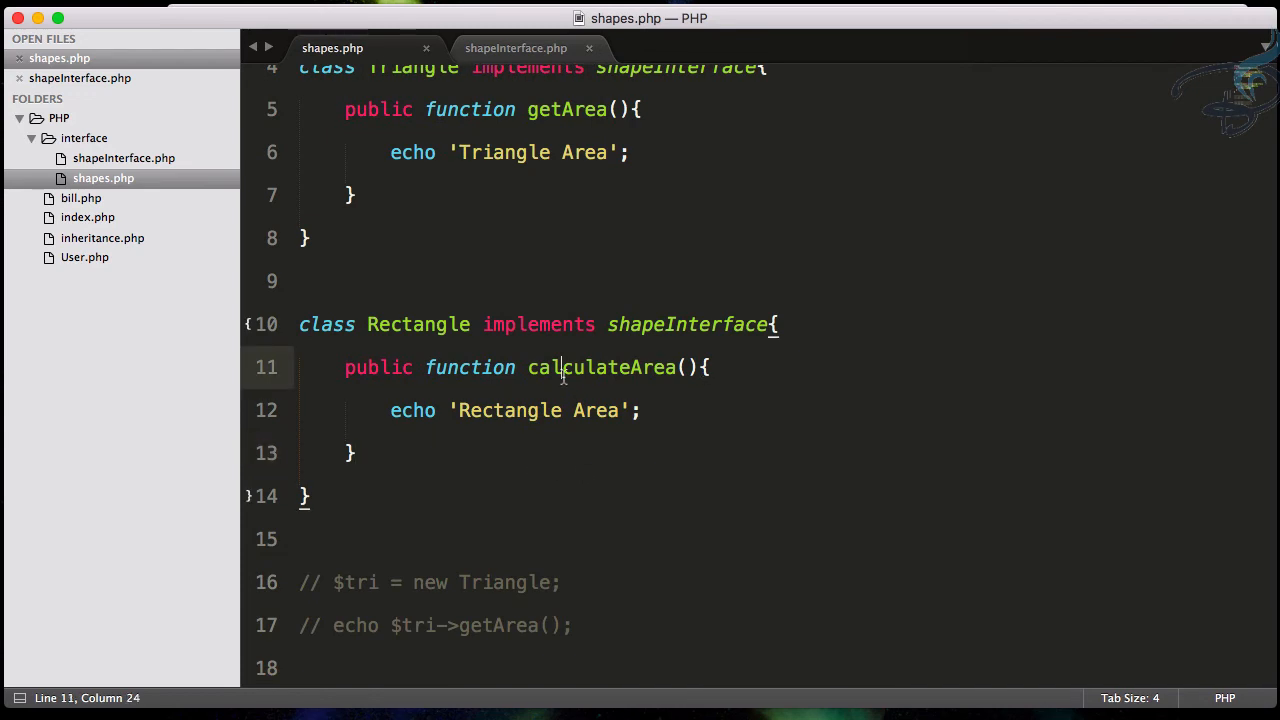
type("get")
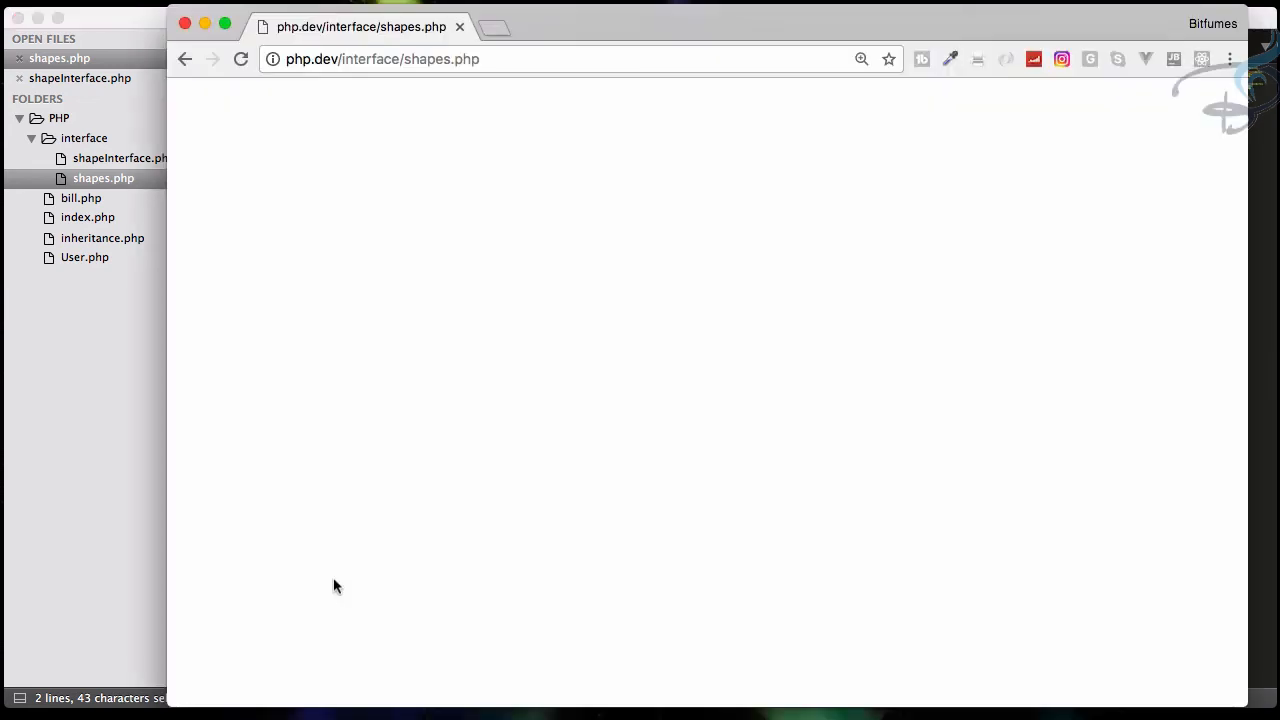
left_click(240, 60)
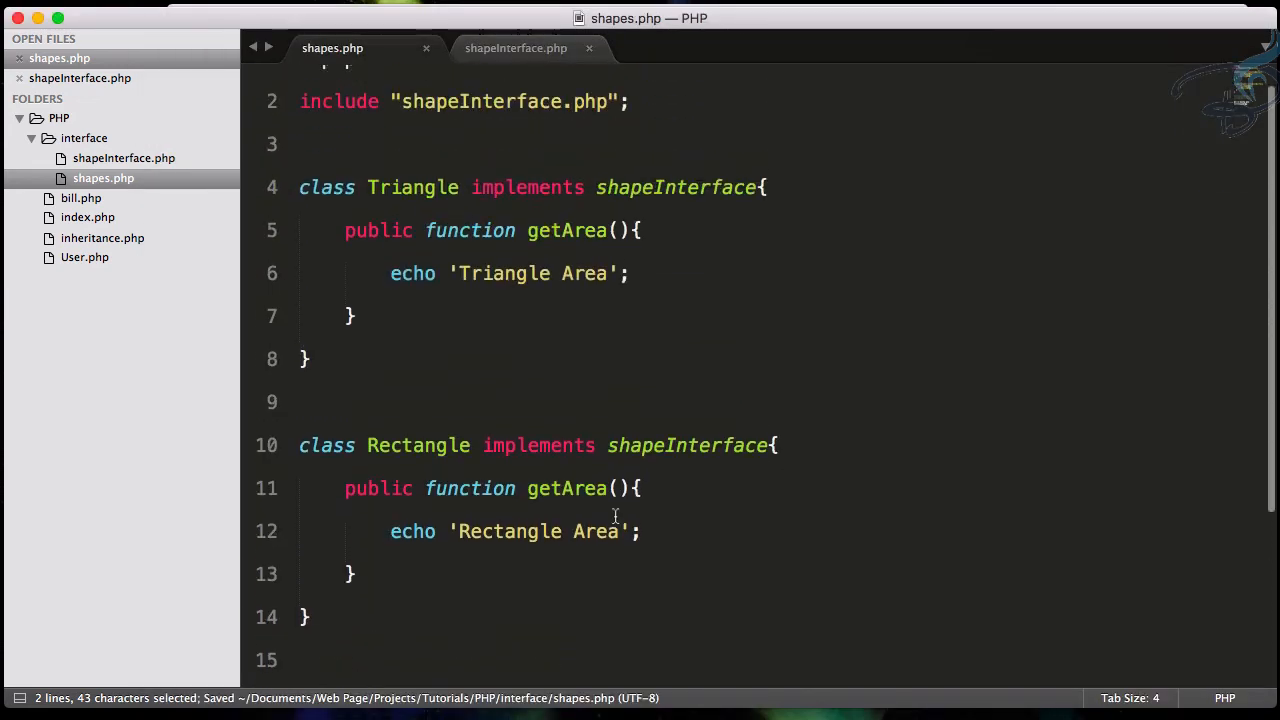
scroll("up", 3)
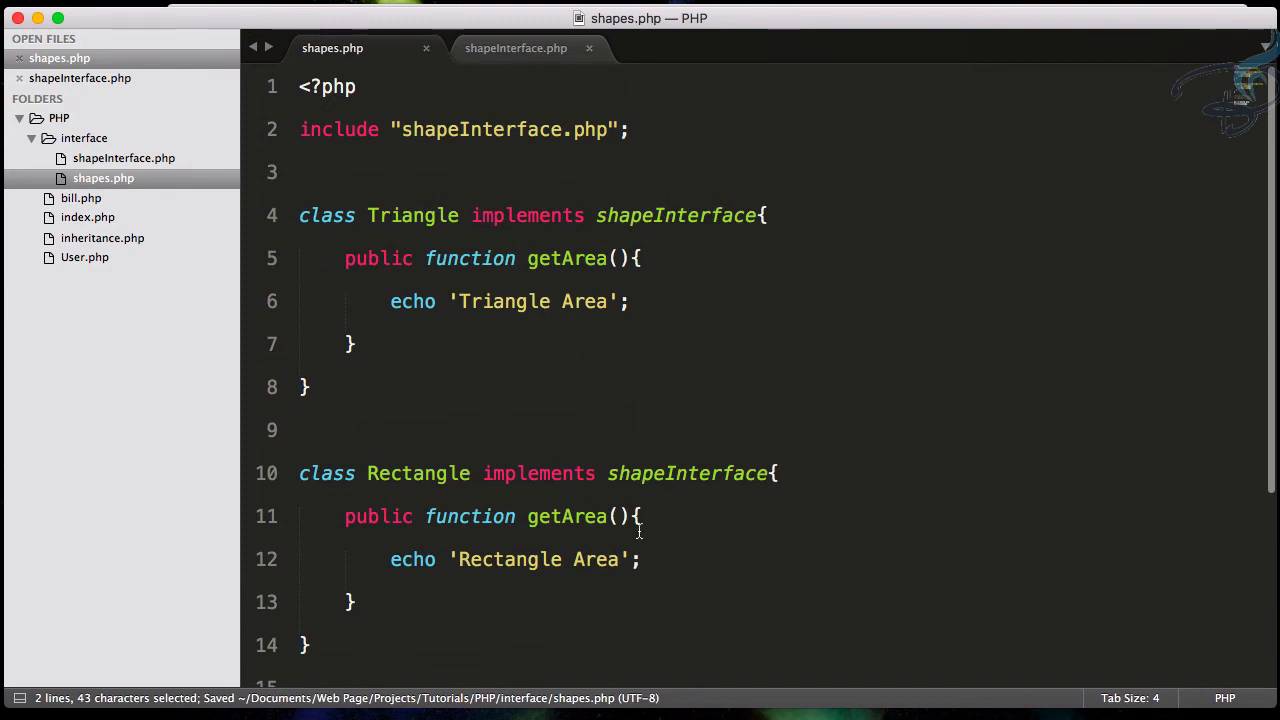
mouse_move(546, 396)
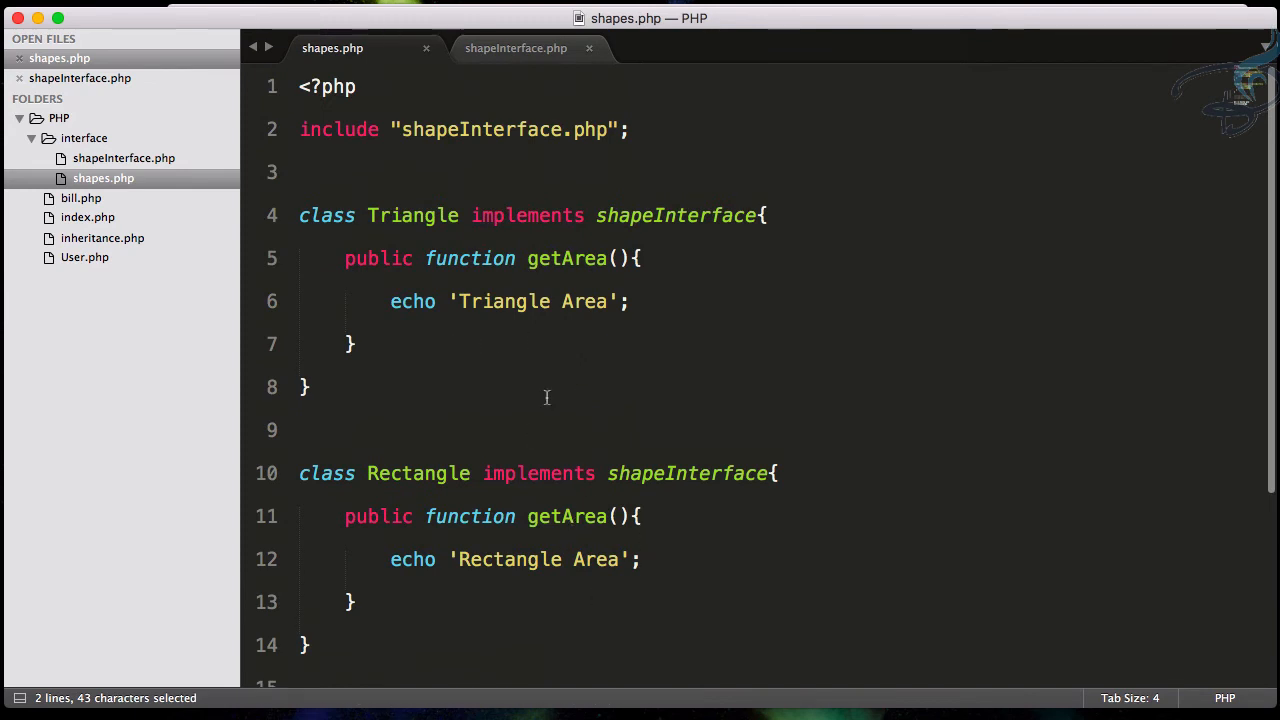
Review shapeInterface.php briefly and return to shapes.php
left_click(516, 48)
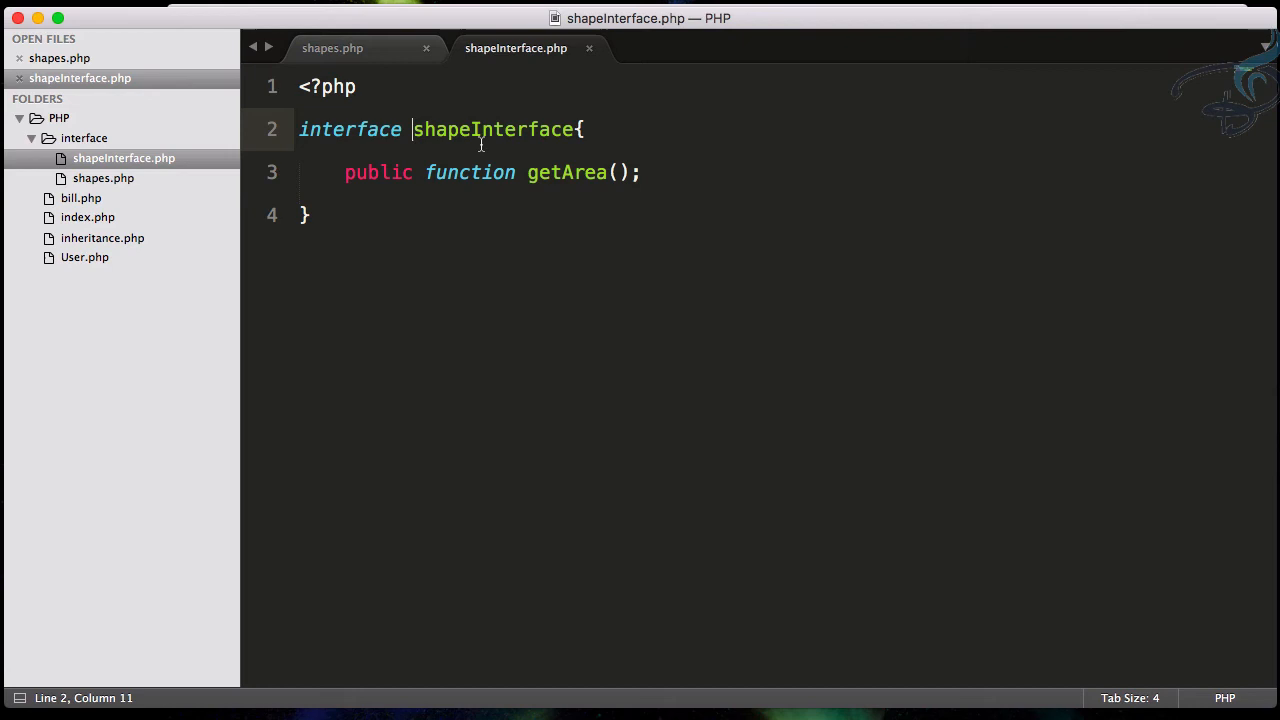
left_click(332, 48)
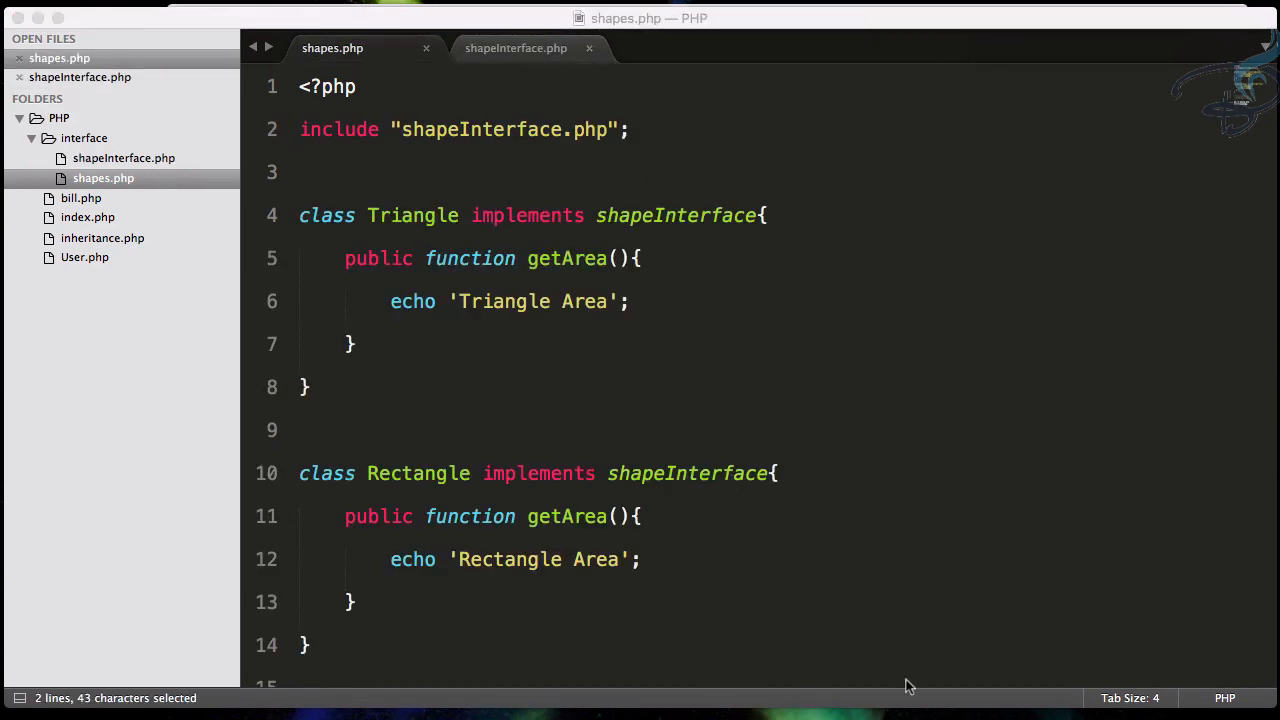
mouse_move(760, 218)
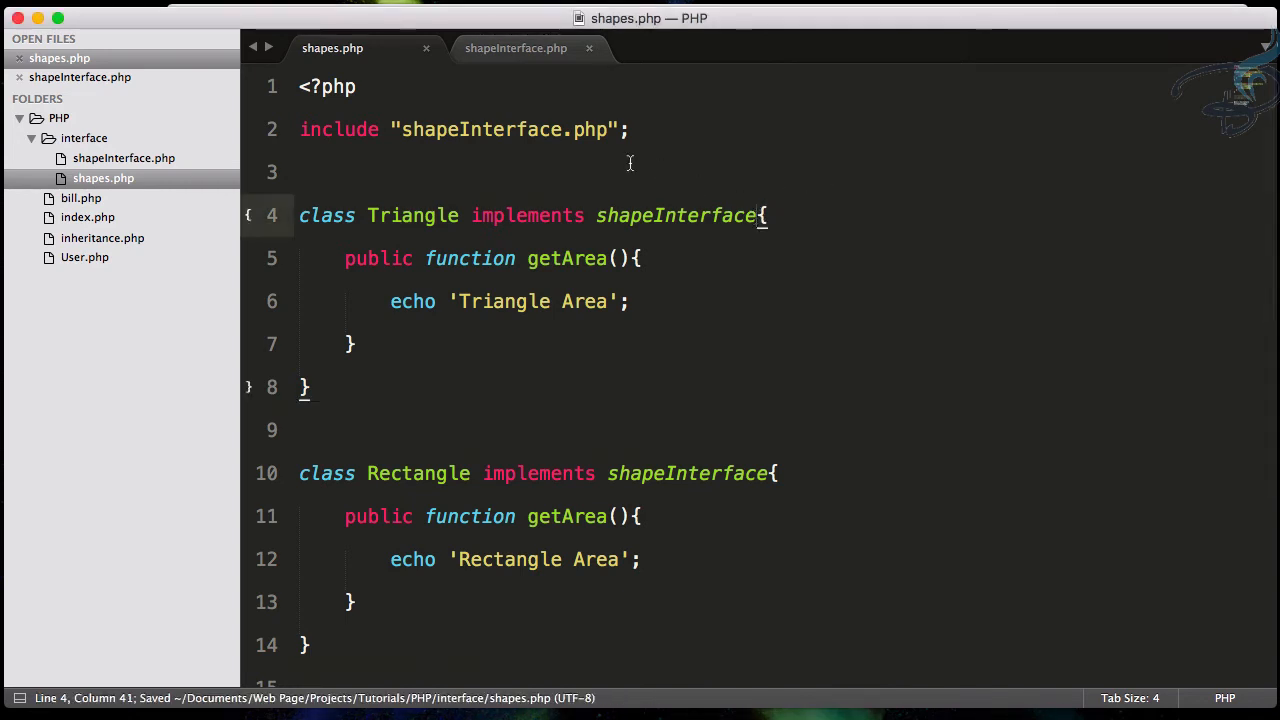
Extend Triangle's implements list with ',geometryInterface' and begin naming the new geometryInterface file
type(",")
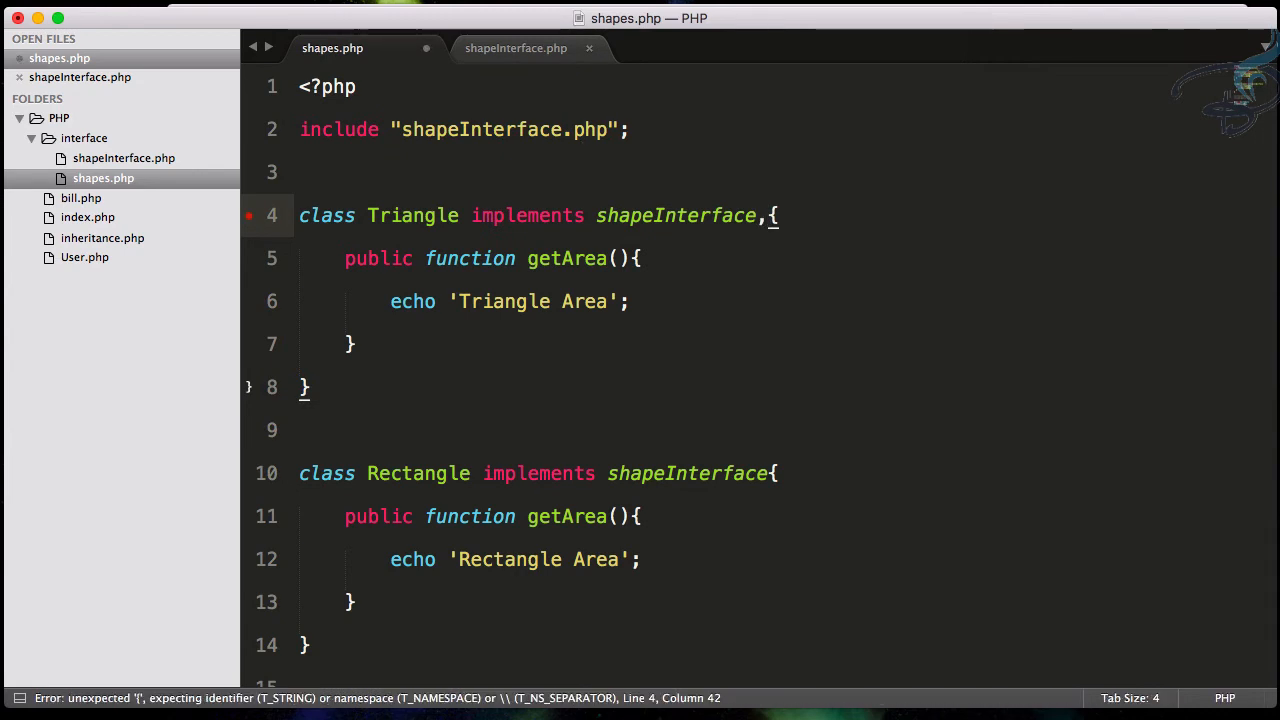
type("g")
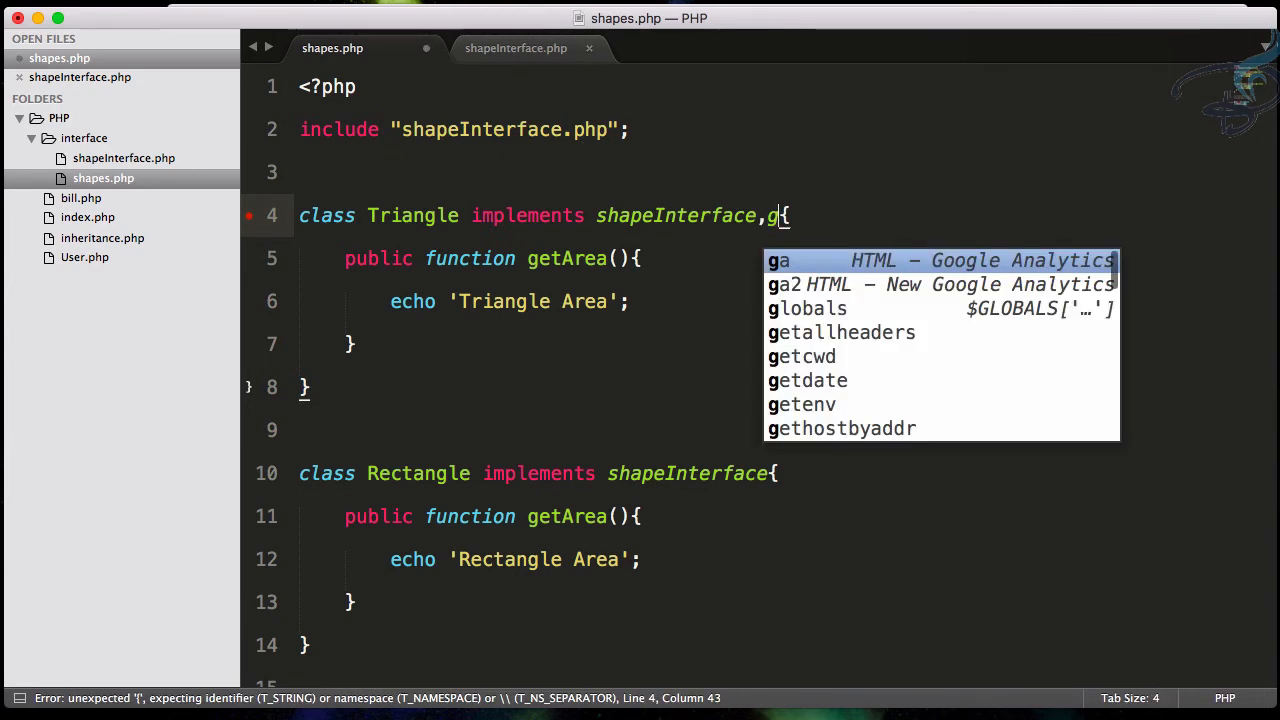
type("eometry")
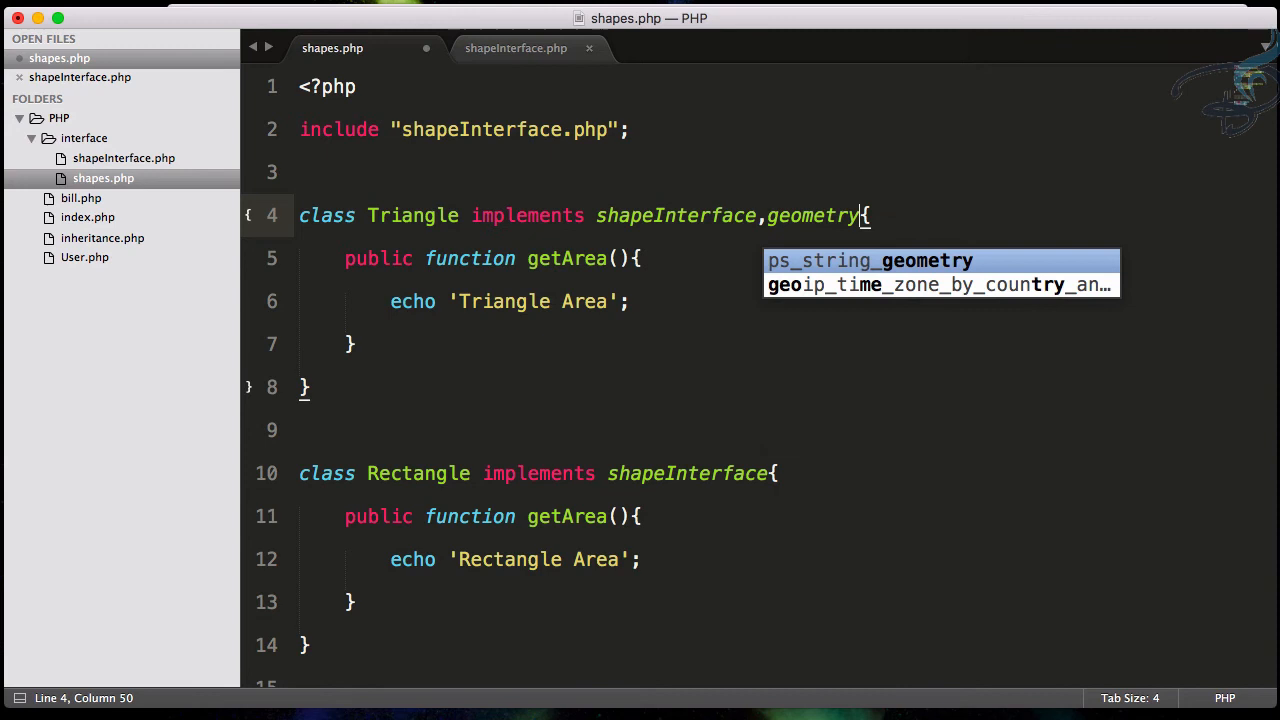
type("Interface")
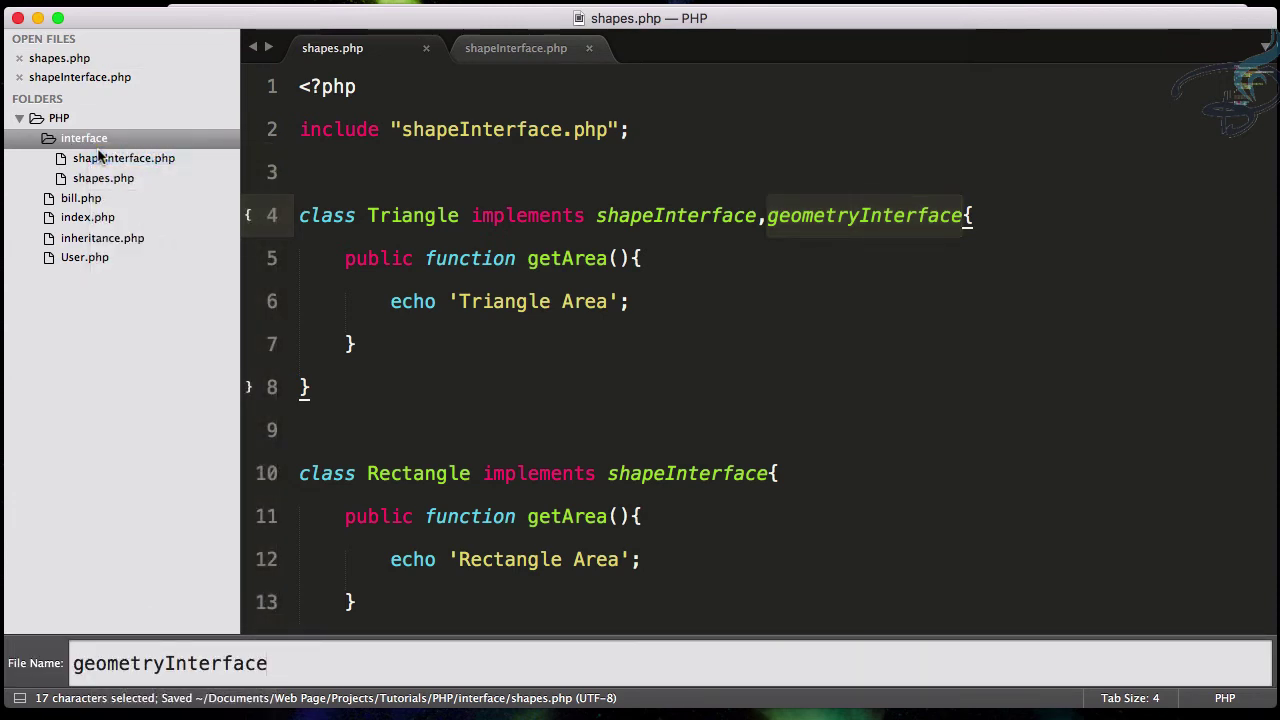
Create geometryInterface.php and declare 'interface geometryInterface' in it
key("Return")
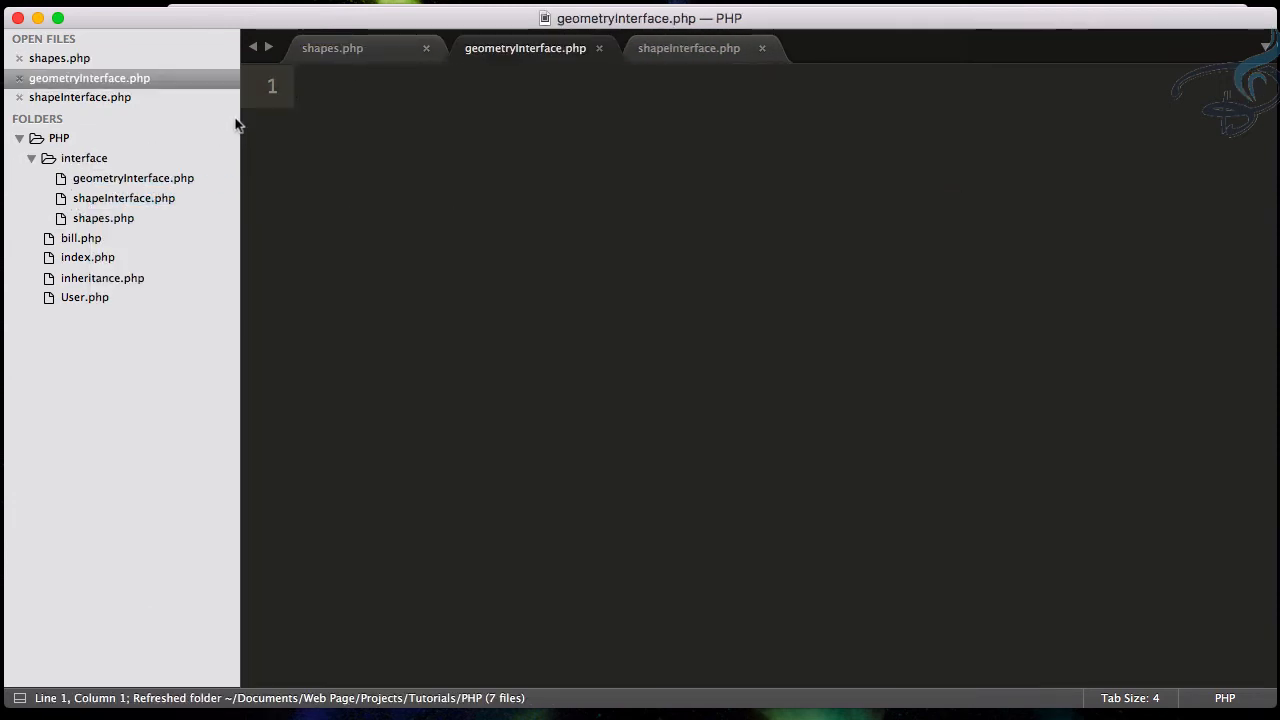
type("php")
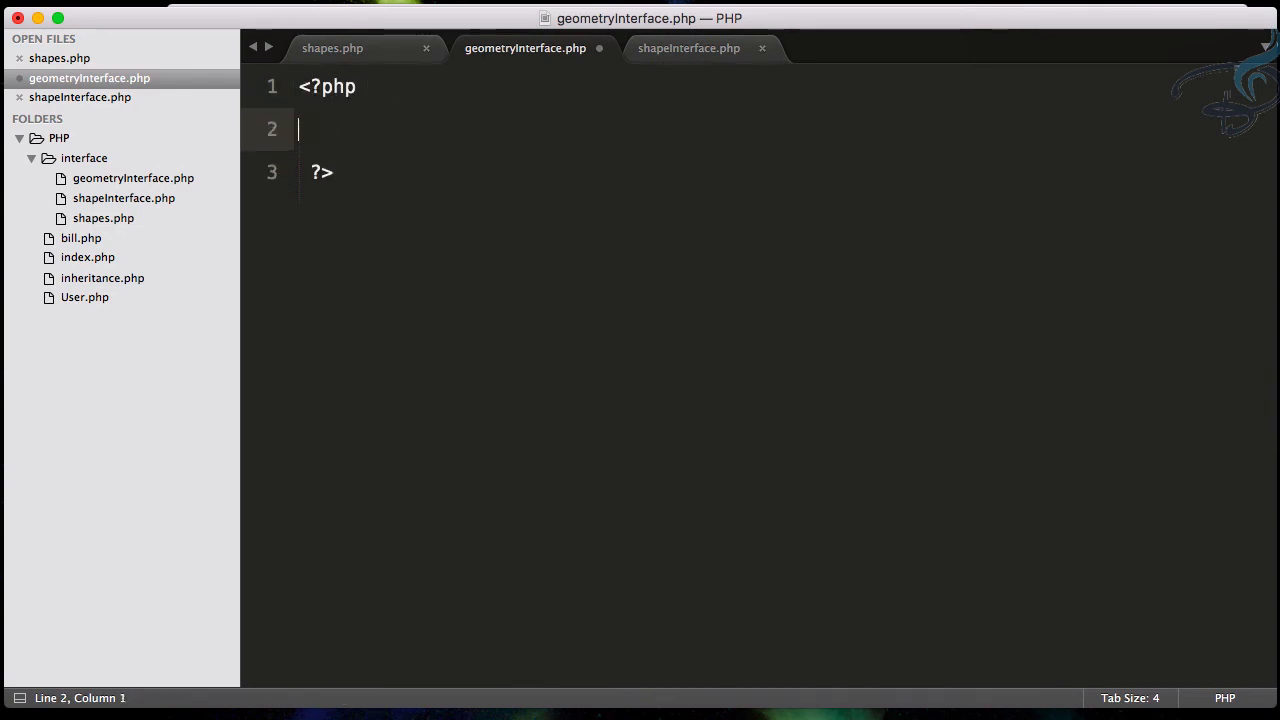
type("interface")
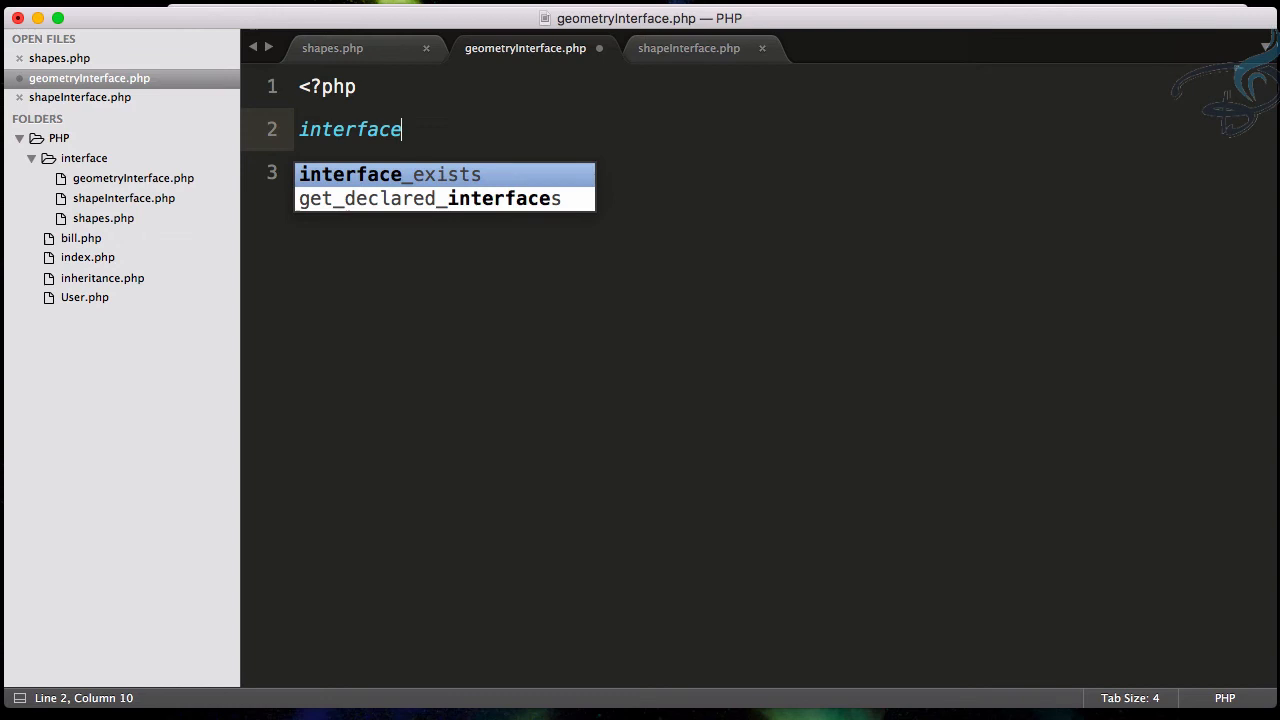
type("geometryInterface{")
left_click(780, 172)
type("public f")
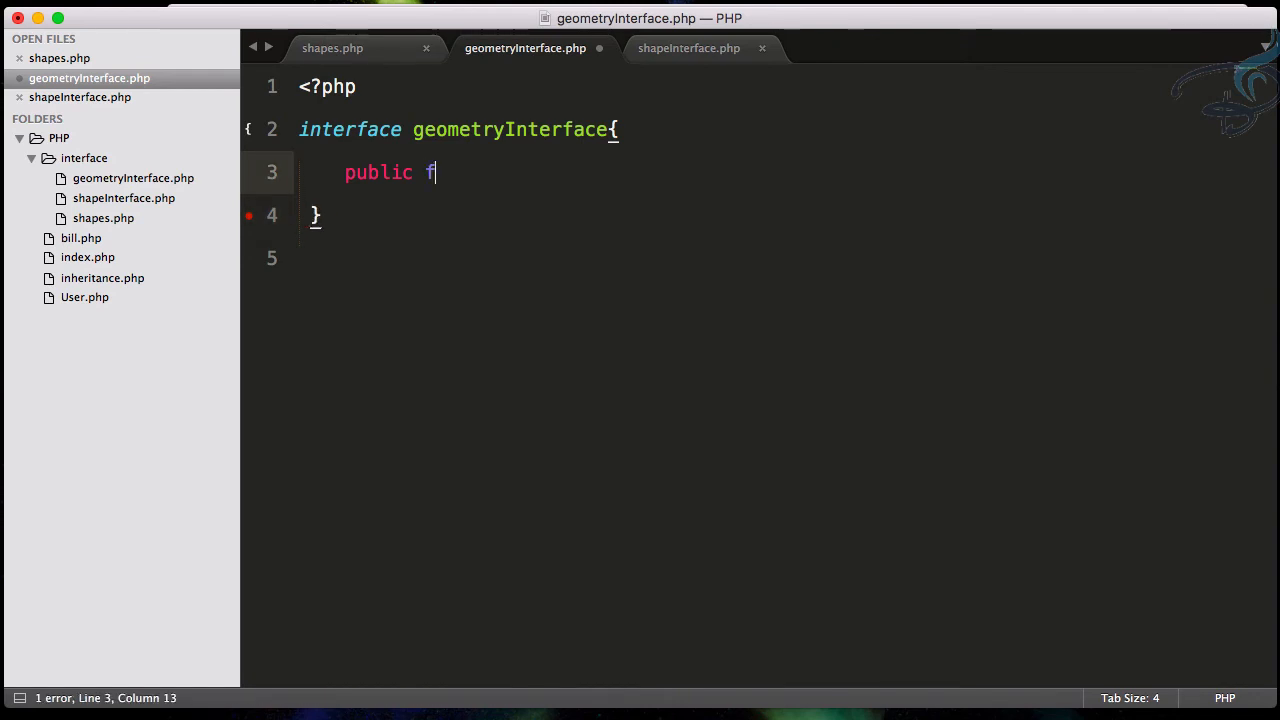
Declare public function getCircumference($value1,$value2) in the interface and return to shapes.php
type("unction")
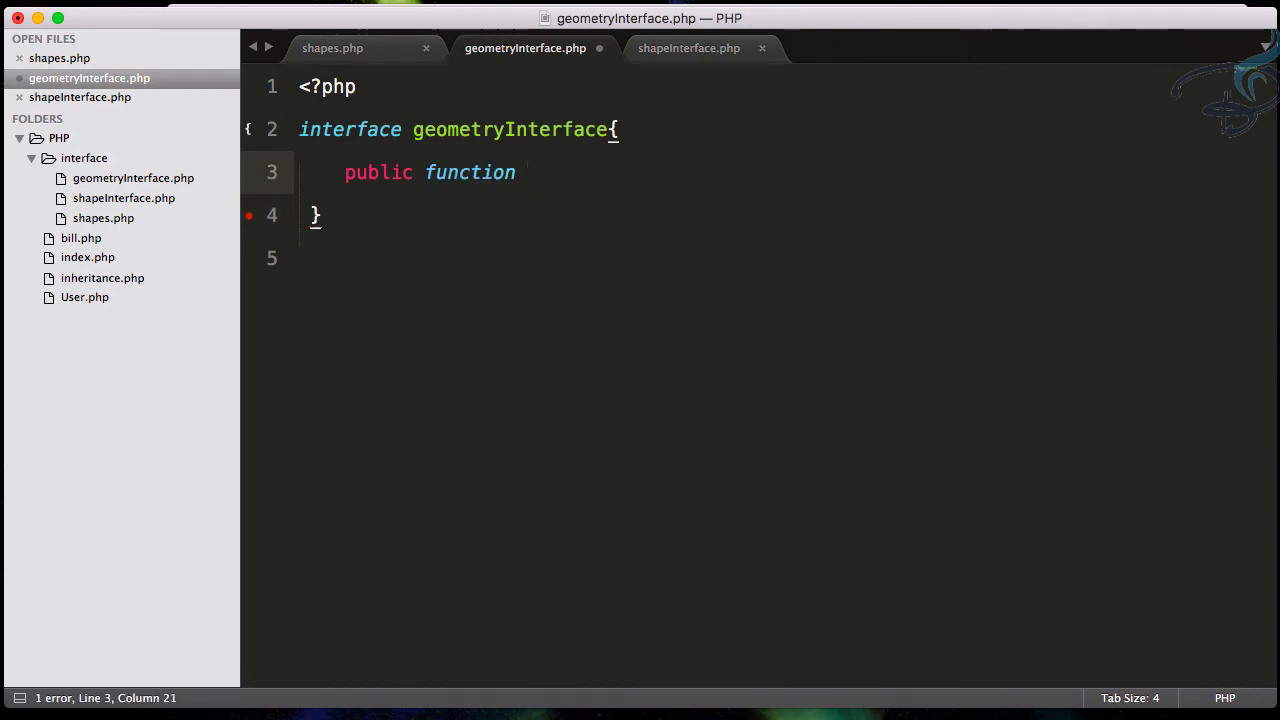
type("getC")
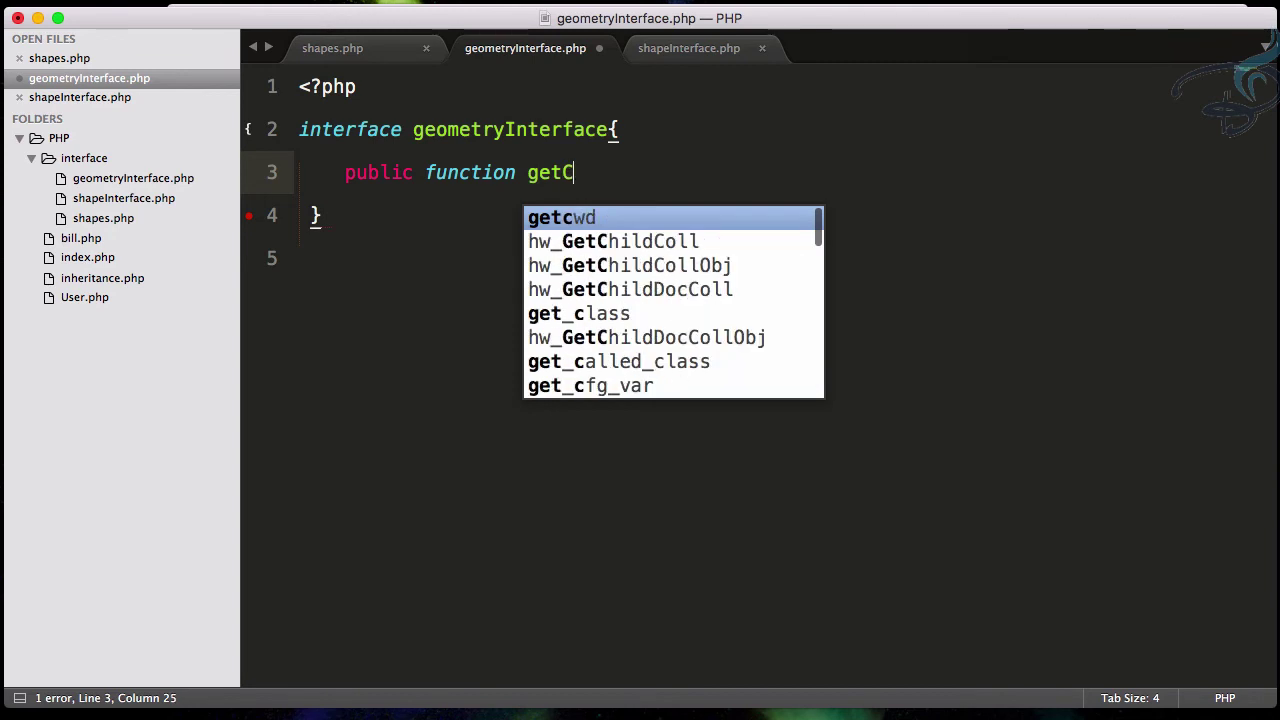
type("ircumferen")
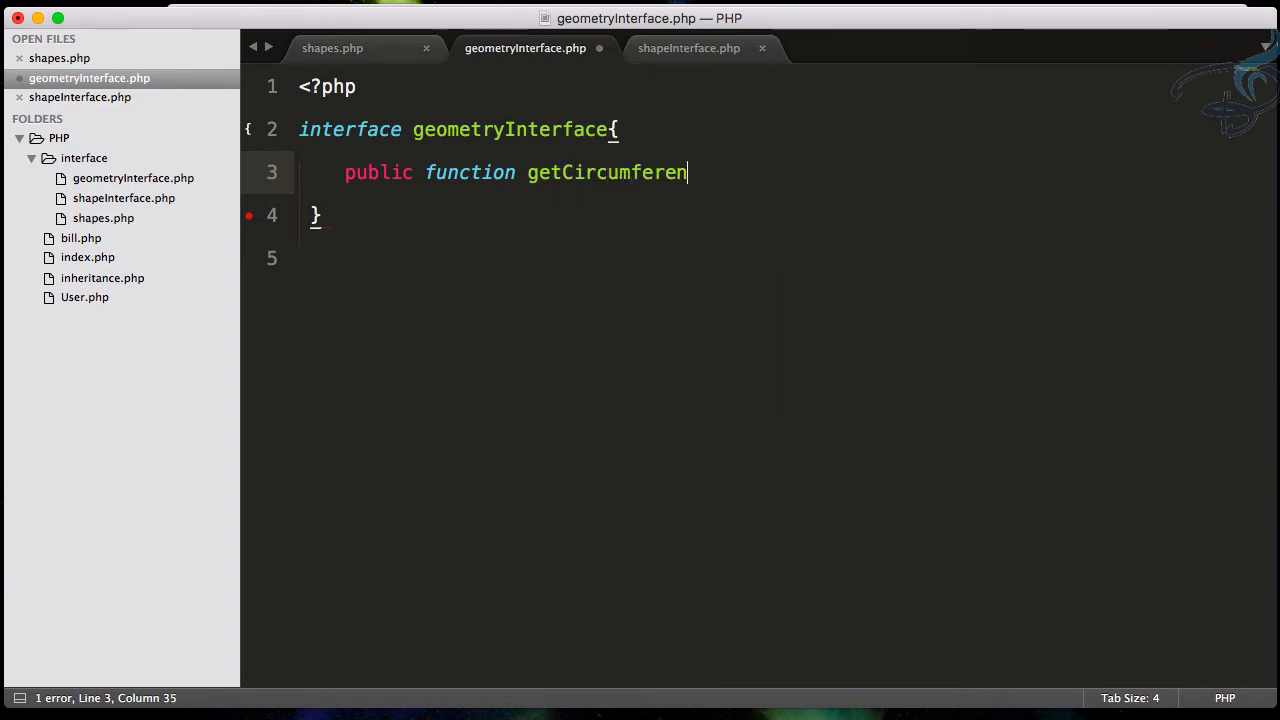
type("ce();")
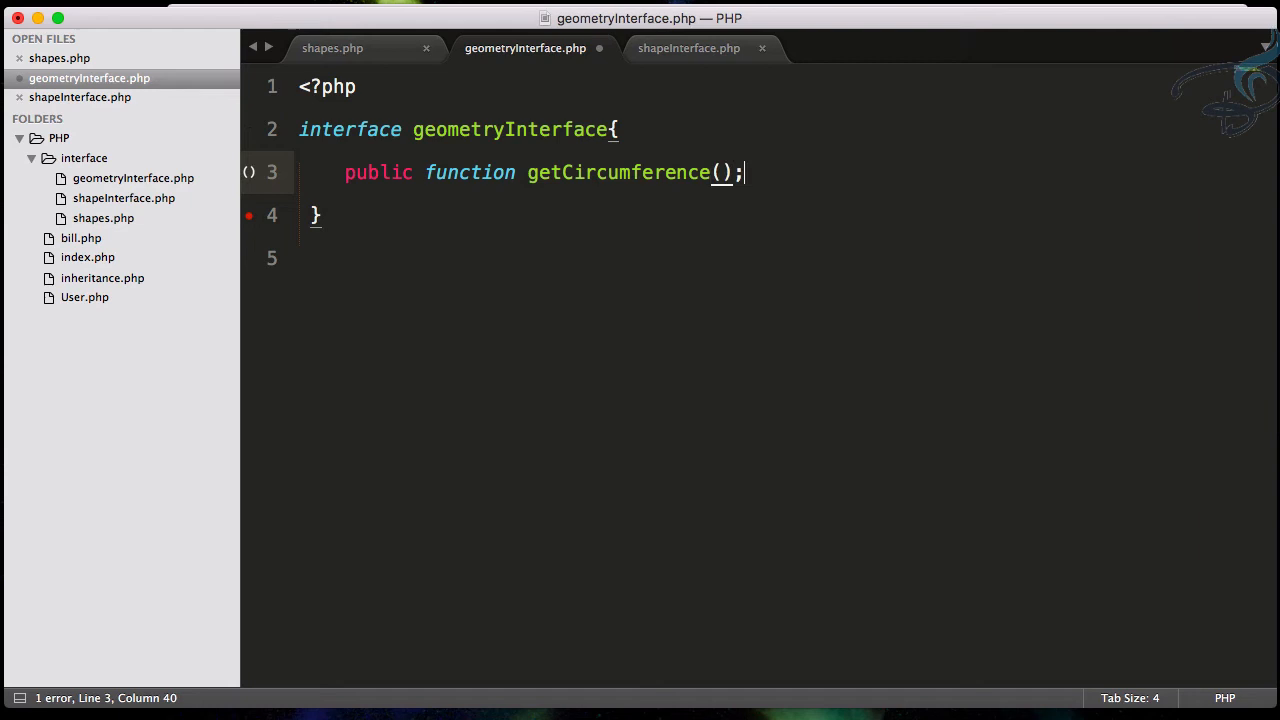
type("$")
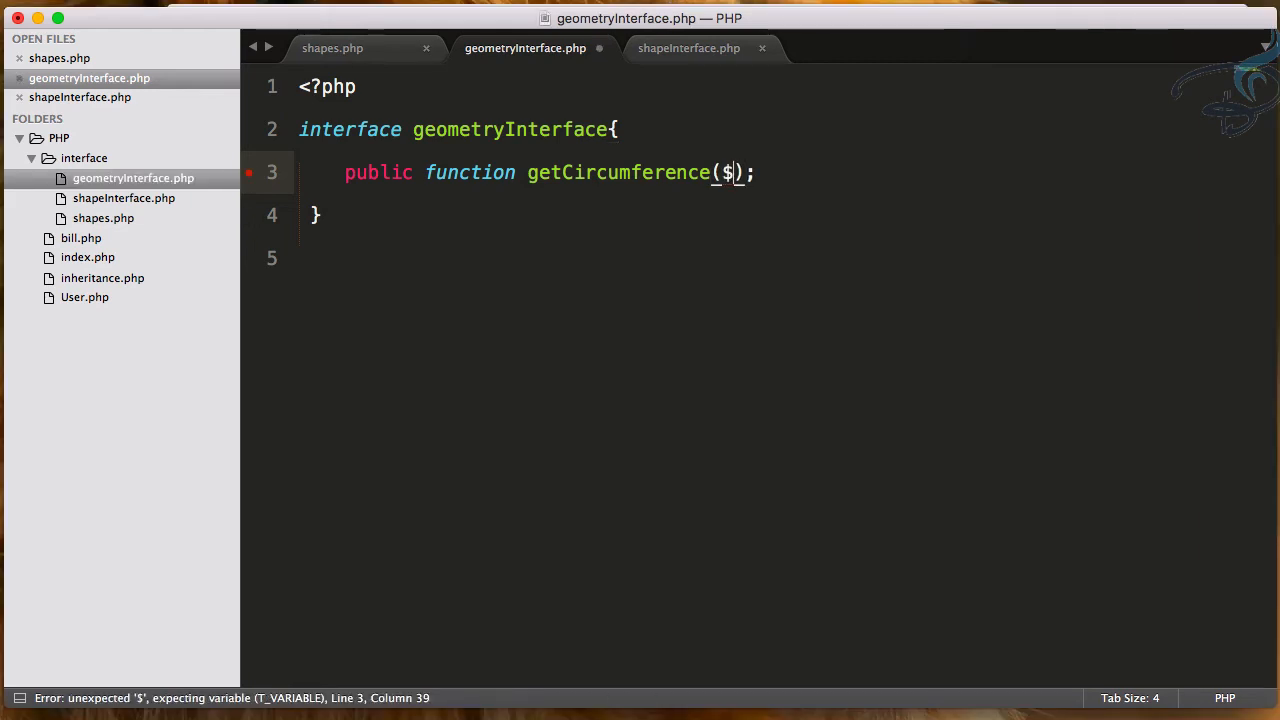
type("vla")
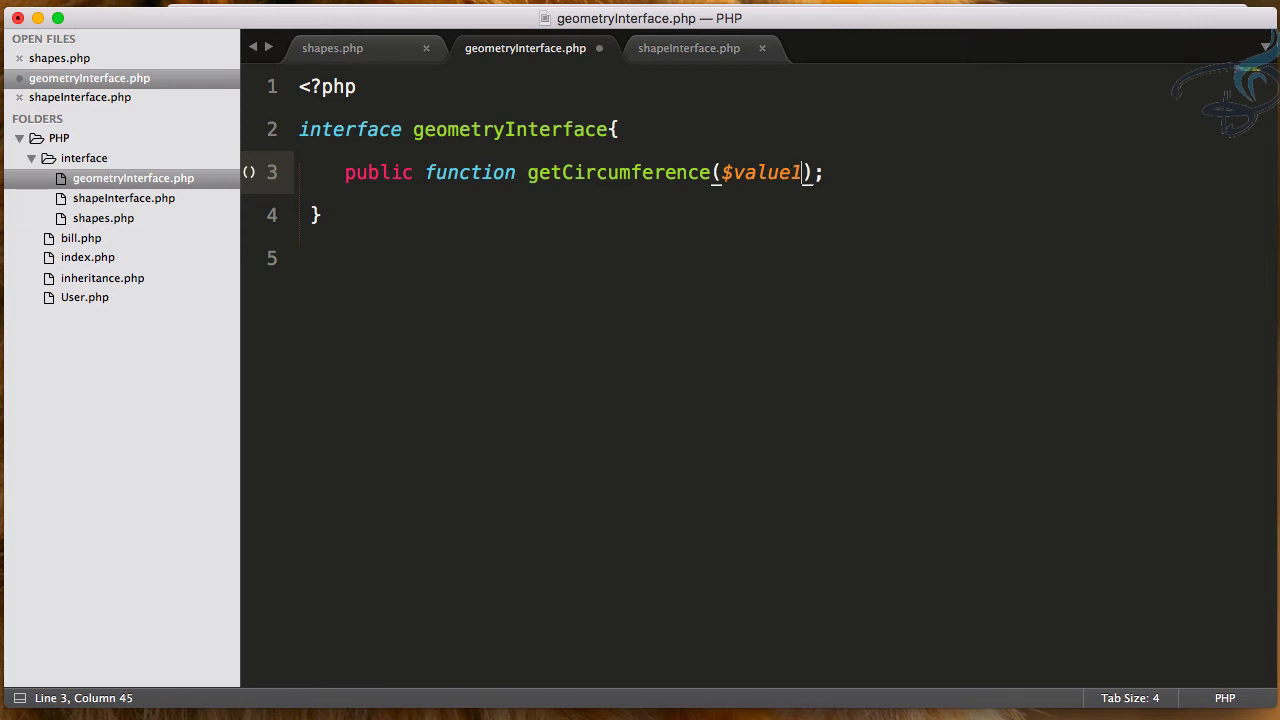
type(",$")
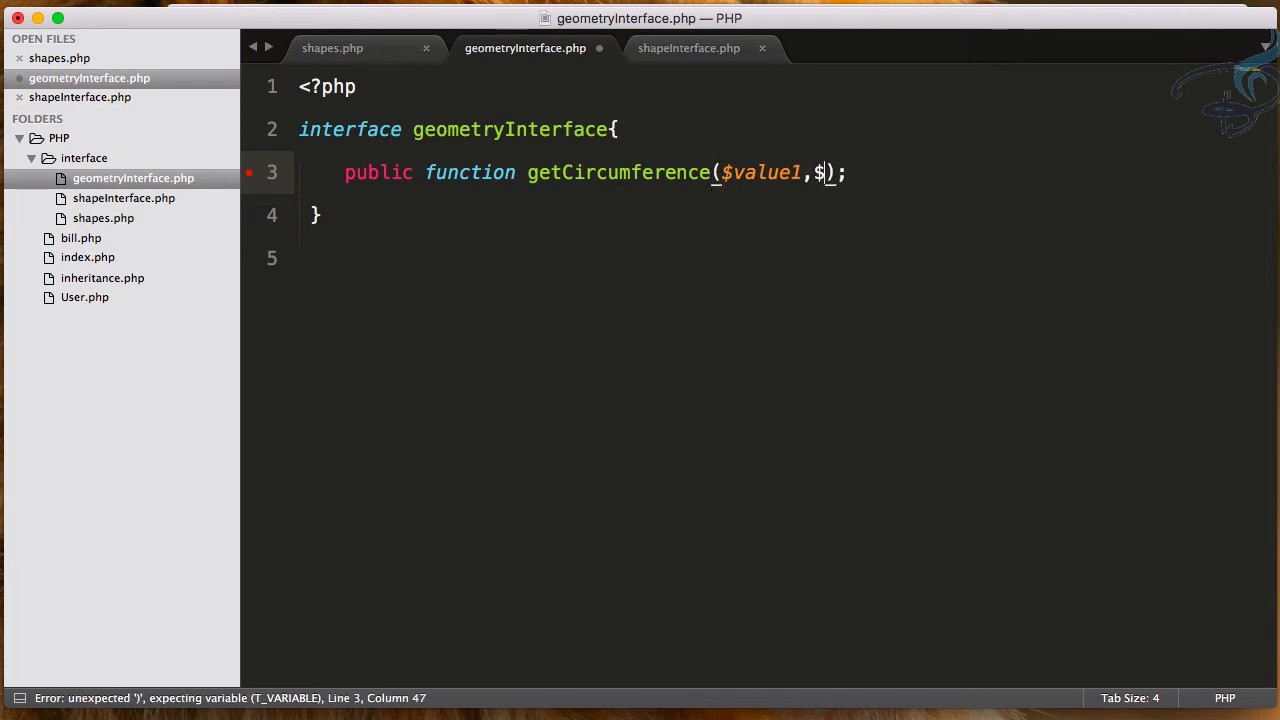
type("value2")
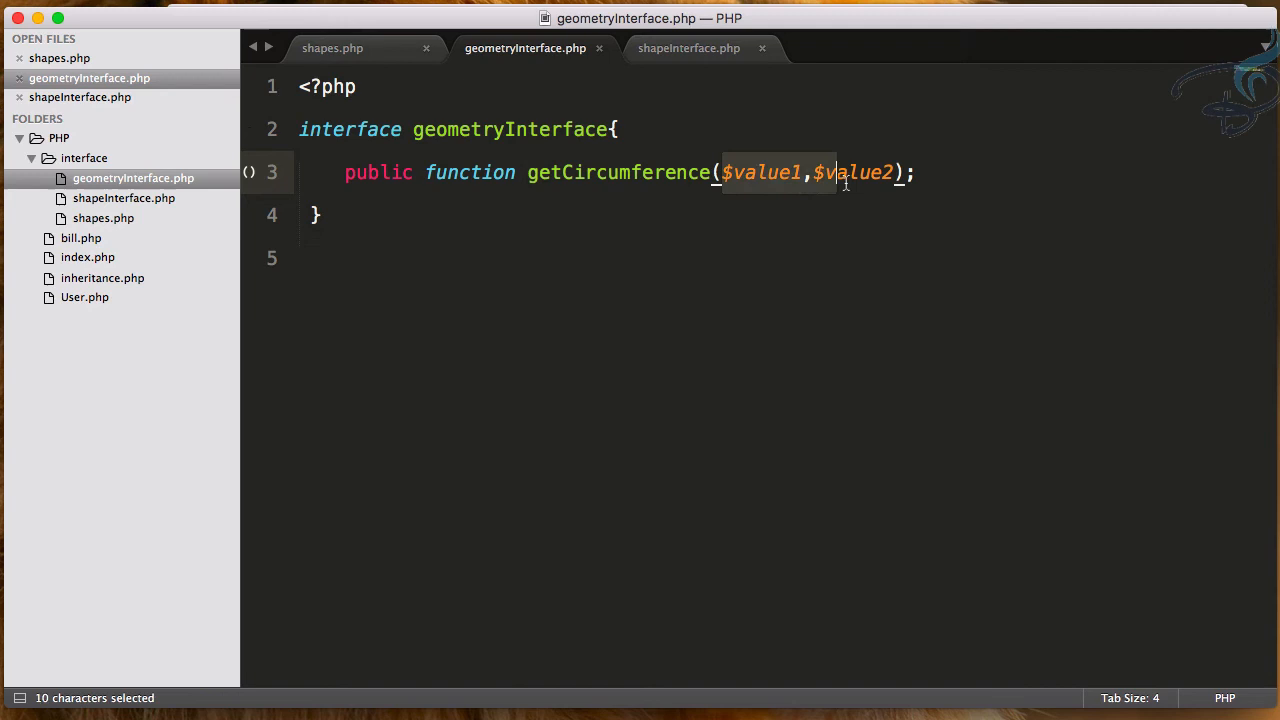
left_click_drag(820, 172, 896, 172)
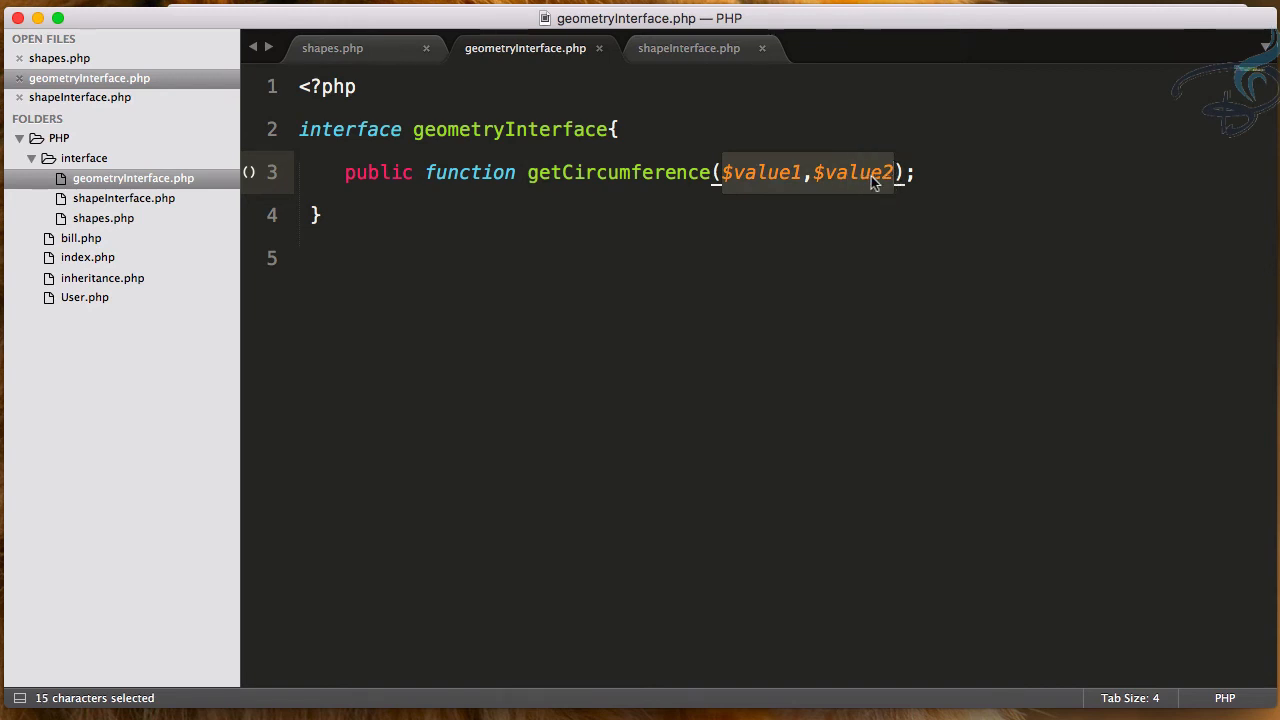
mouse_move(518, 172)
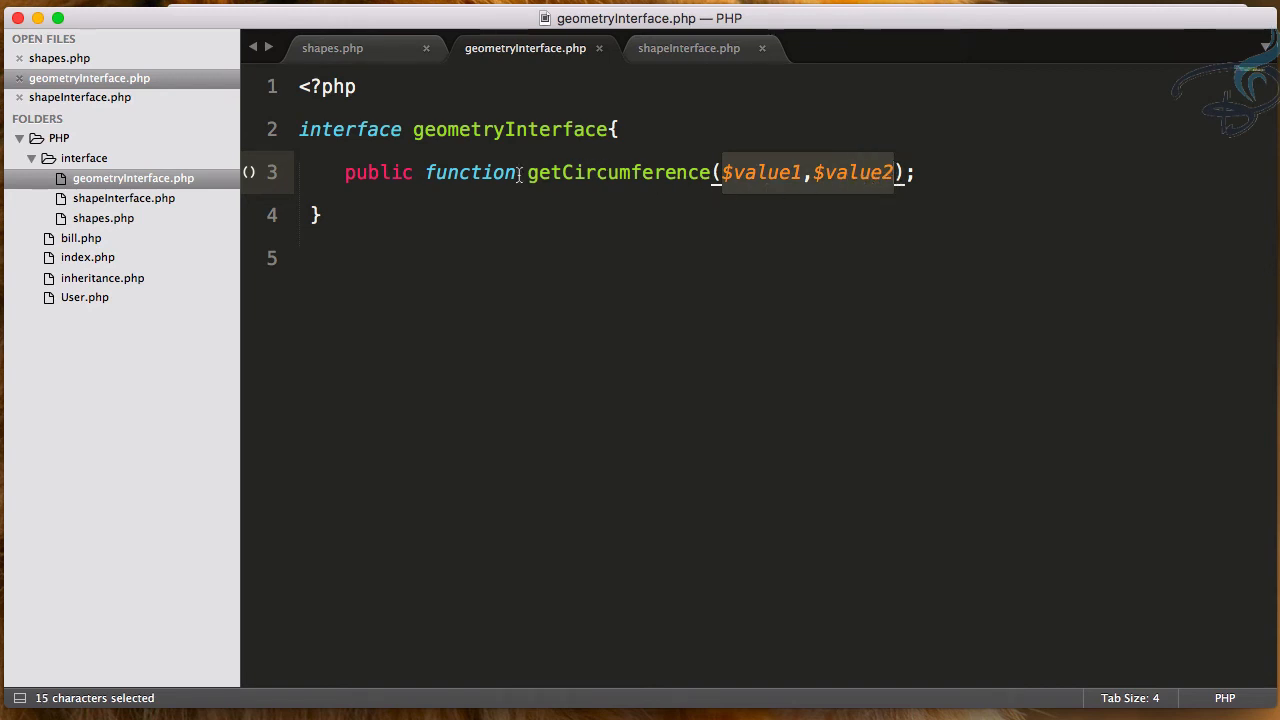
left_click(332, 48)
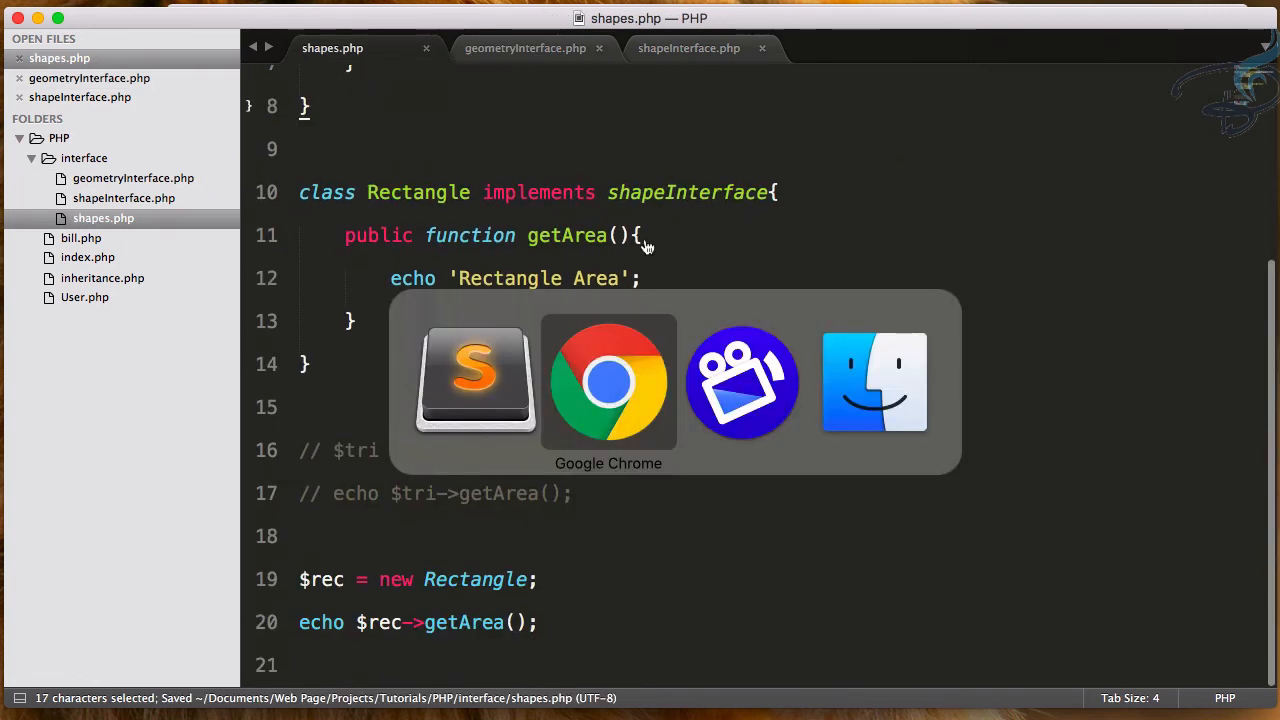
Duplicate the include line as geometryInterface.php, save, and open a new line inside Triangle after getArea
left_click(608, 380)
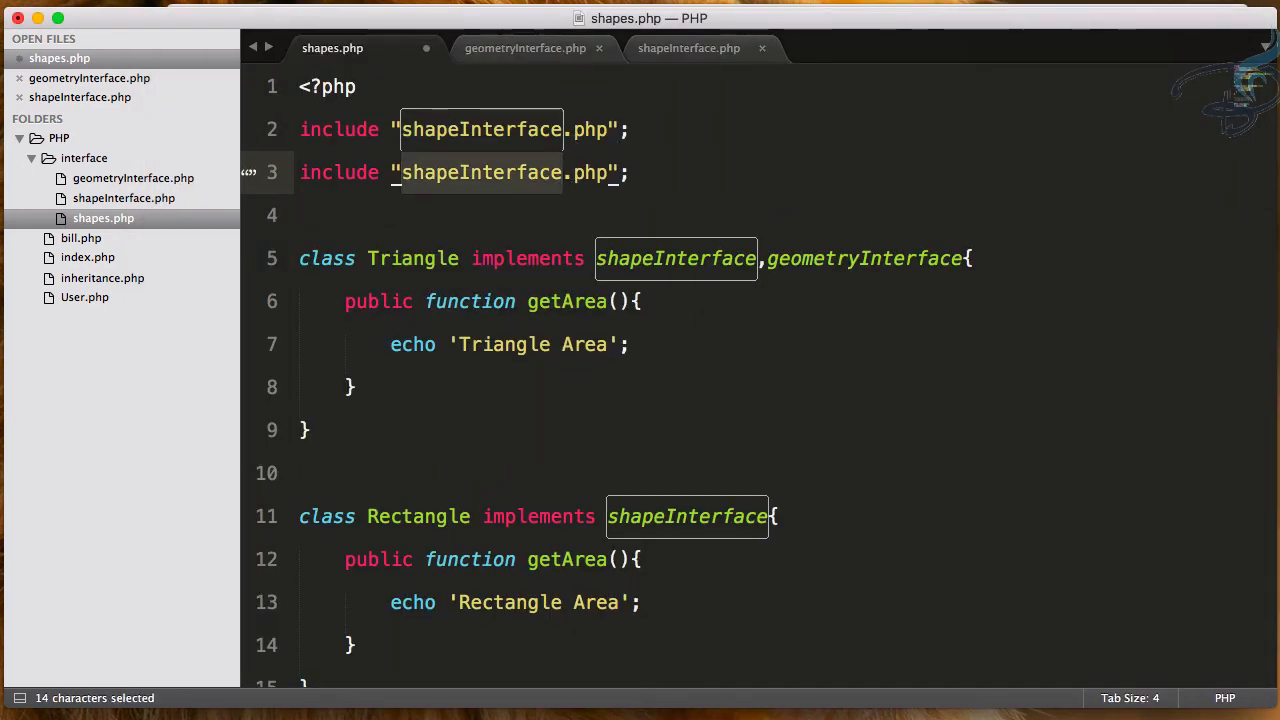
scroll("down", 3)
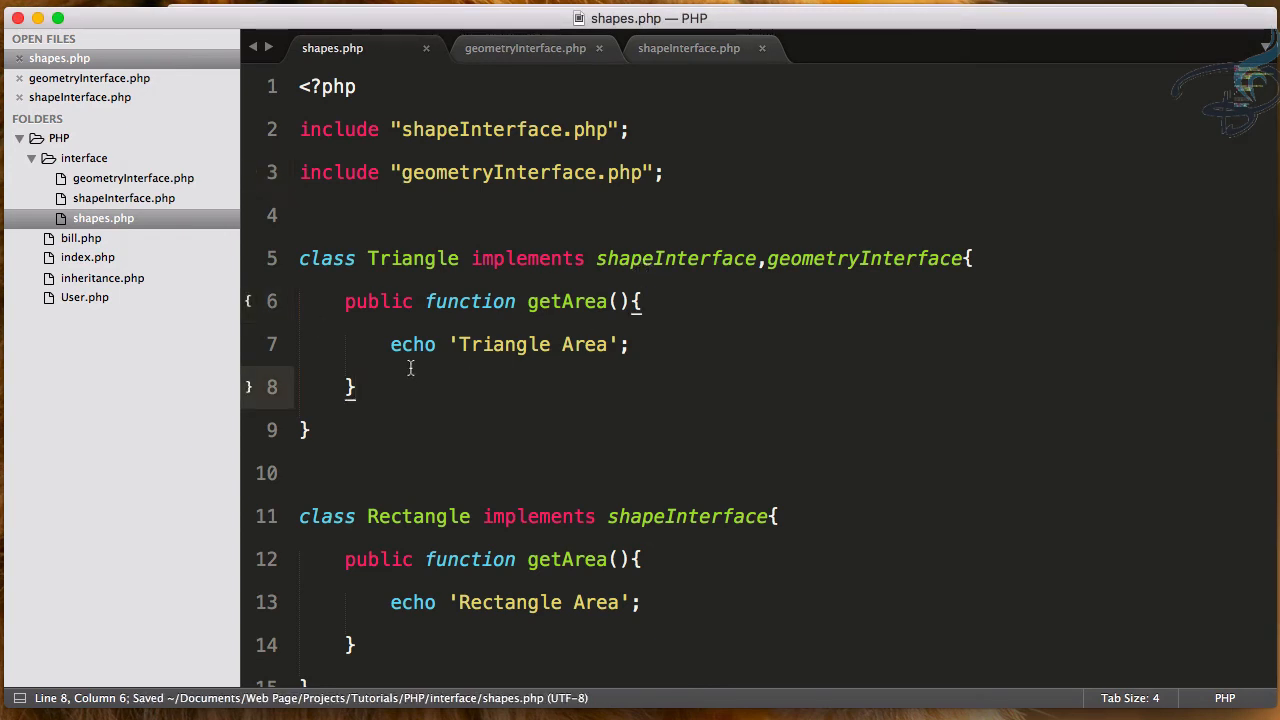
key("enter")
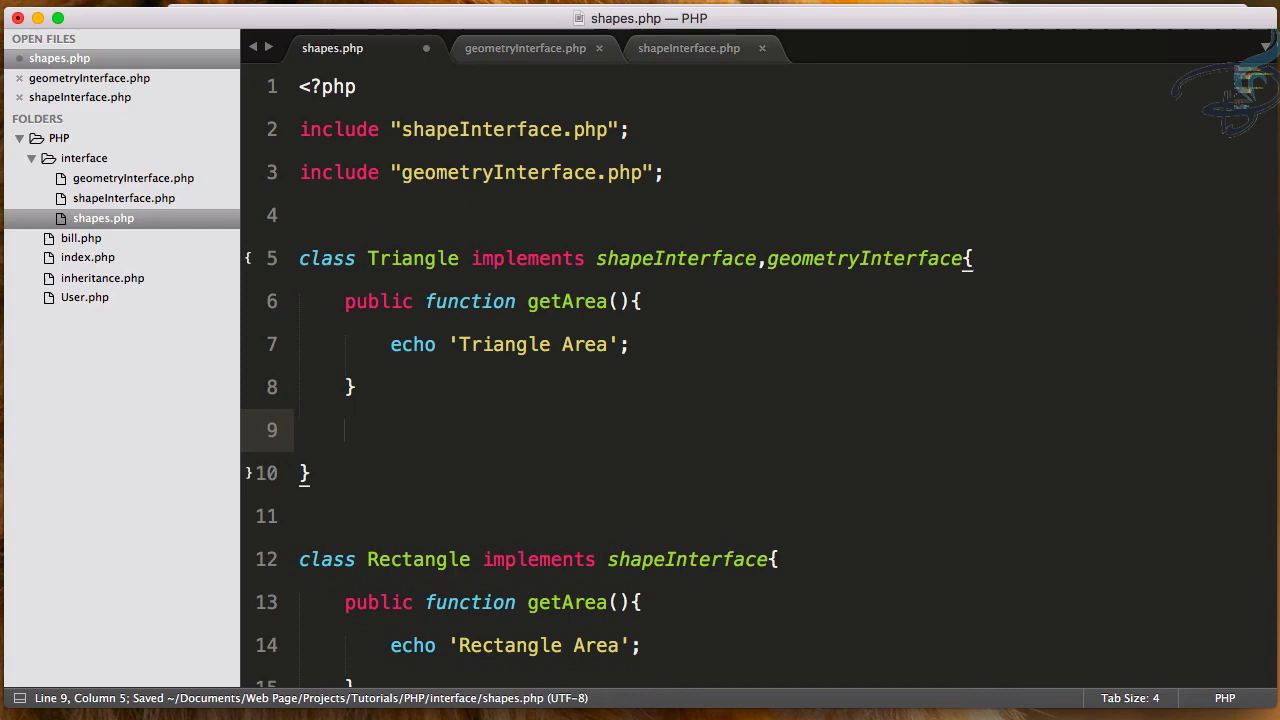
Write 'public function getCircumference(){ echo 'asdfads'; }' inside the Triangle class
type("public function getCircumfe")
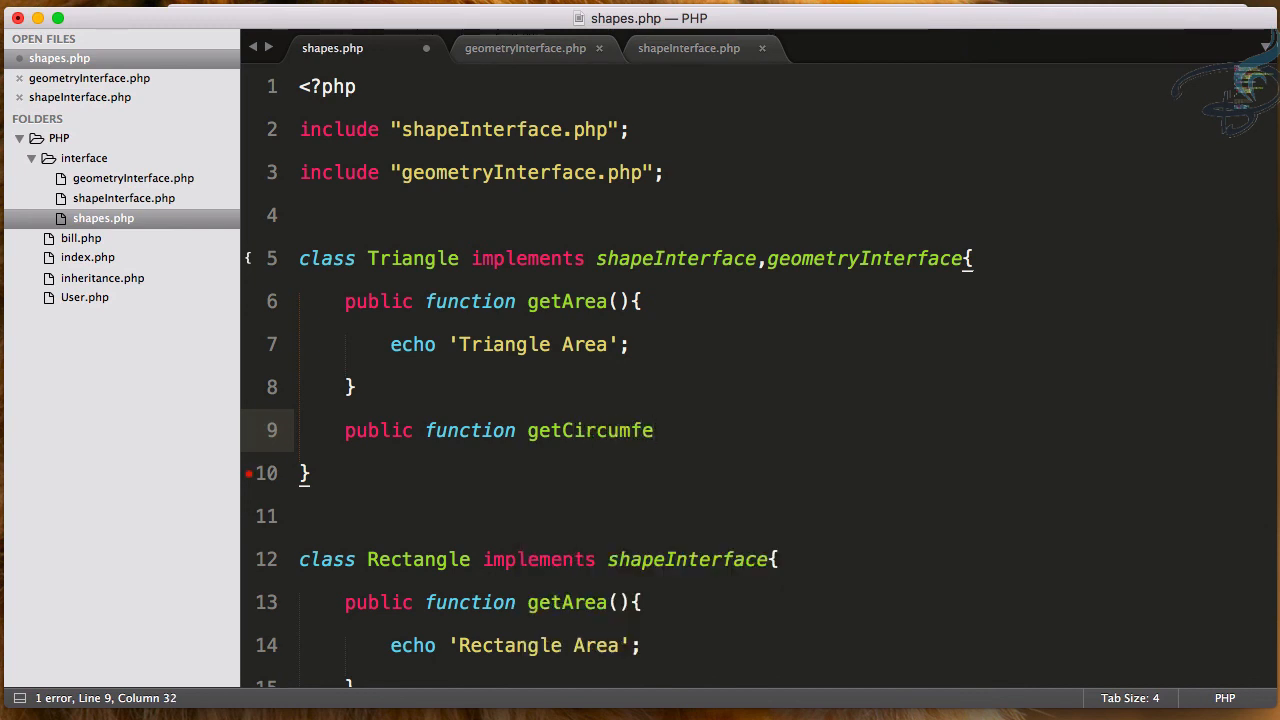
type("rence(){")
type("echo 'asdfads';")
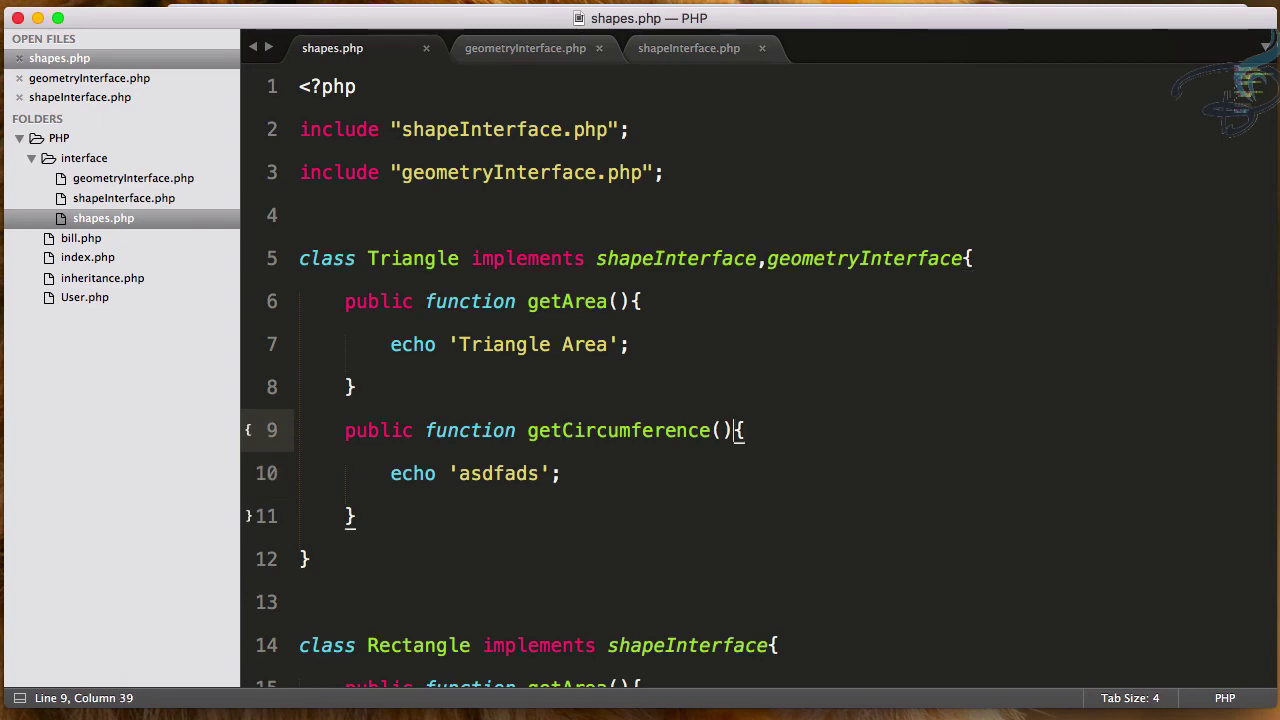
Give getCircumference the parameters $length,$breadth (replacing $value1,$value2) and save shapes.php
type("$value")
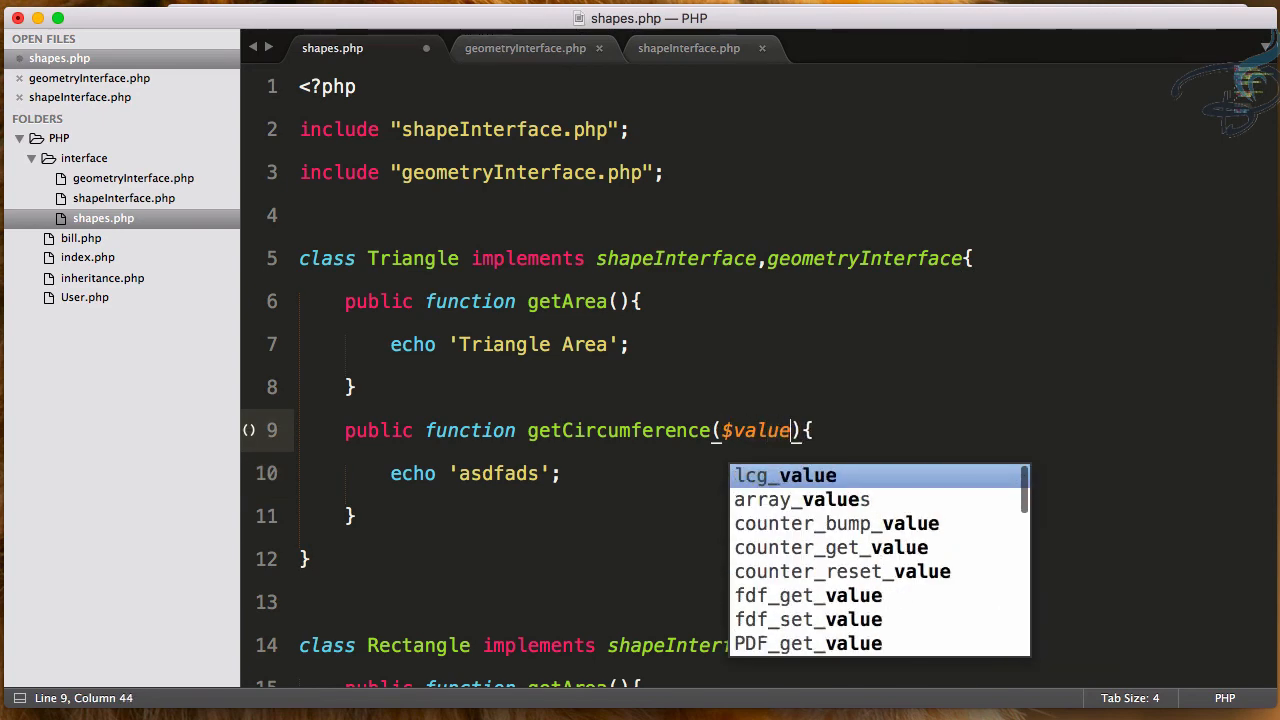
type("1,$value2")
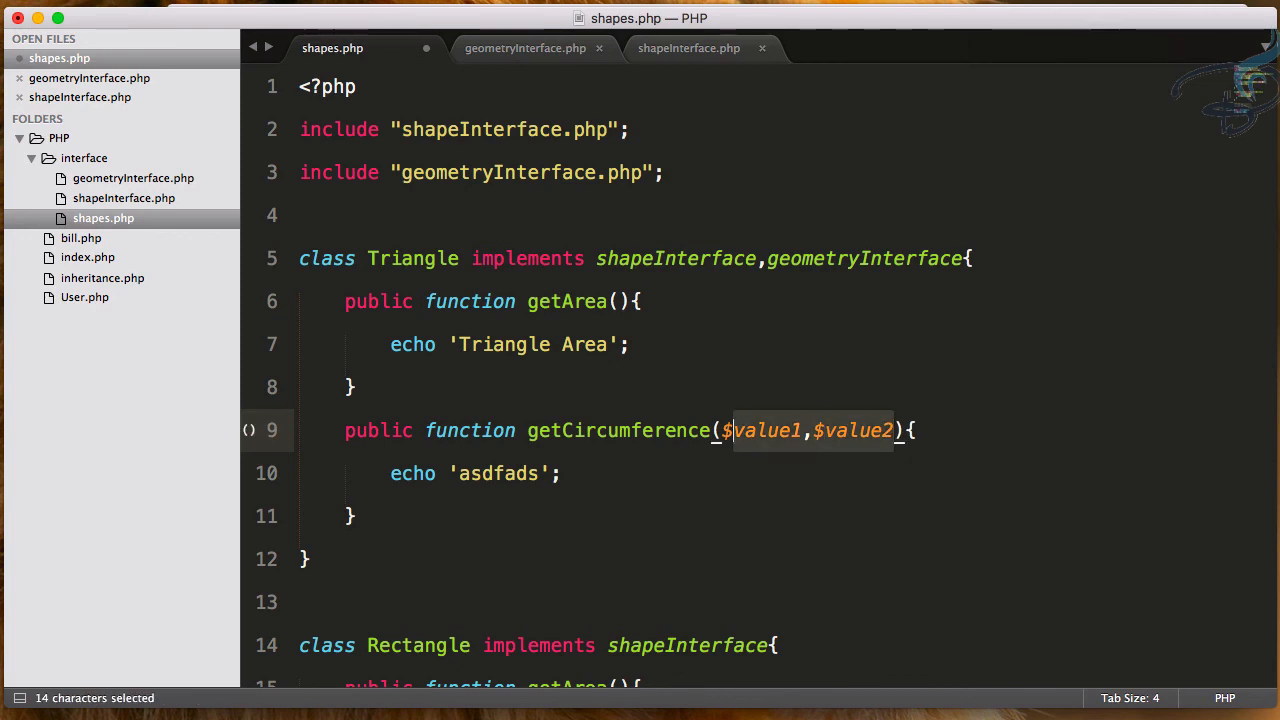
type("$length,")
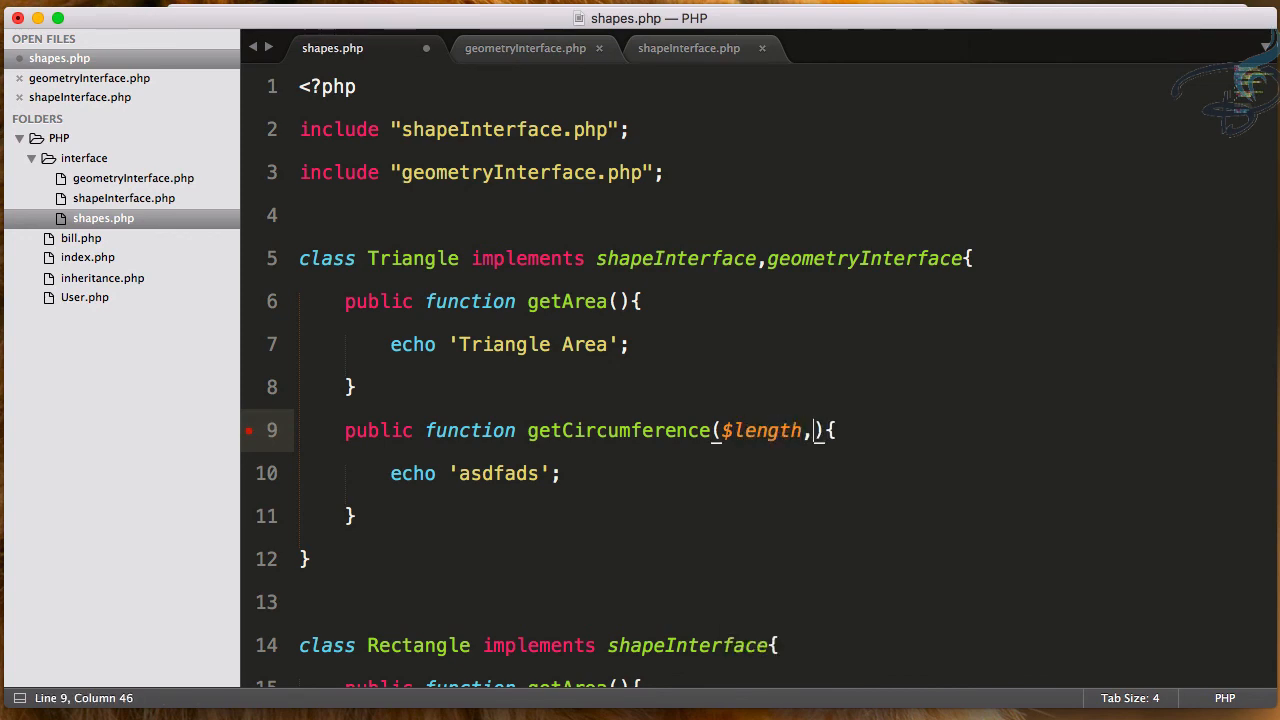
type("$breadth")
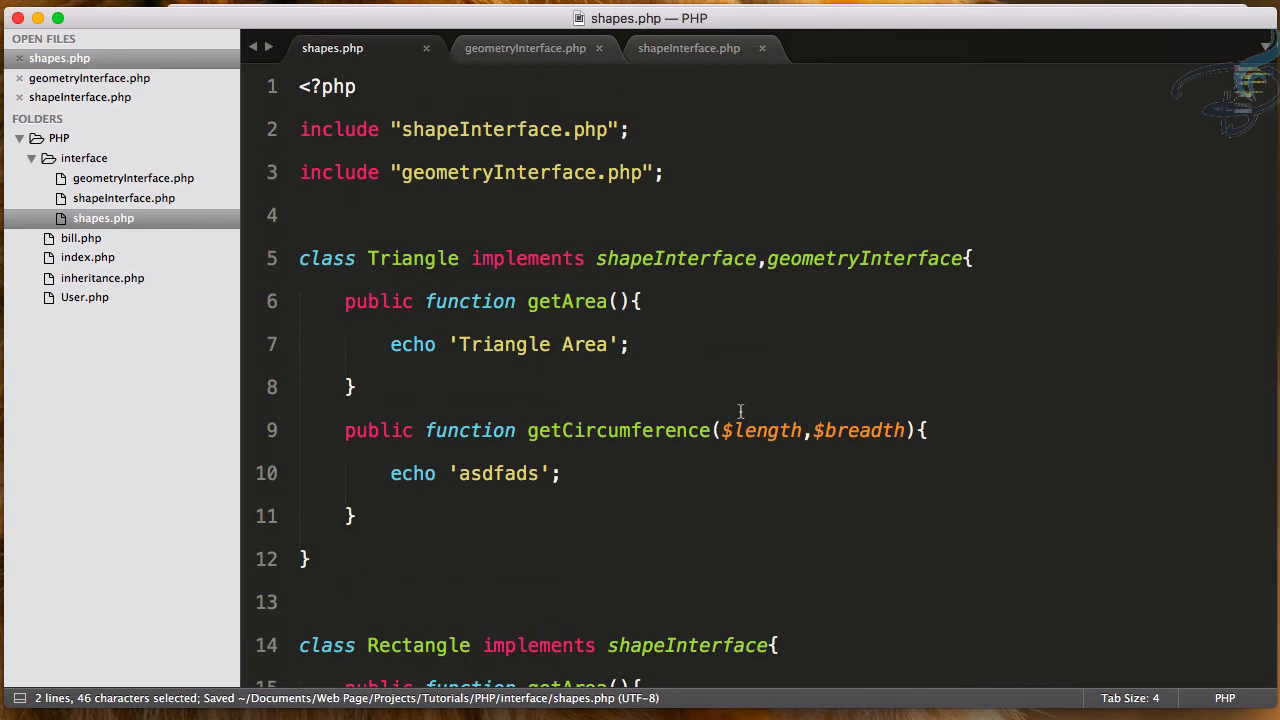
mouse_move(736, 414)
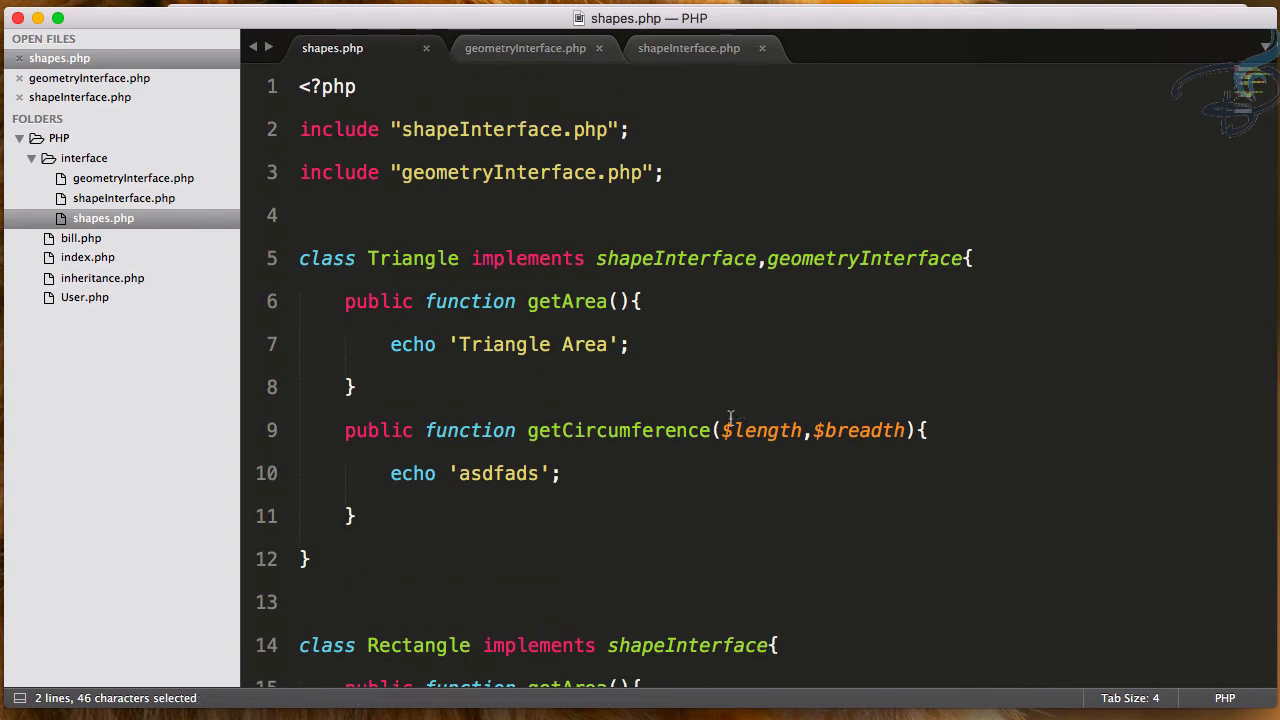